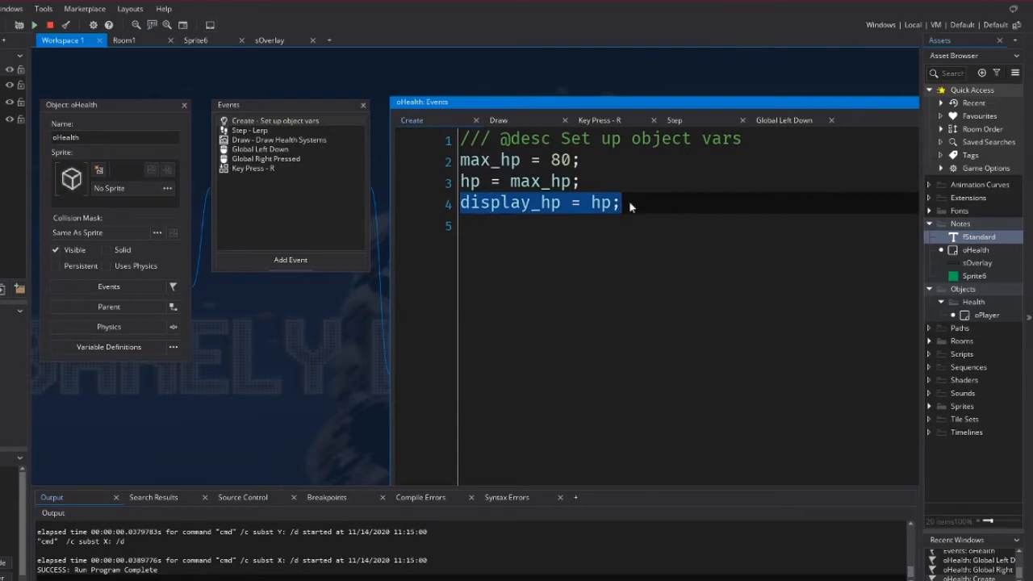
Switch to oHealth's Draw event showing the empty Sprite Based Healthbar region
left_click(461, 204)
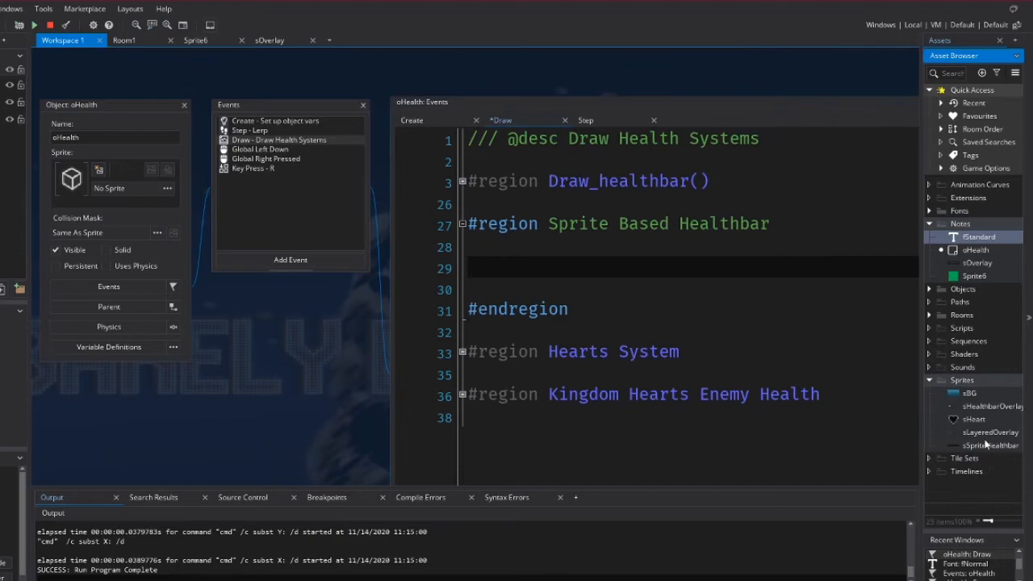
Open sSpriteHealthbar's first empty frame in the image editor for painting
double_click(991, 445)
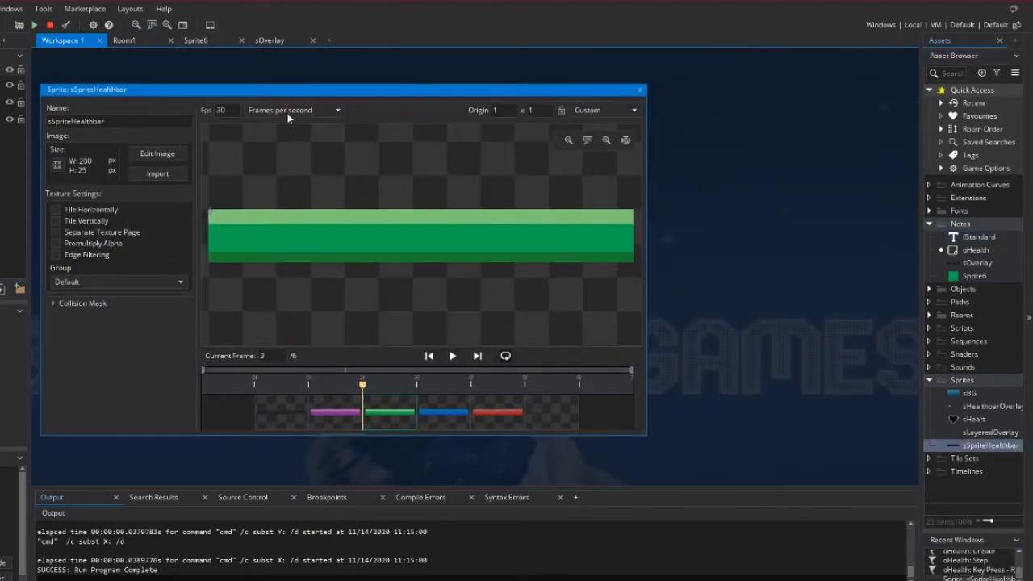
left_click_drag(87, 89, 150, 81)
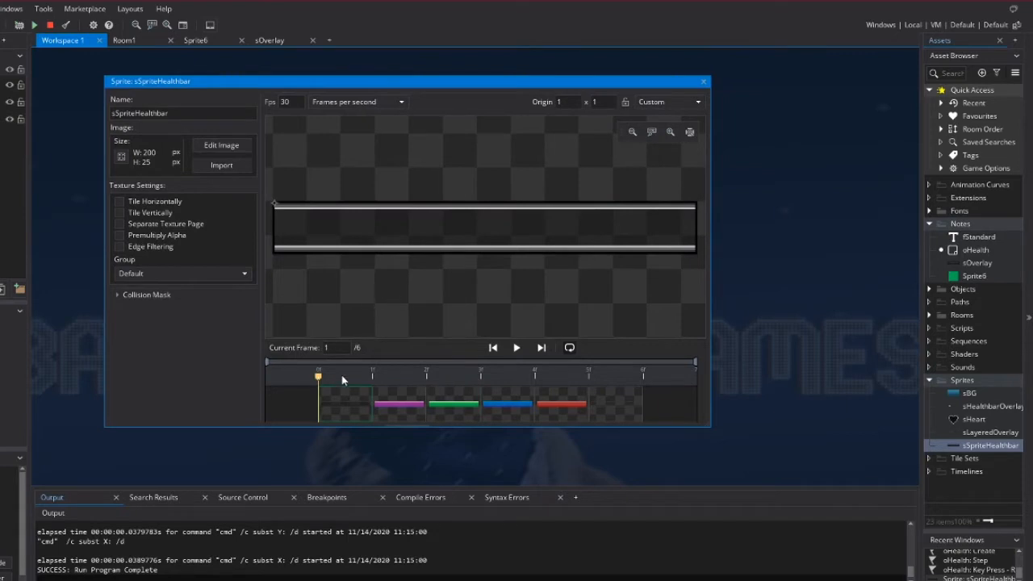
mouse_move(321, 204)
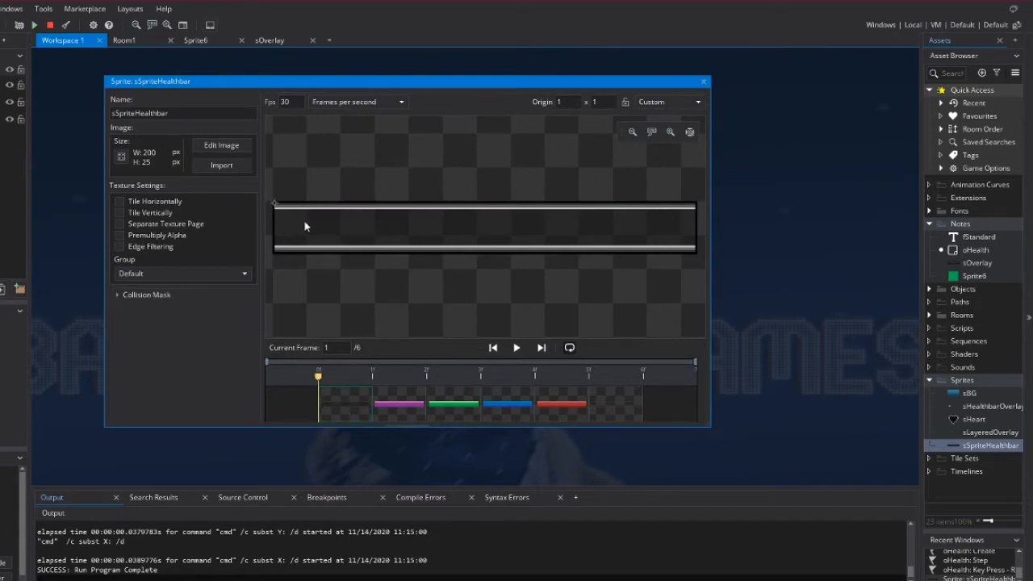
left_click(222, 145)
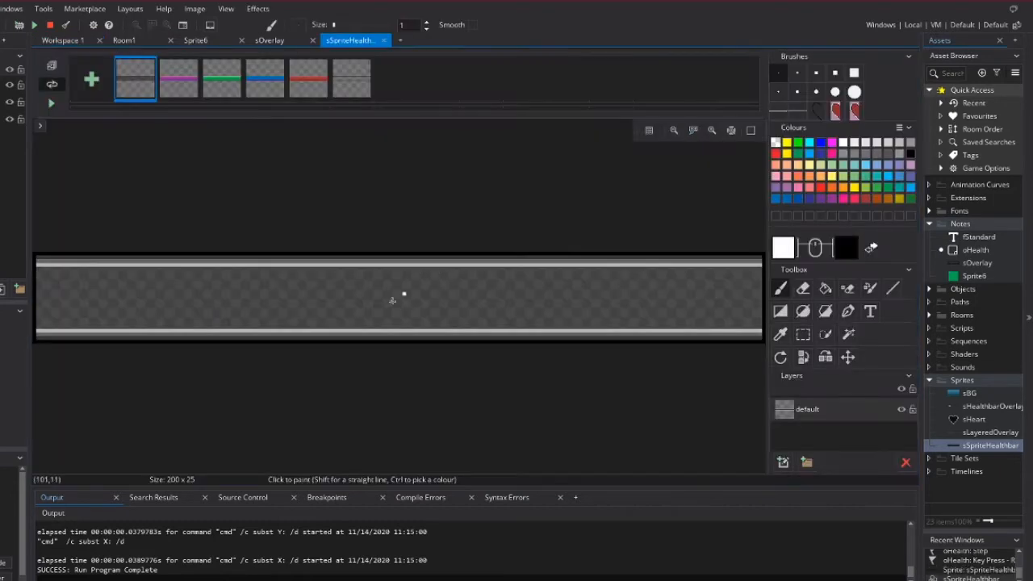
mouse_move(367, 304)
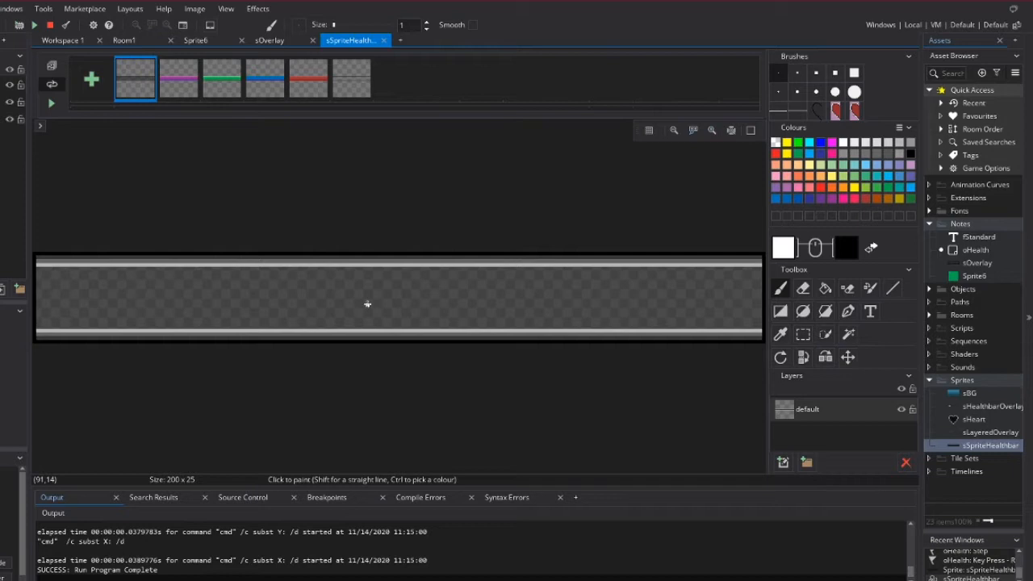
mouse_move(294, 297)
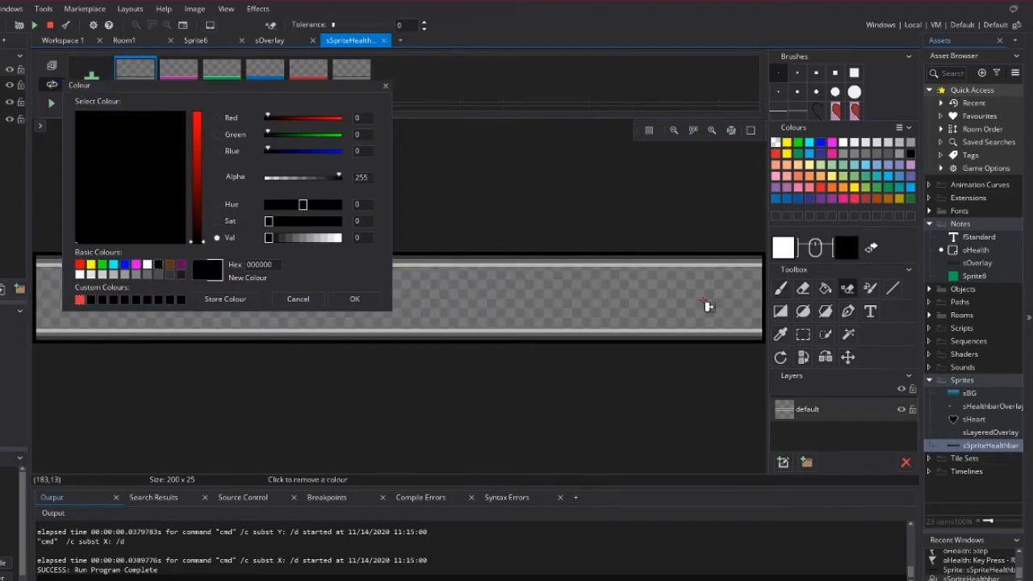
Lower the paint colour's alpha in the colour picker to make it transparent
left_click(354, 299)
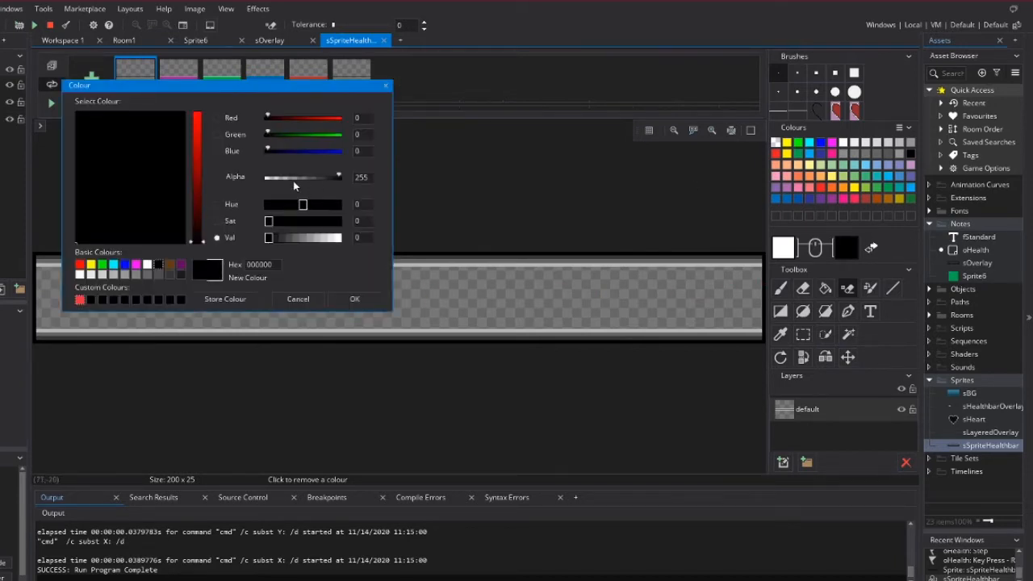
left_click_drag(336, 176, 301, 176)
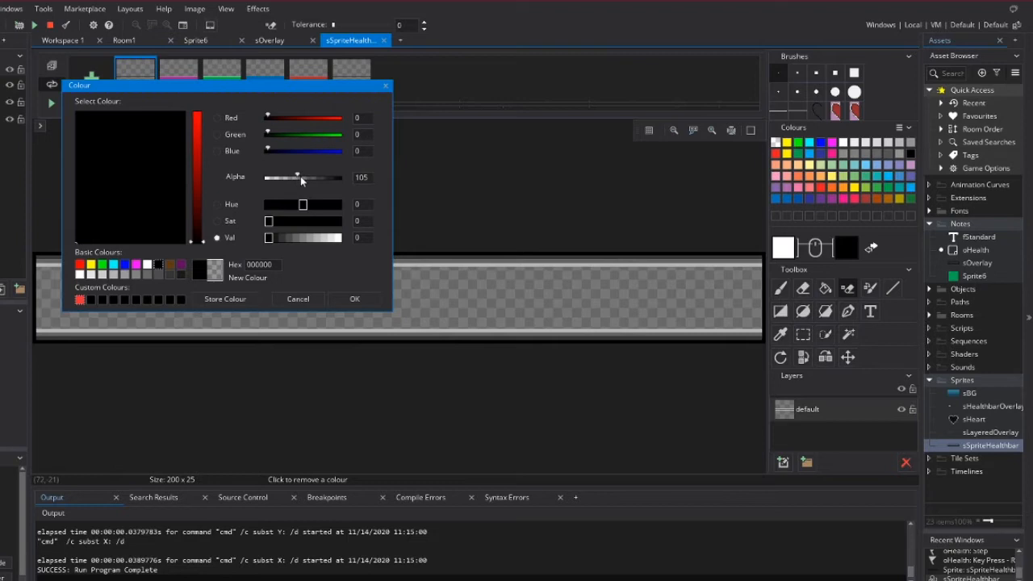
left_click_drag(303, 176, 287, 176)
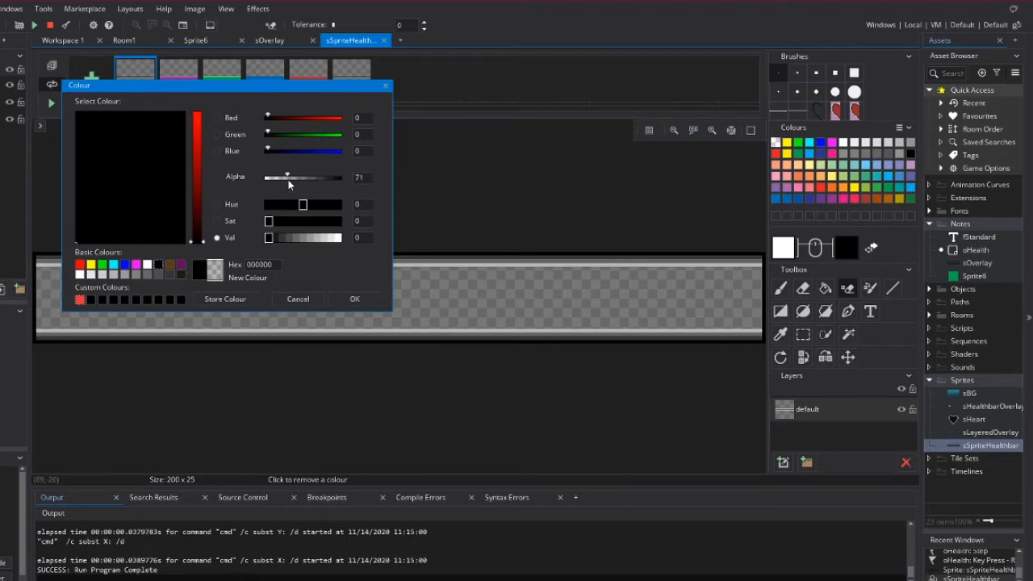
mouse_move(297, 181)
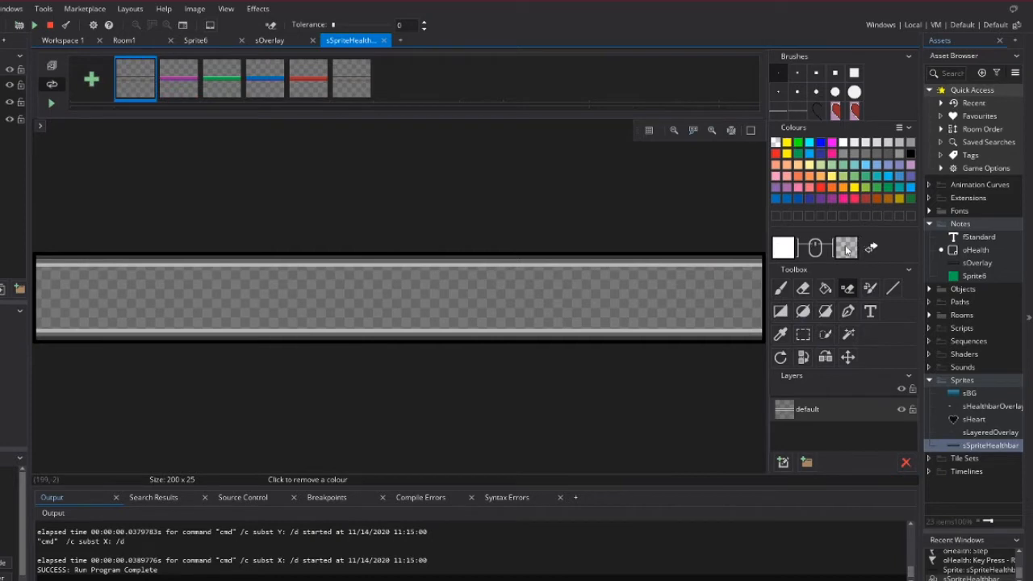
mouse_move(578, 297)
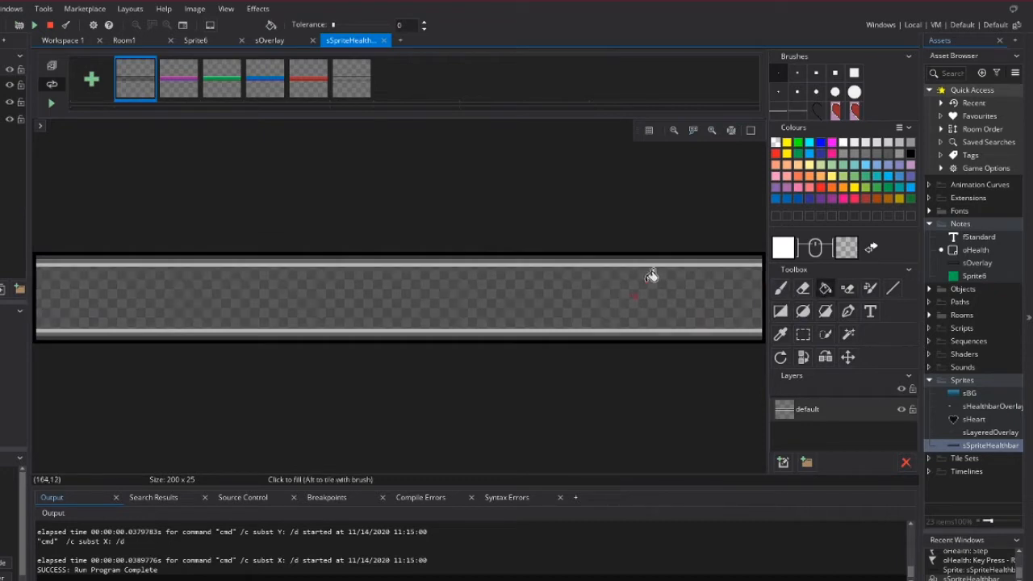
mouse_move(313, 206)
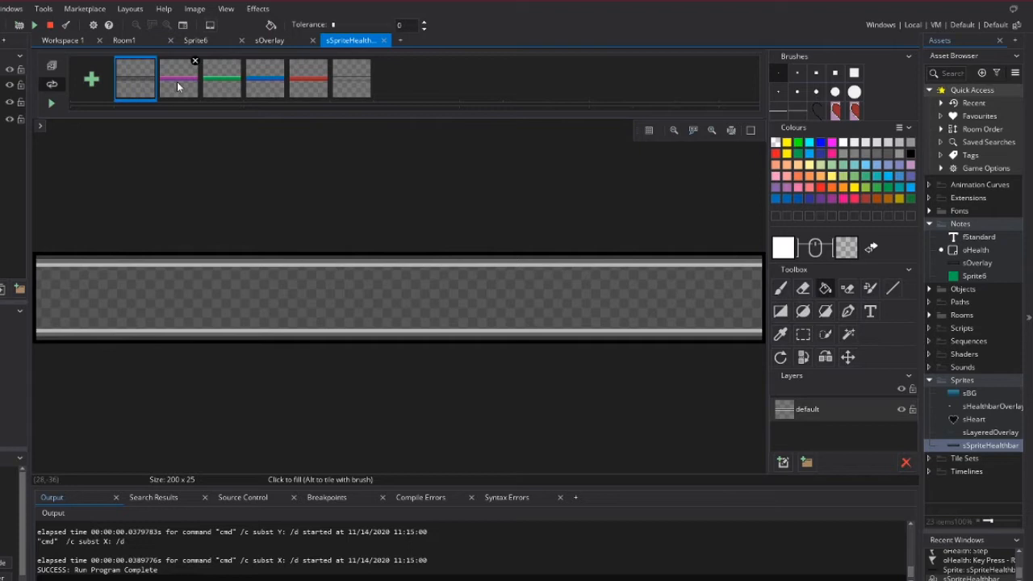
left_click(265, 77)
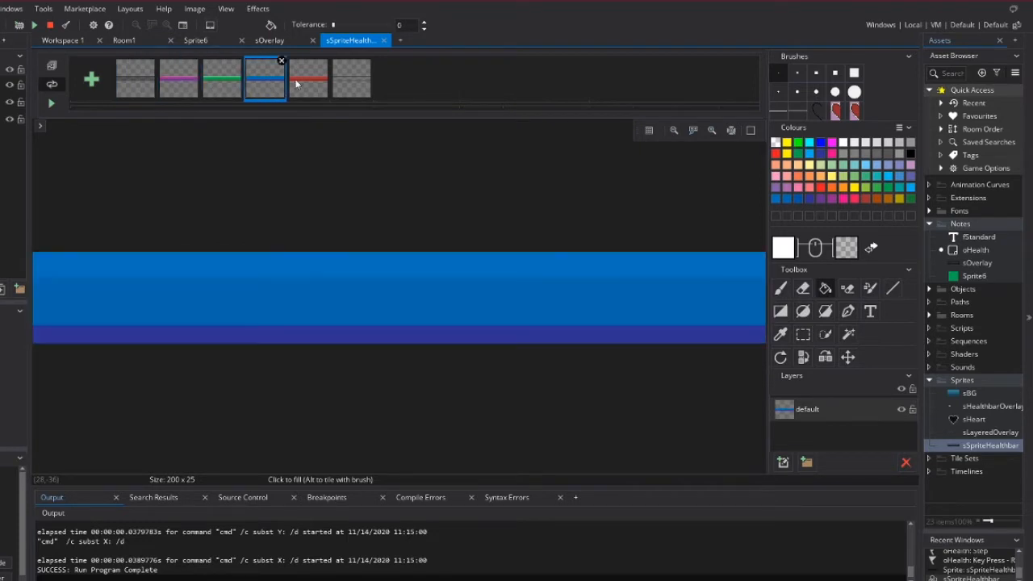
left_click(177, 78)
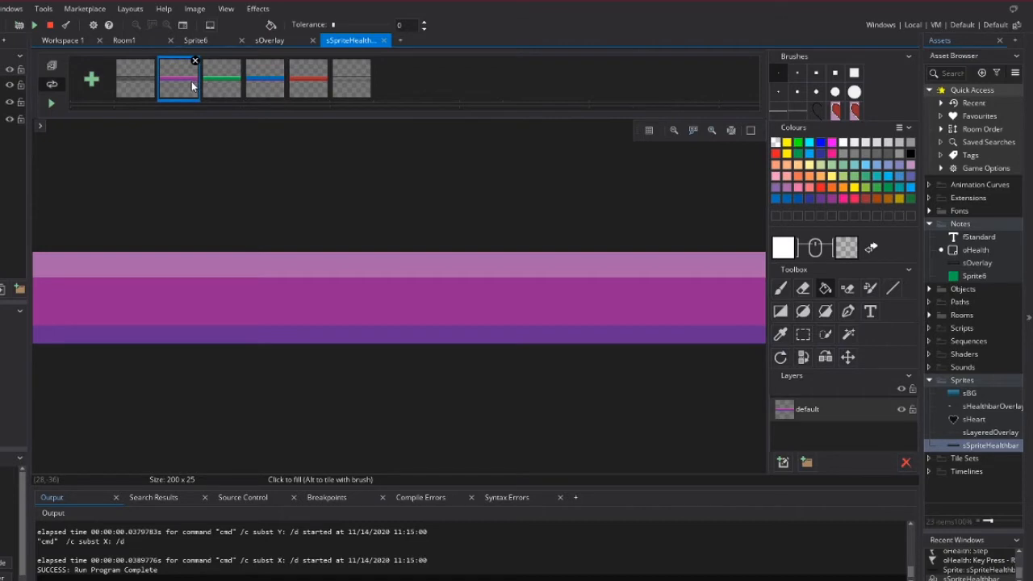
left_click(222, 77)
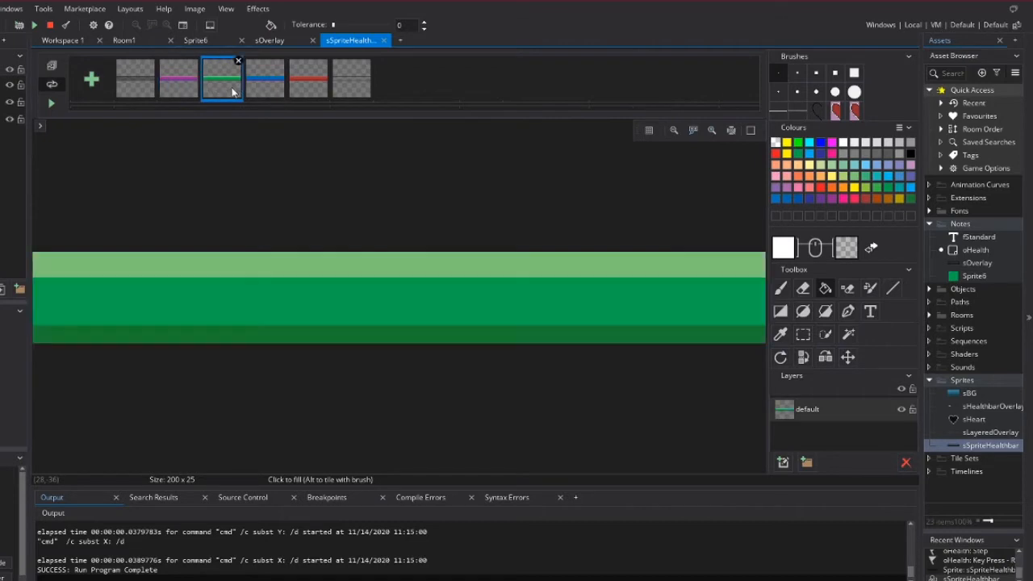
left_click(308, 78)
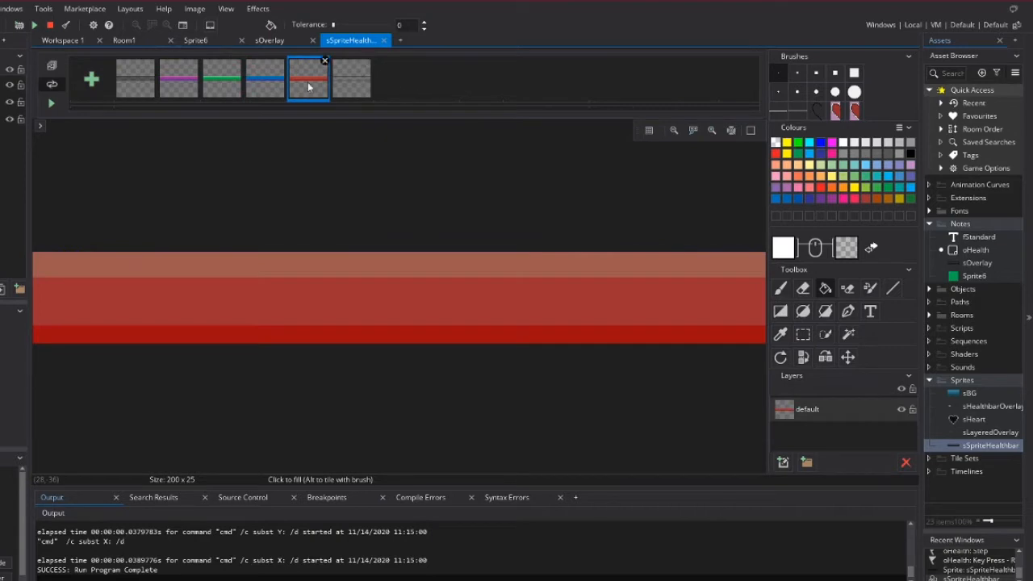
left_click(352, 78)
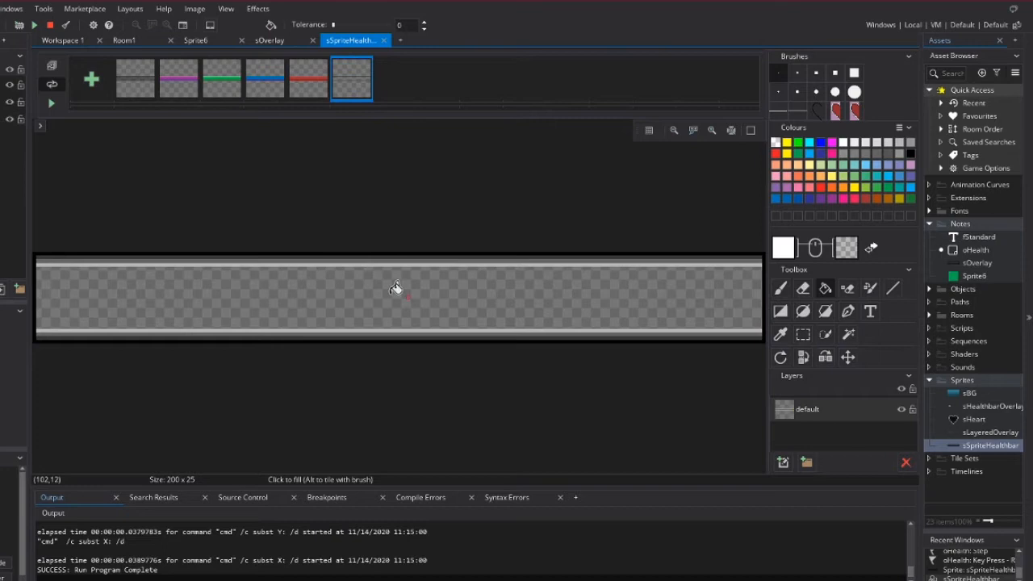
mouse_move(29, 266)
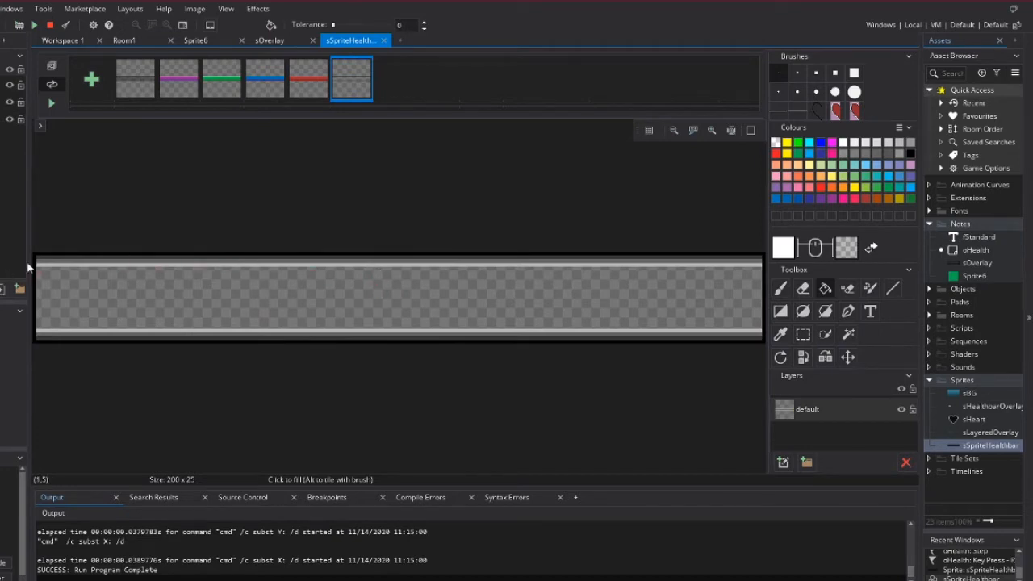
mouse_move(301, 331)
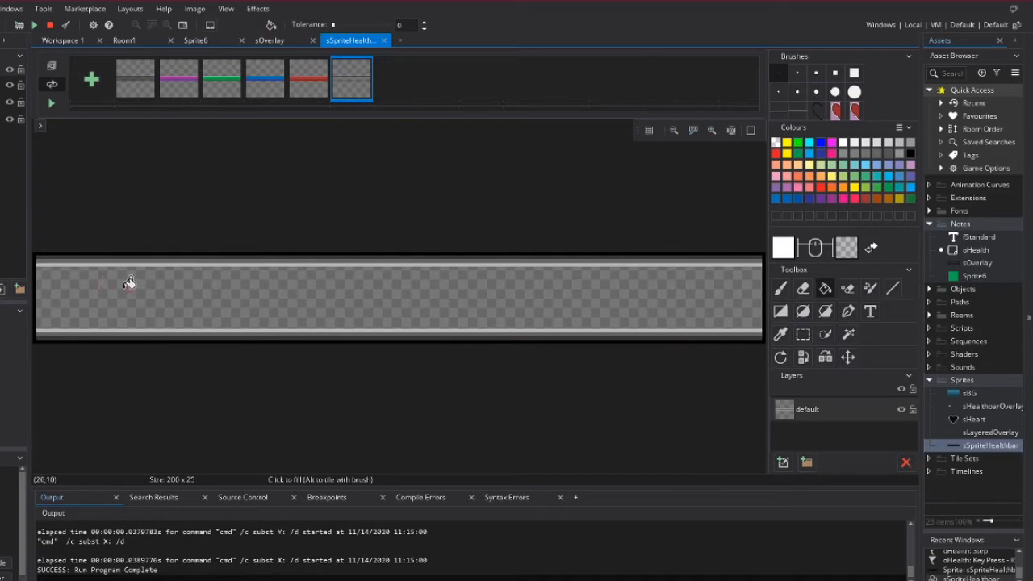
mouse_move(148, 284)
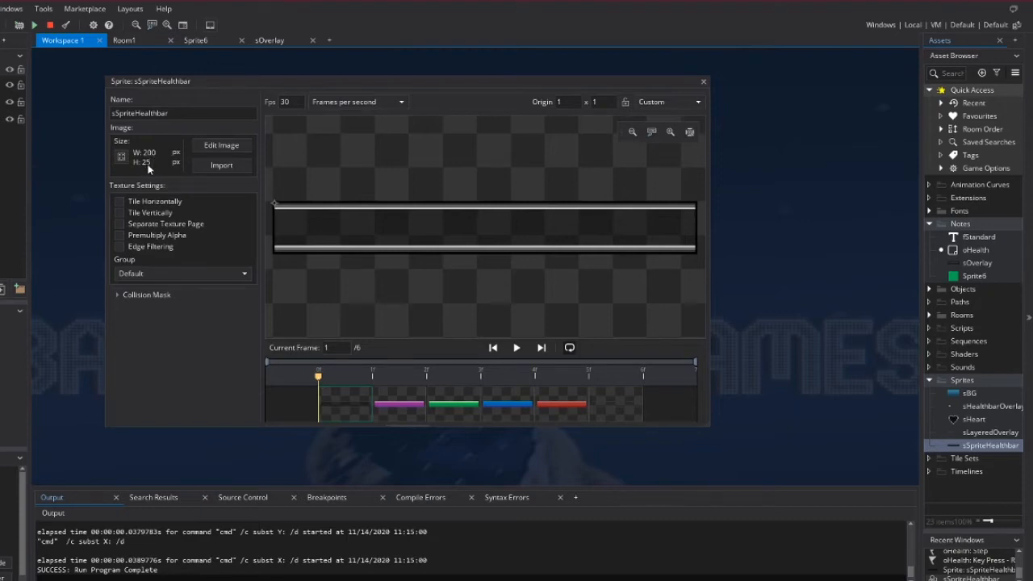
mouse_move(177, 165)
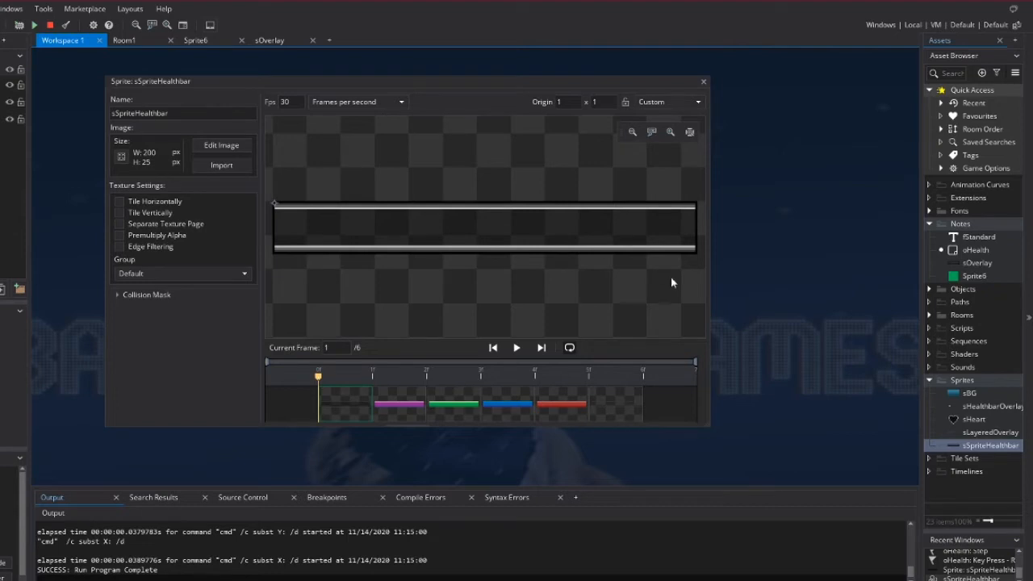
mouse_move(396, 396)
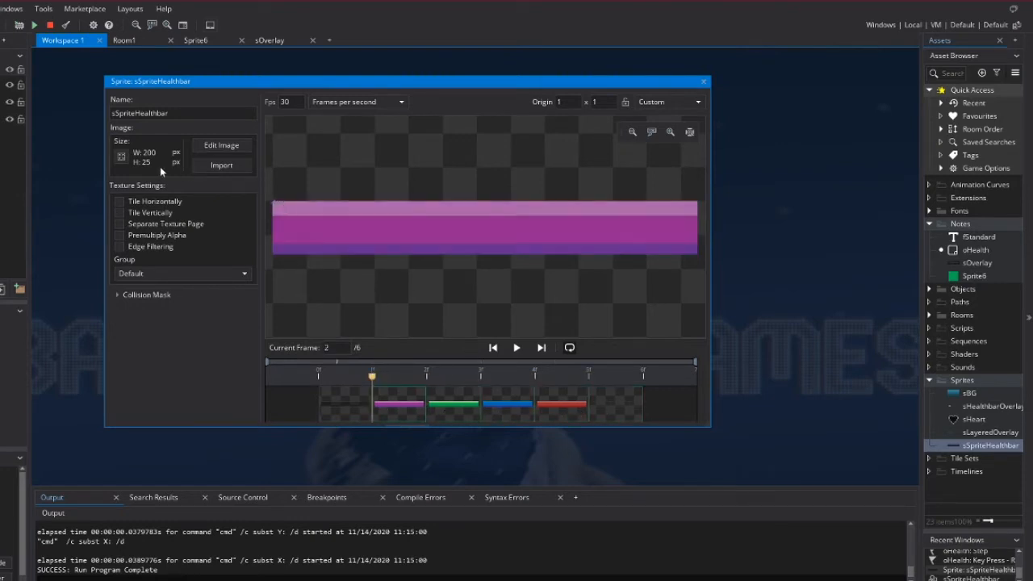
Check the sSpriteHealthbar frames in the Sprite Editor before returning to the Draw event
left_click(397, 404)
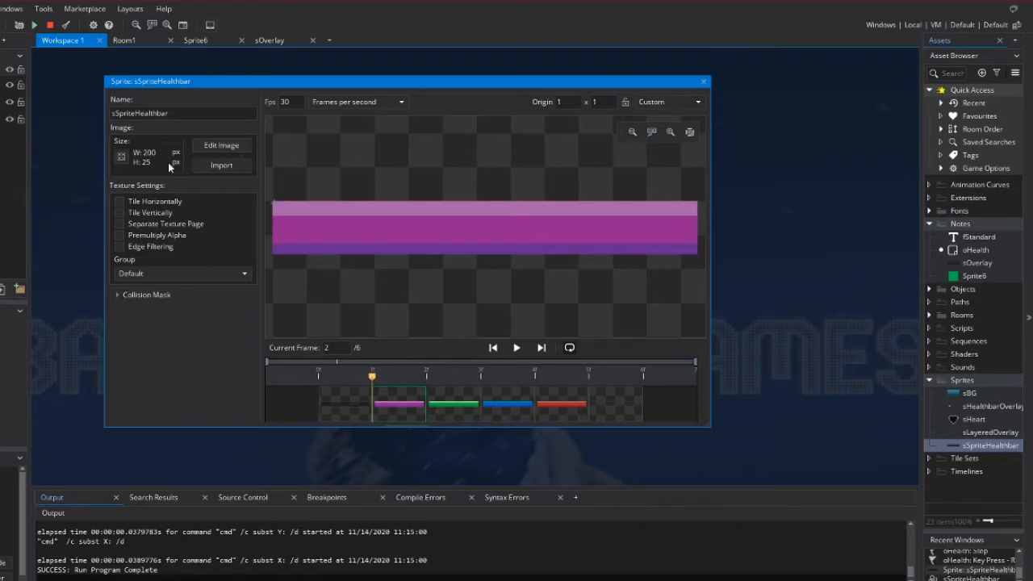
mouse_move(325, 277)
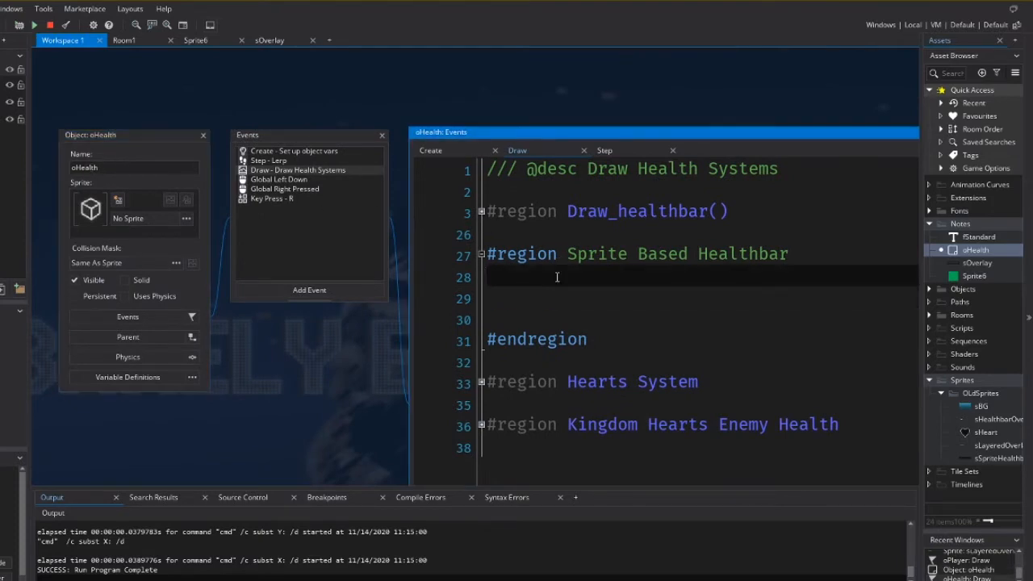
Start a draw_sprite call on the empty line of the Sprite Based Healthbar region
left_click(126, 40)
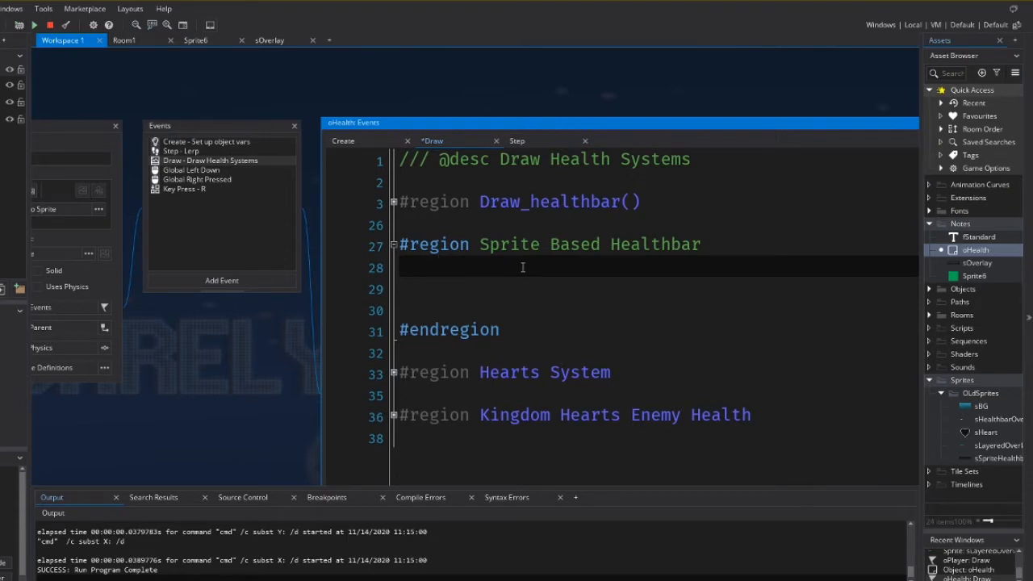
type("draw_s")
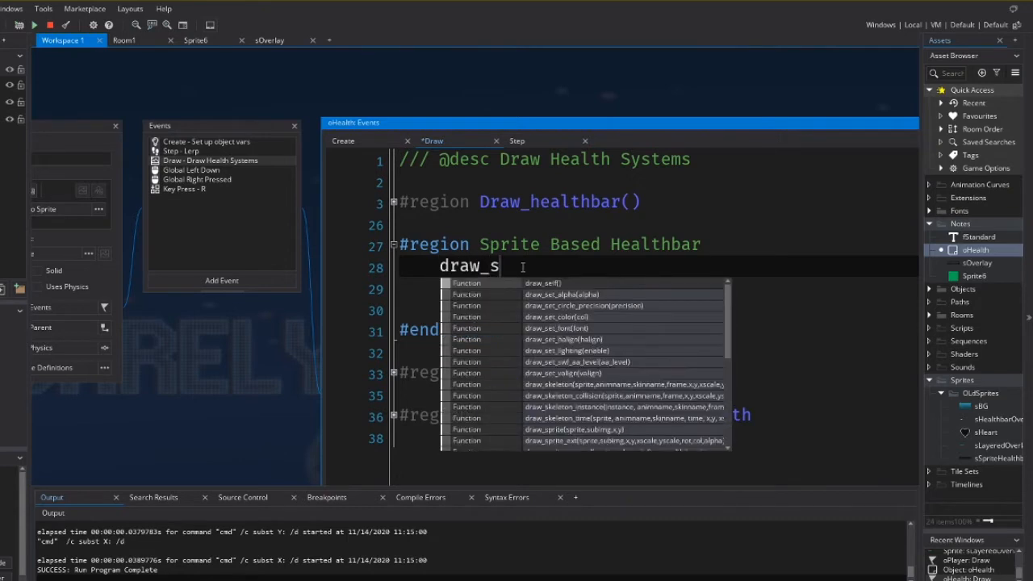
type("prite_ext(")
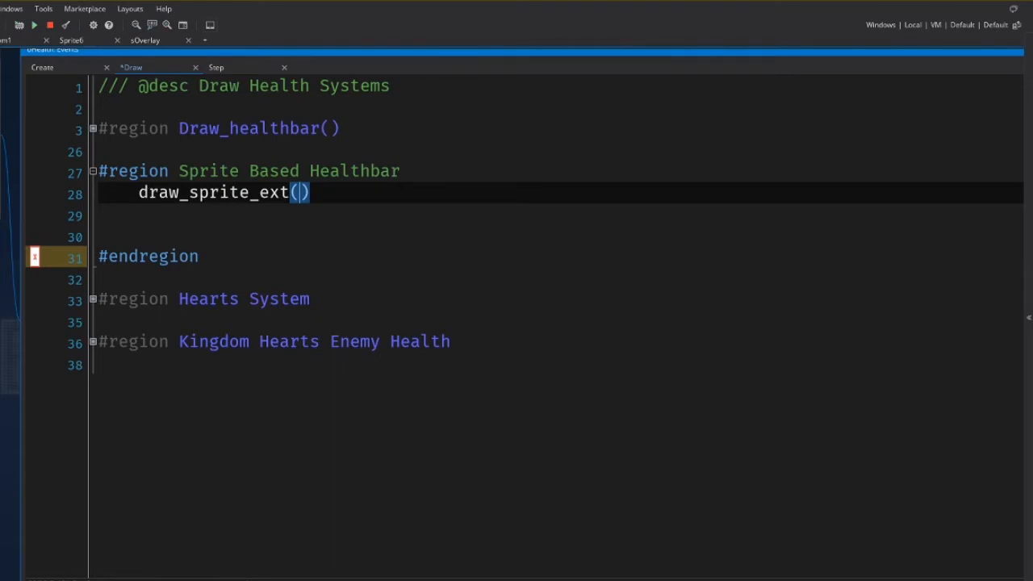
mouse_move(239, 558)
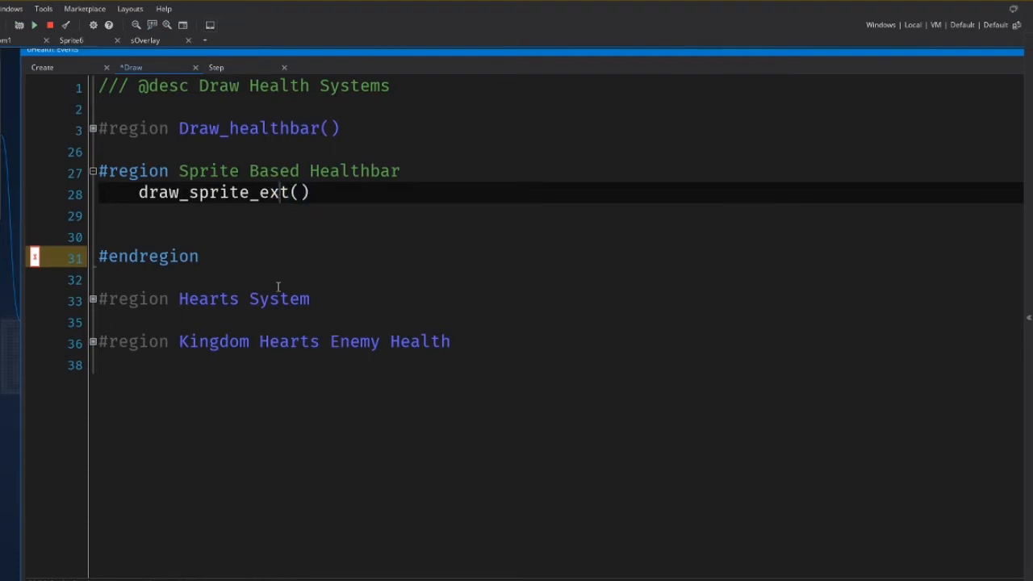
mouse_move(288, 213)
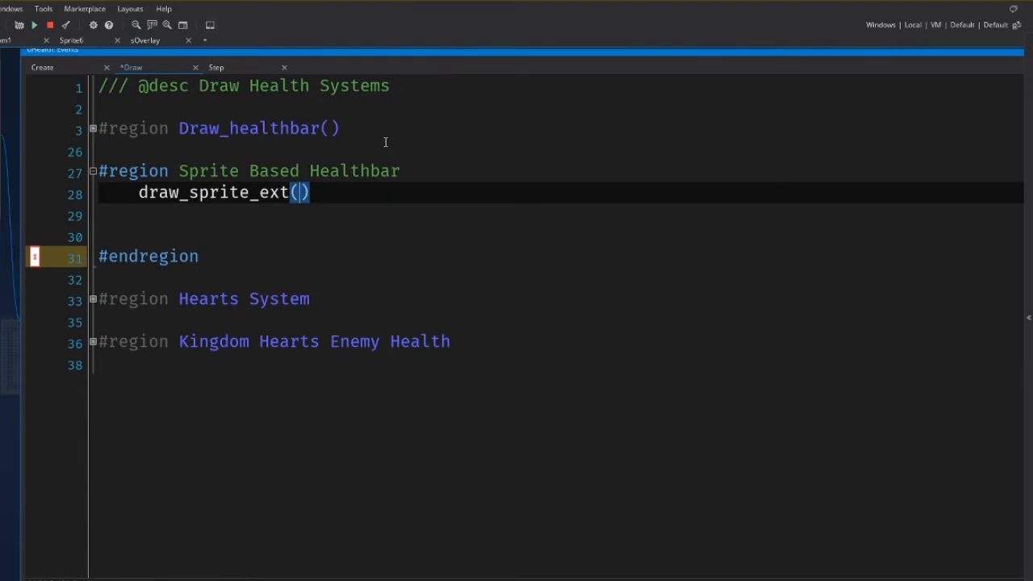
Give draw_sprite_ext the sprite sSpriteHealthbar and frame 0, checking the Draw_healthbar region
type("sH")
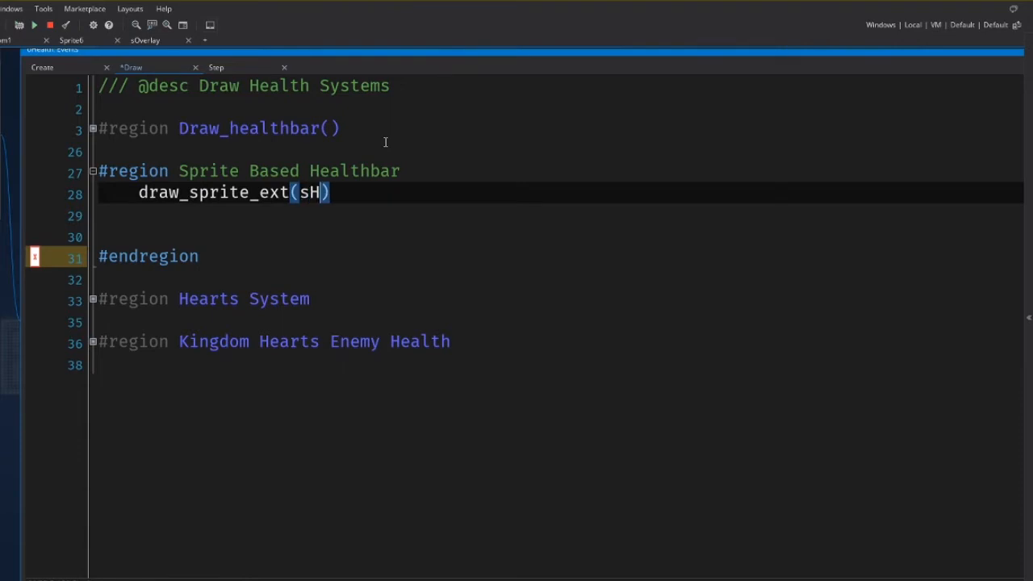
type("s")
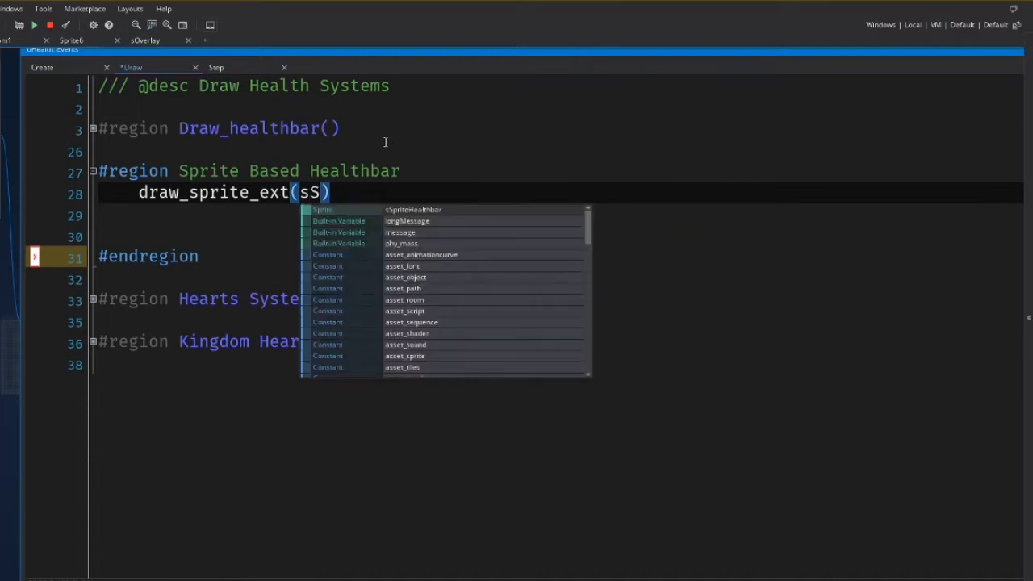
key("Tab")
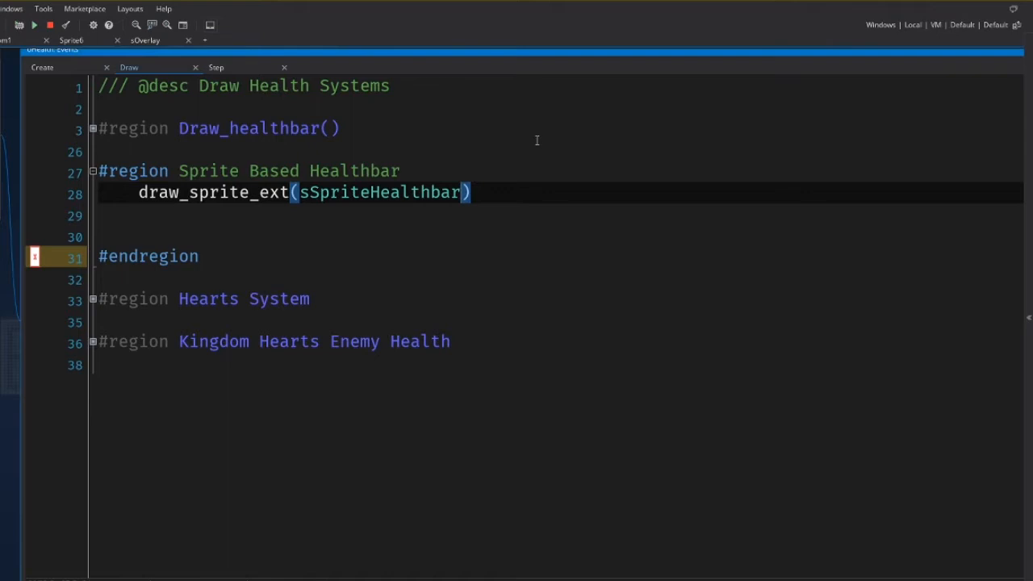
type(",")
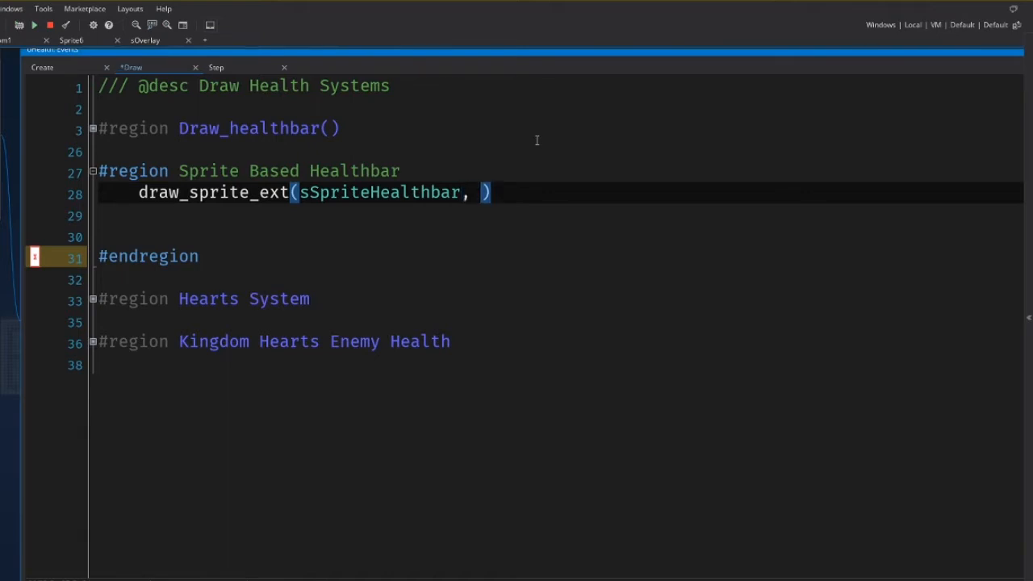
type("0")
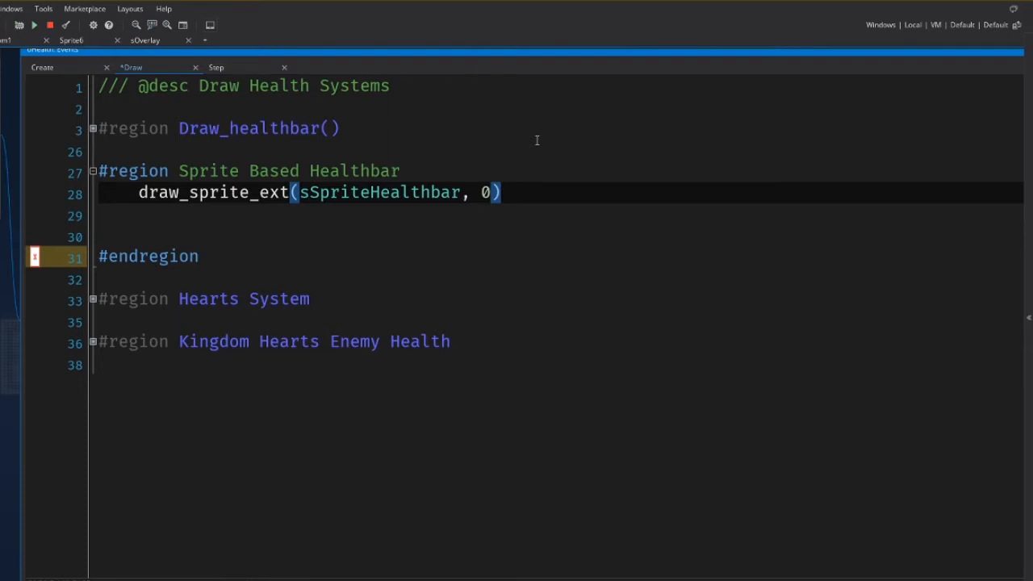
type(",")
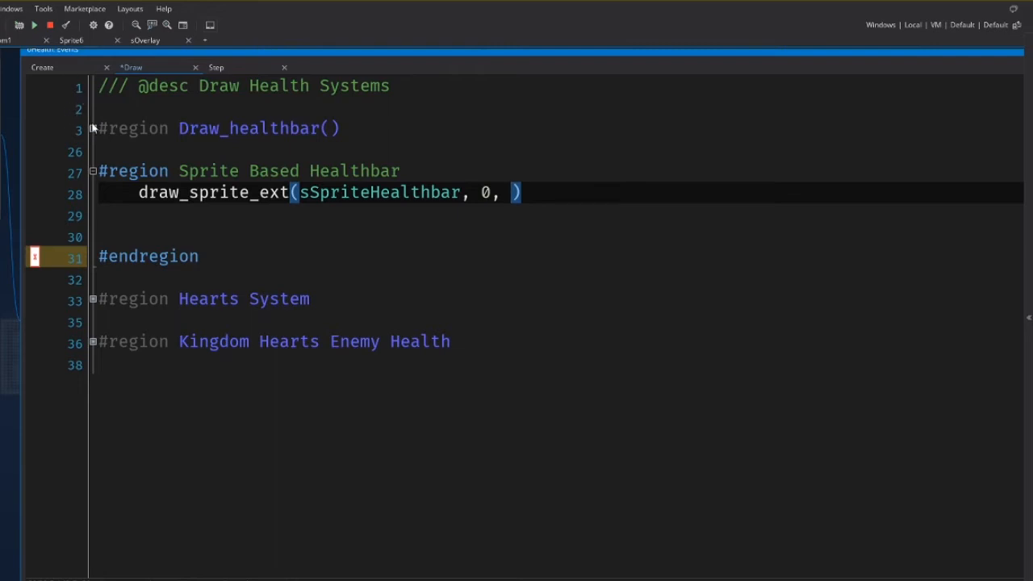
left_click(94, 129)
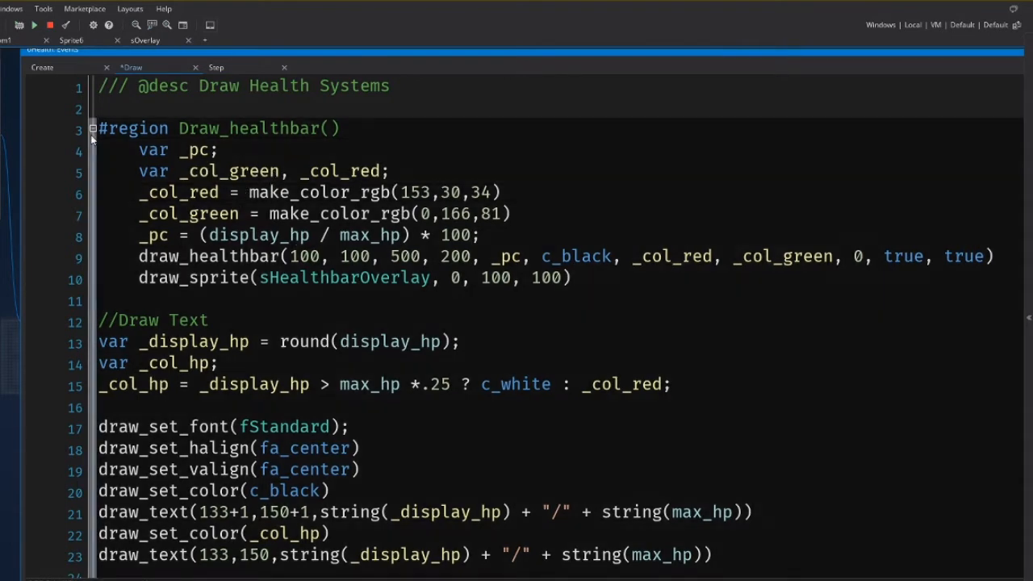
left_click(92, 129)
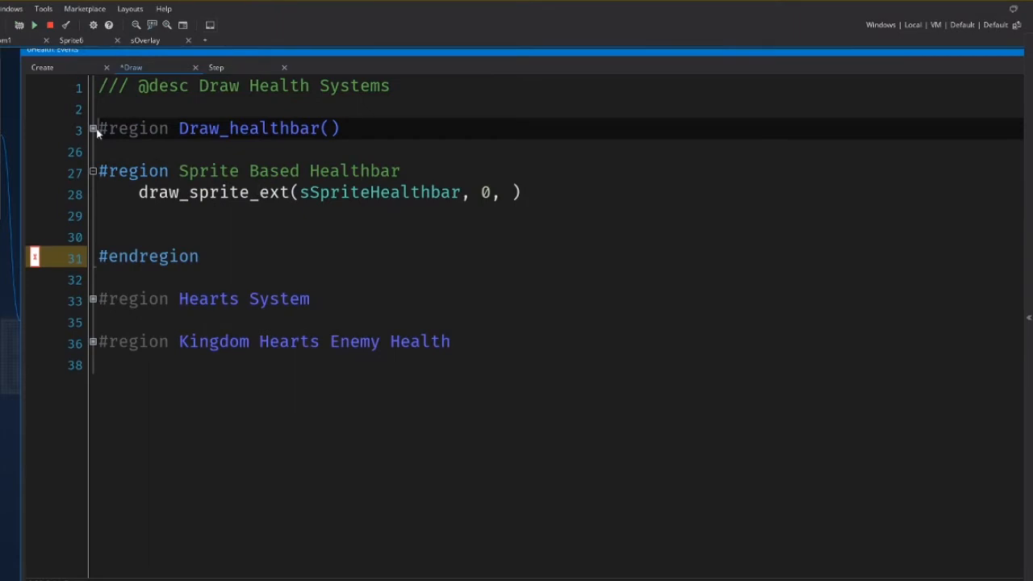
left_click(93, 129)
type("22 ")
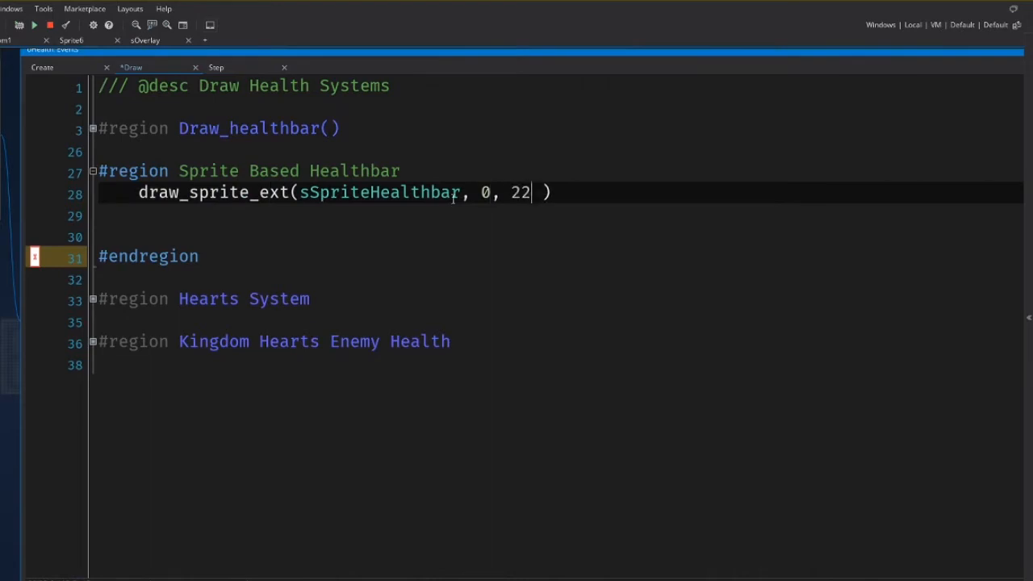
Add position 100, 225, scale, image_angle, c_white and image_alpha arguments
type("5,")
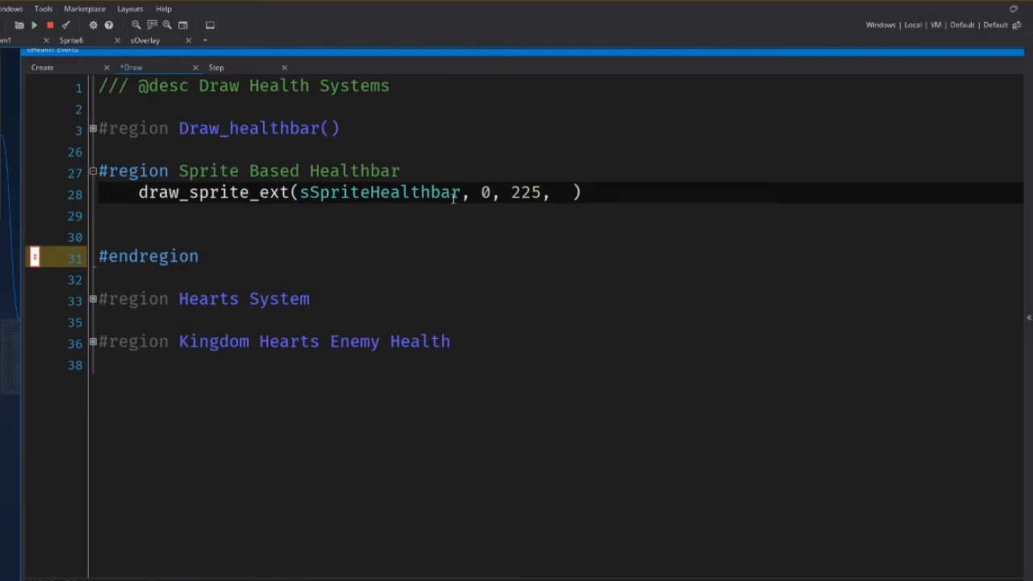
type("100")
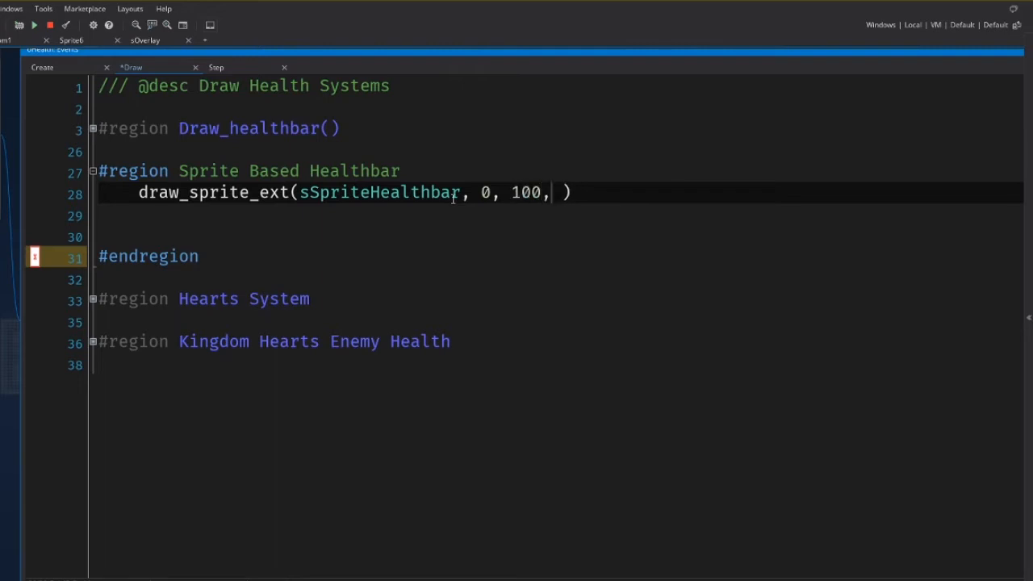
type("225, 1, 1,")
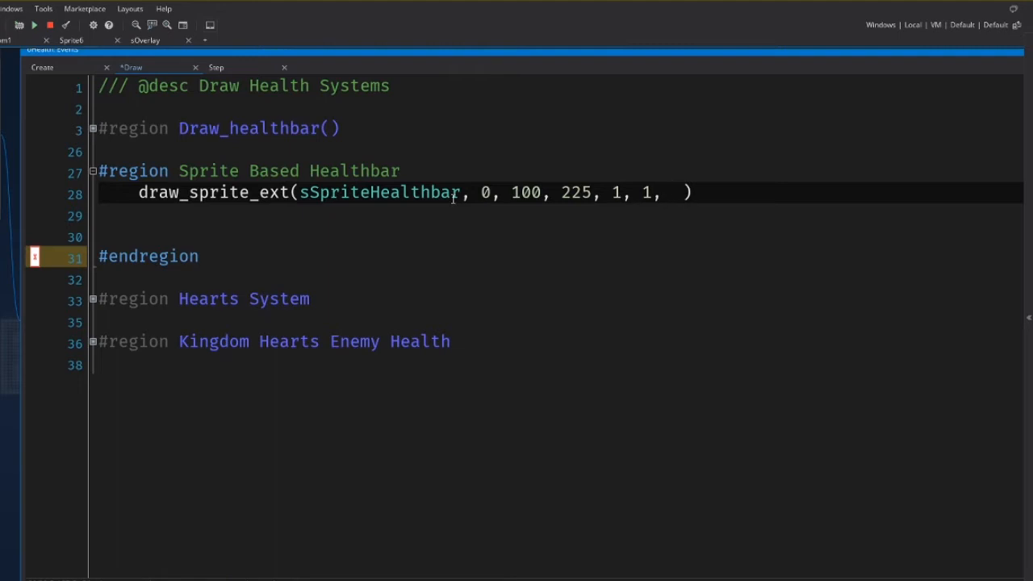
type("image_angle")
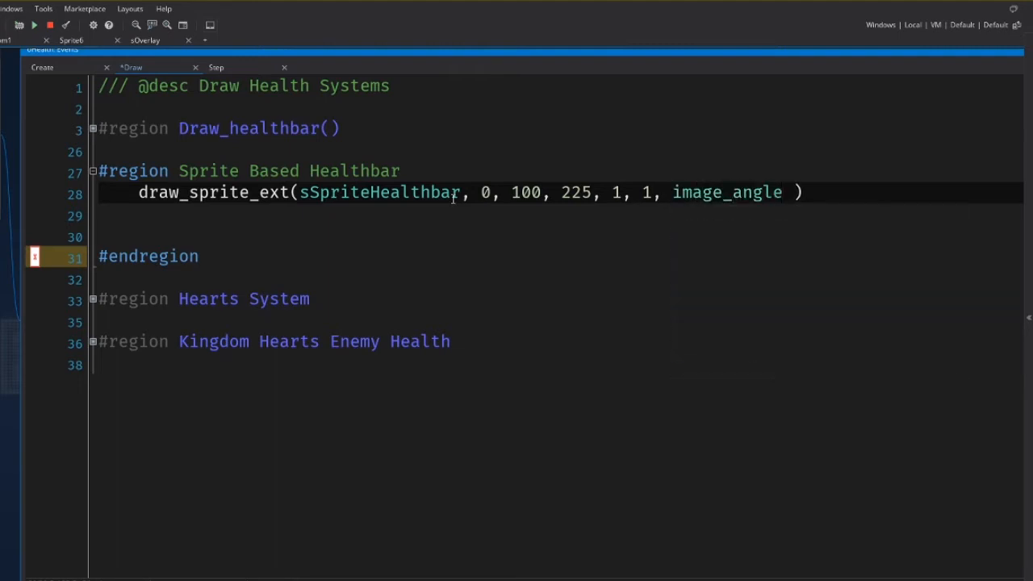
type(", c")
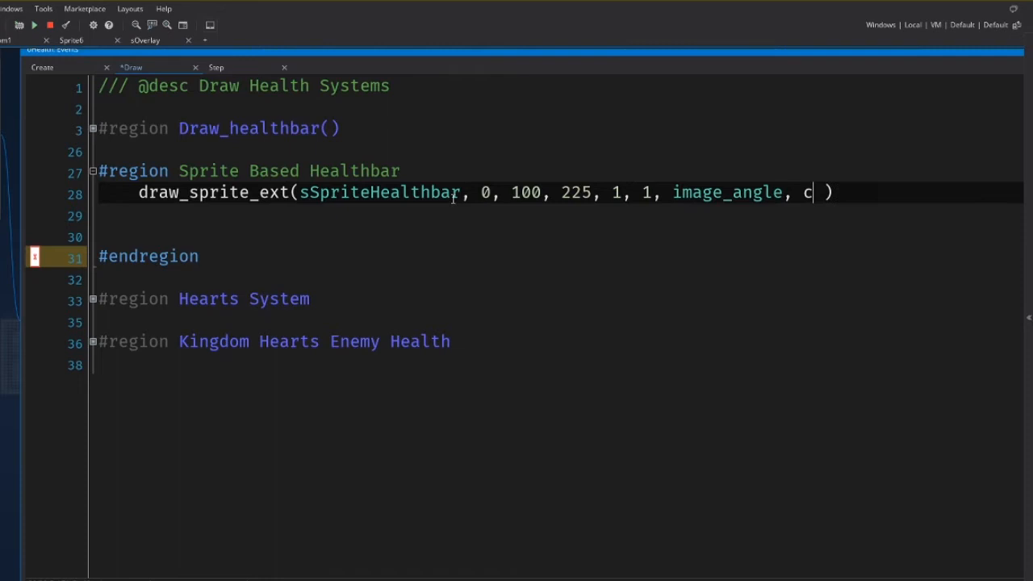
type("_white,")
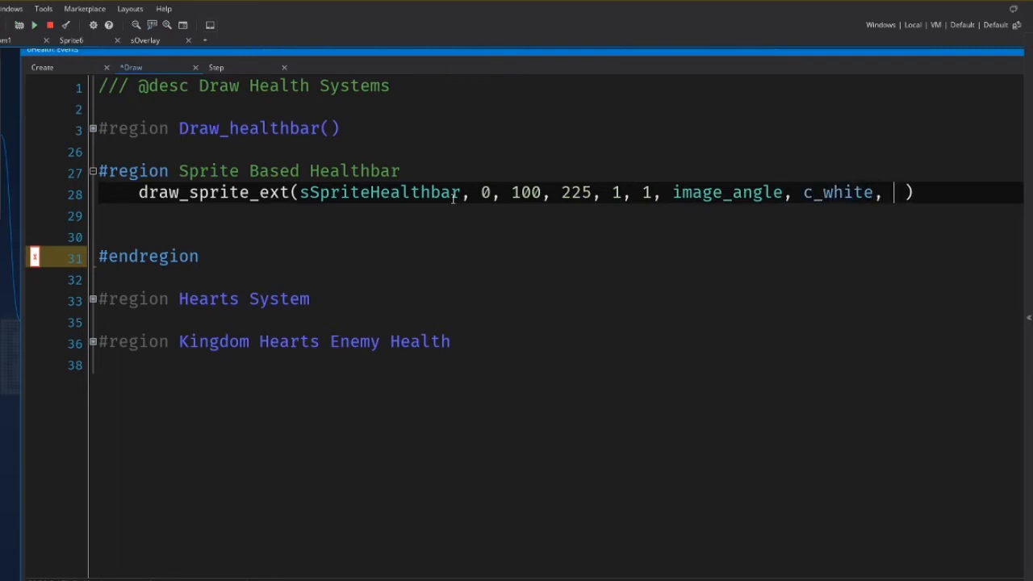
type("image_alg")
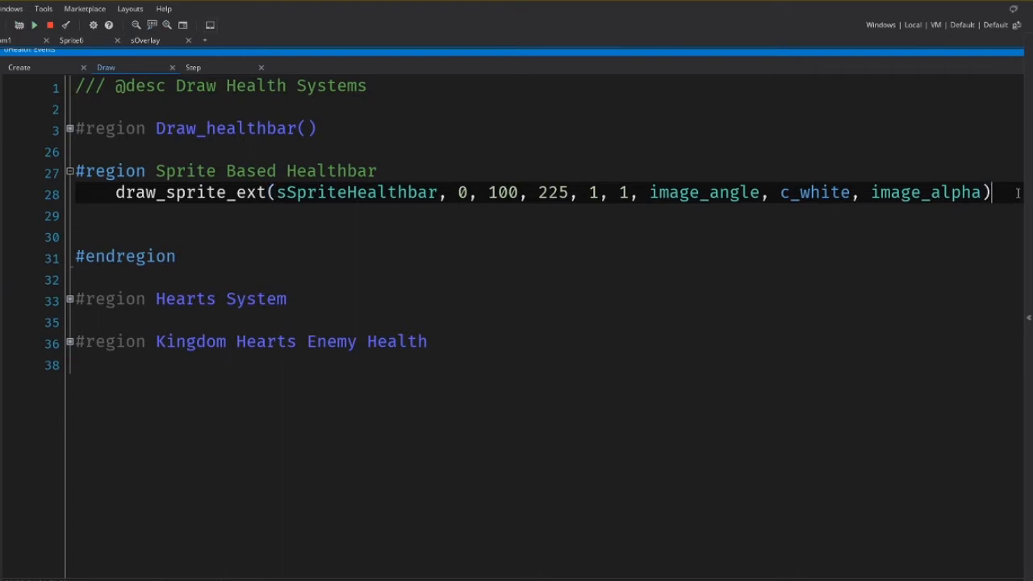
left_click(34, 24)
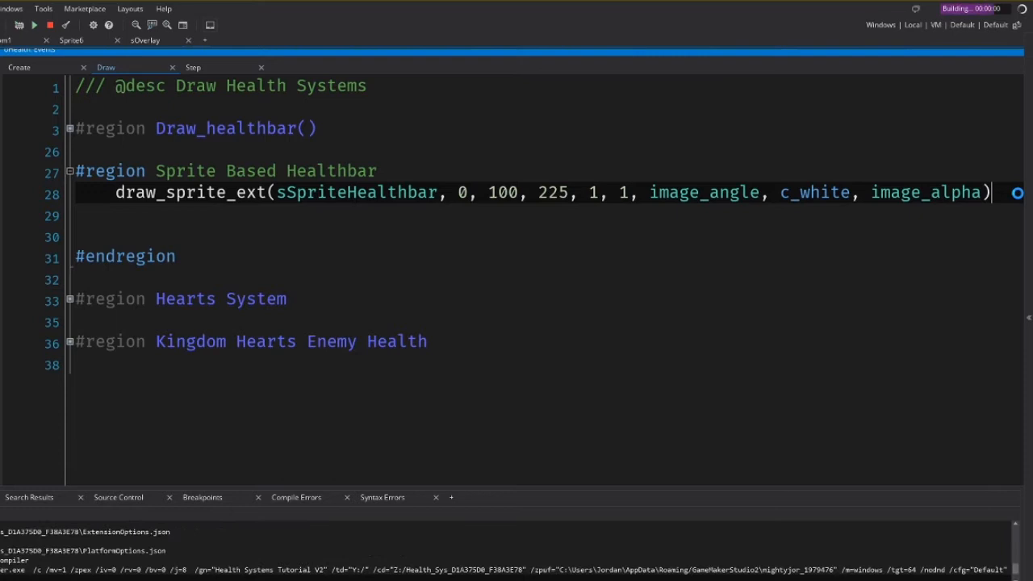
left_click(35, 25)
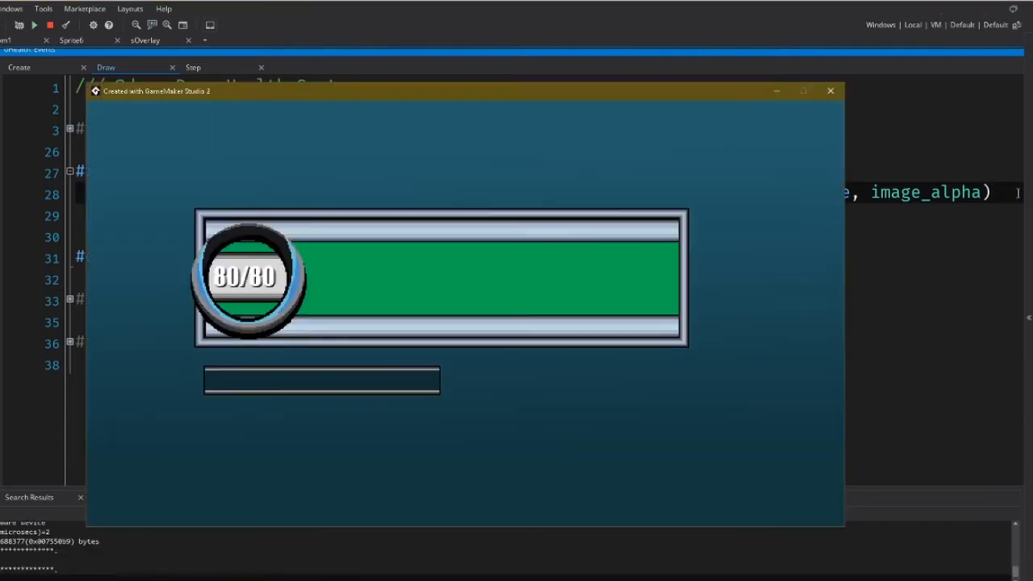
mouse_move(439, 400)
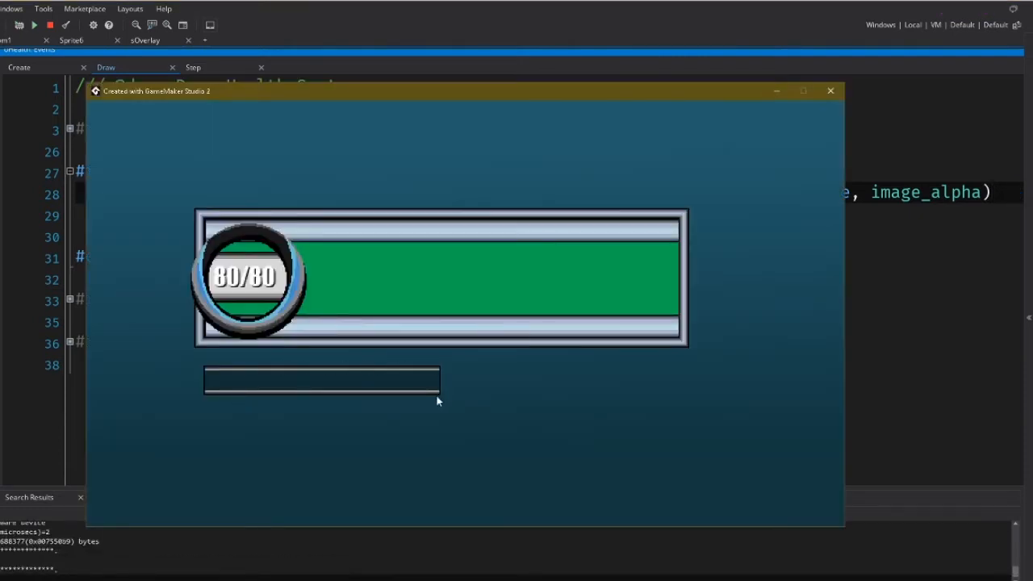
mouse_move(197, 407)
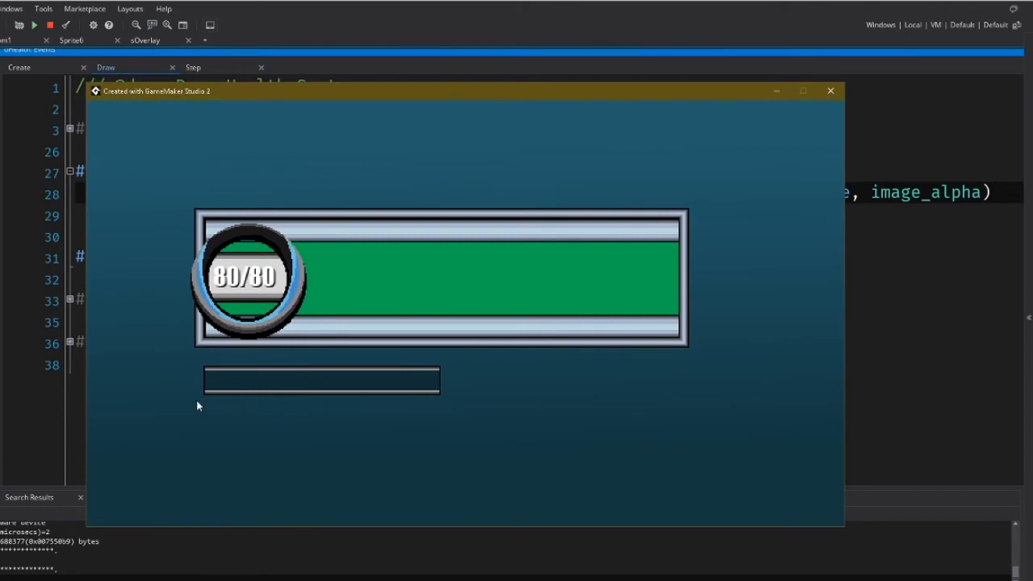
mouse_move(430, 387)
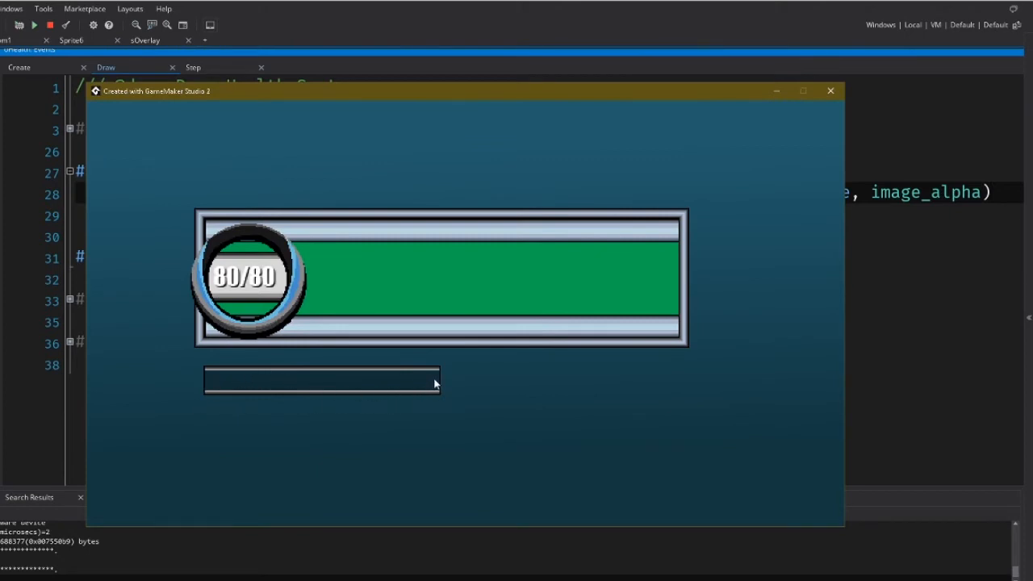
mouse_move(810, 129)
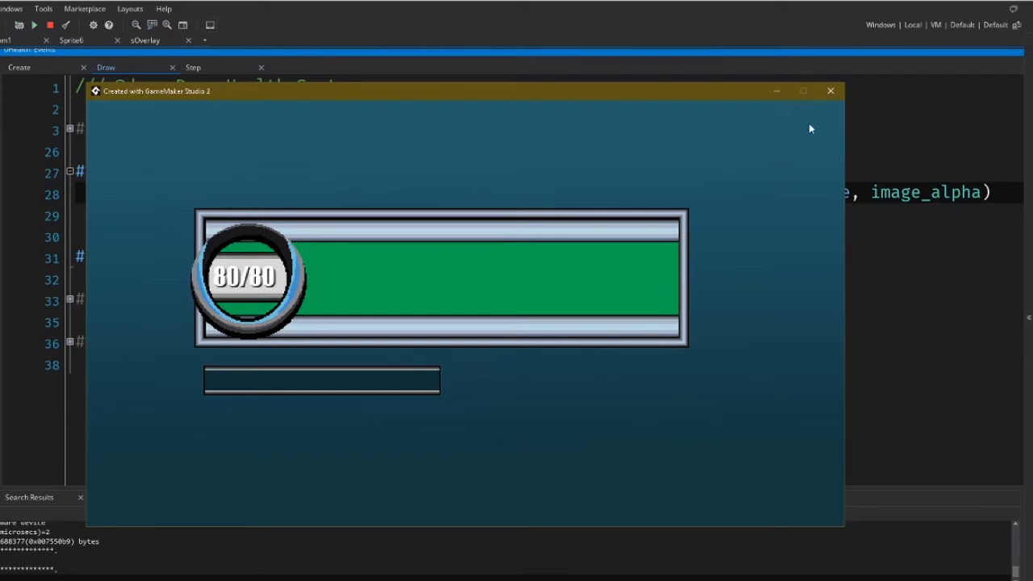
mouse_move(830, 91)
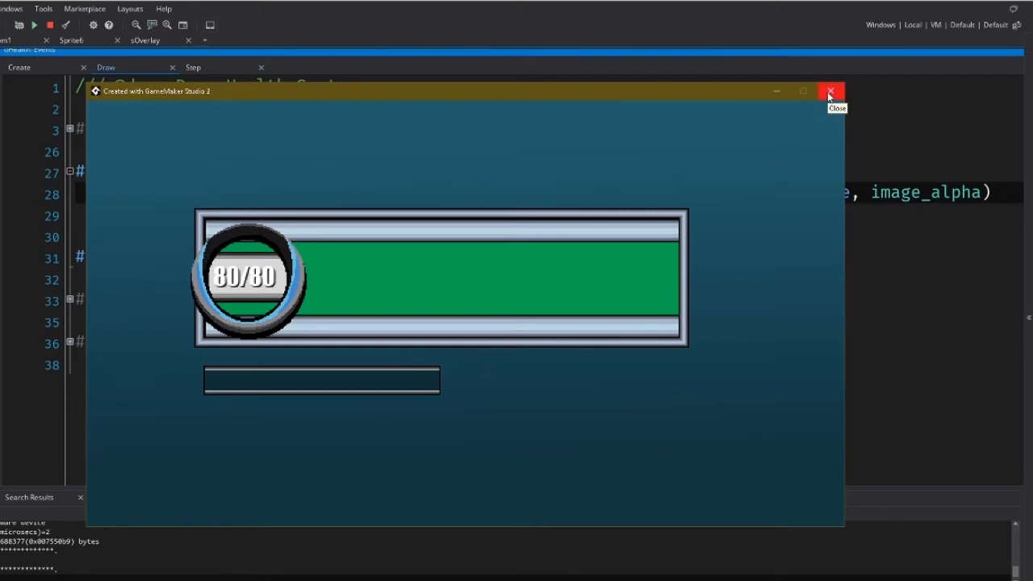
mouse_move(714, 257)
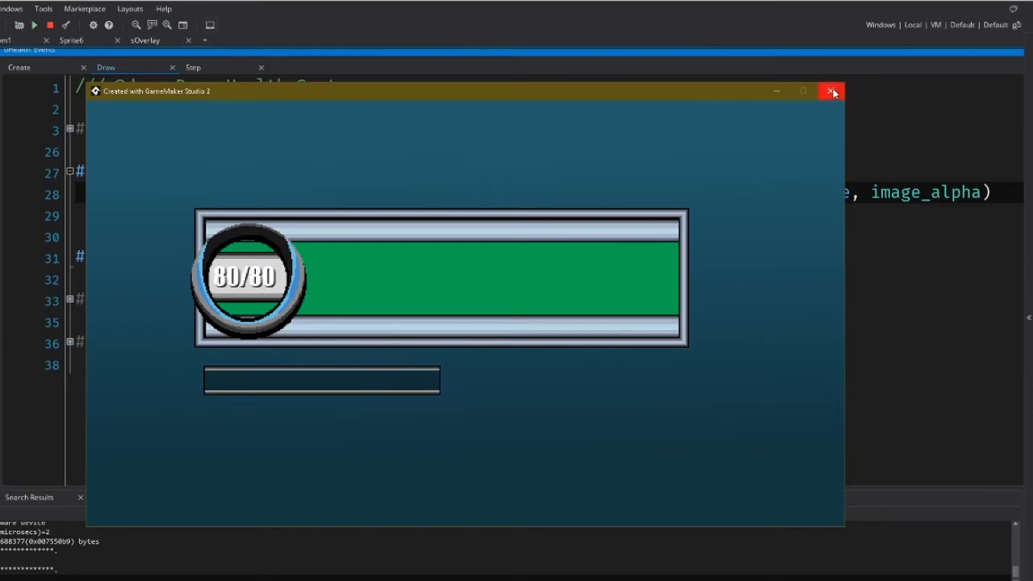
mouse_move(833, 90)
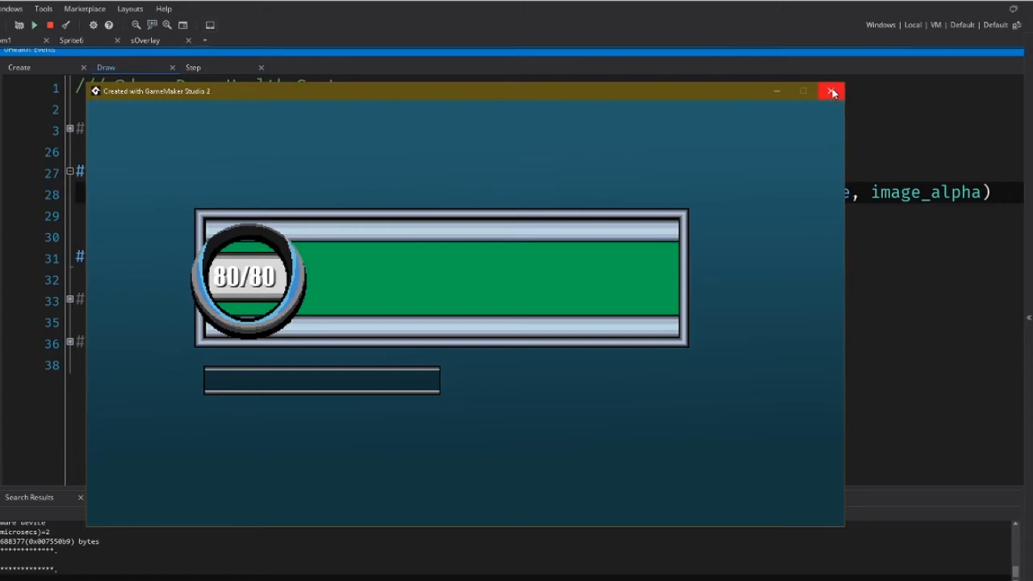
left_click(833, 91)
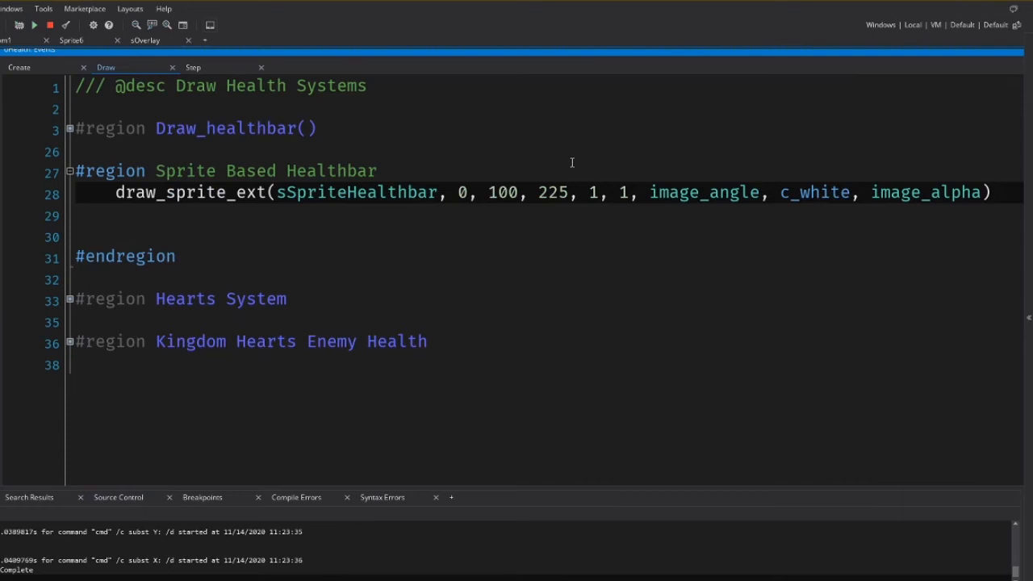
Set the sprite bar scale to 2, 2 and confirm it draws doubled in the running game
double_click(623, 192)
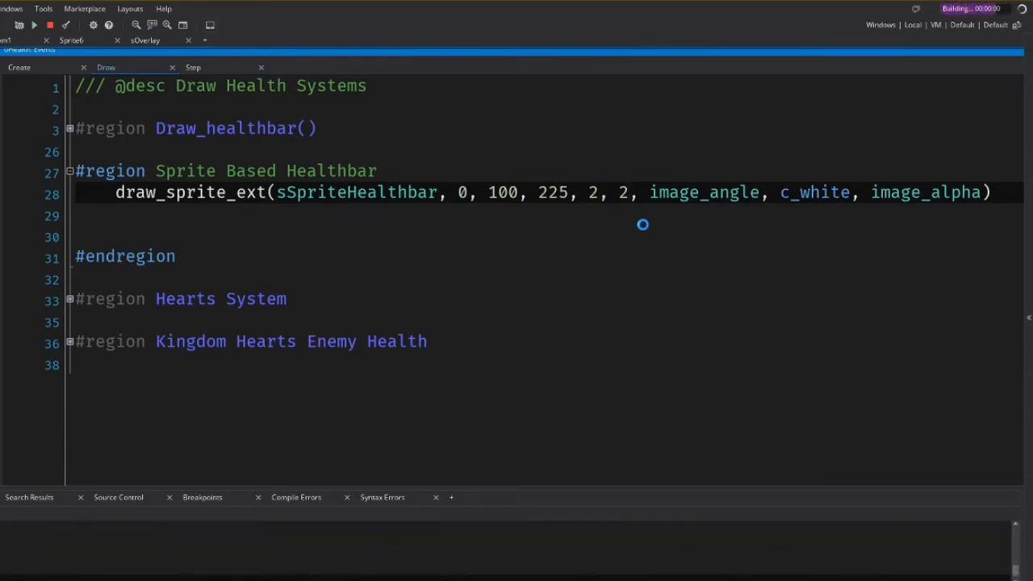
left_click(35, 26)
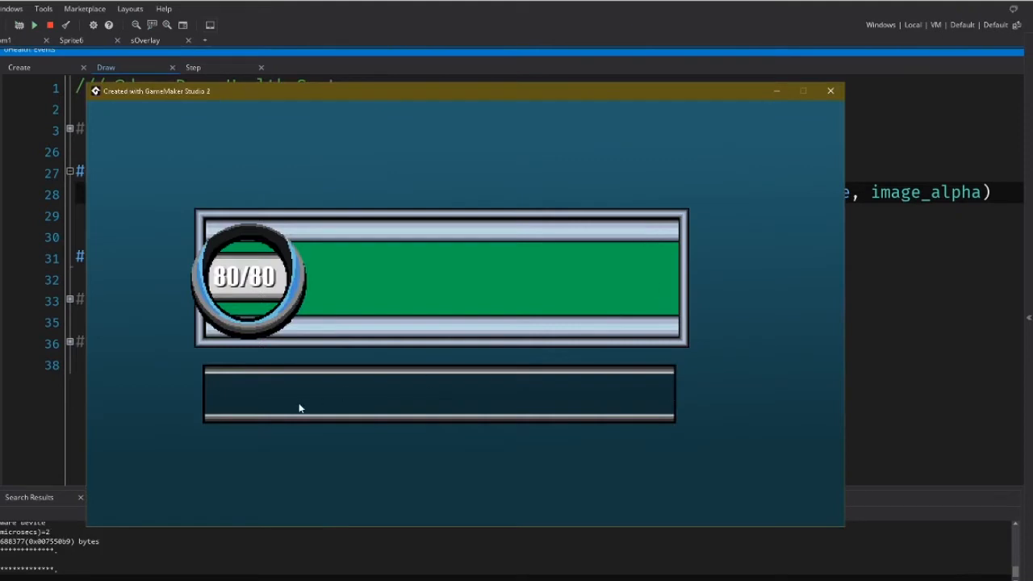
mouse_move(830, 90)
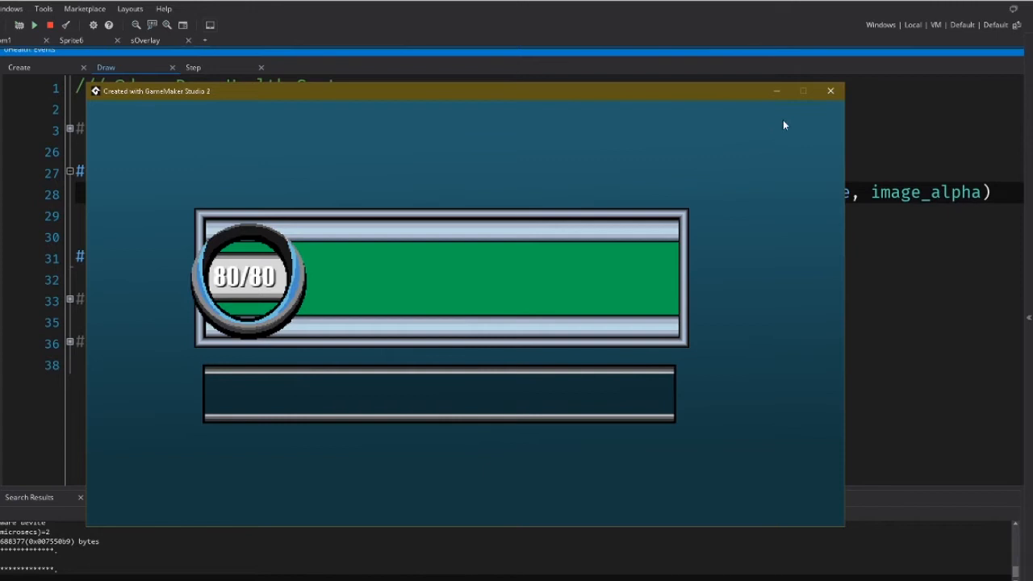
left_click(830, 90)
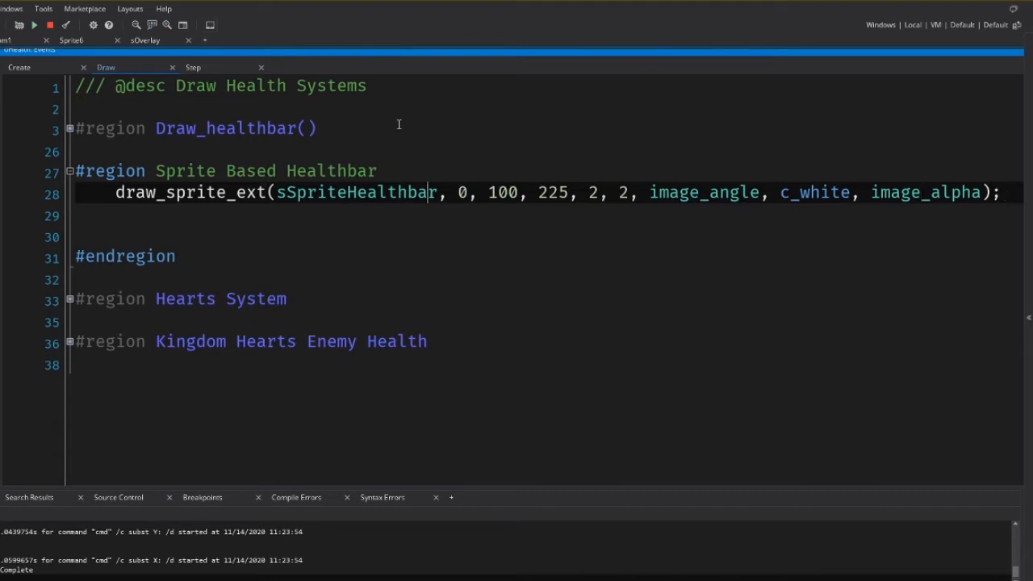
Duplicate the draw_sprite_ext line and change the second call's frame index to 1
key("Enter")
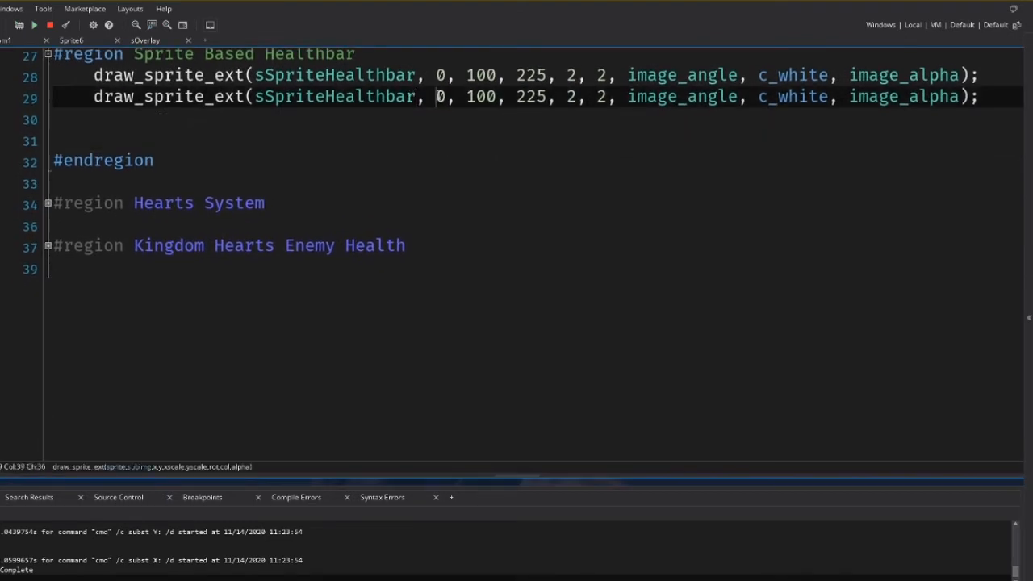
double_click(439, 97)
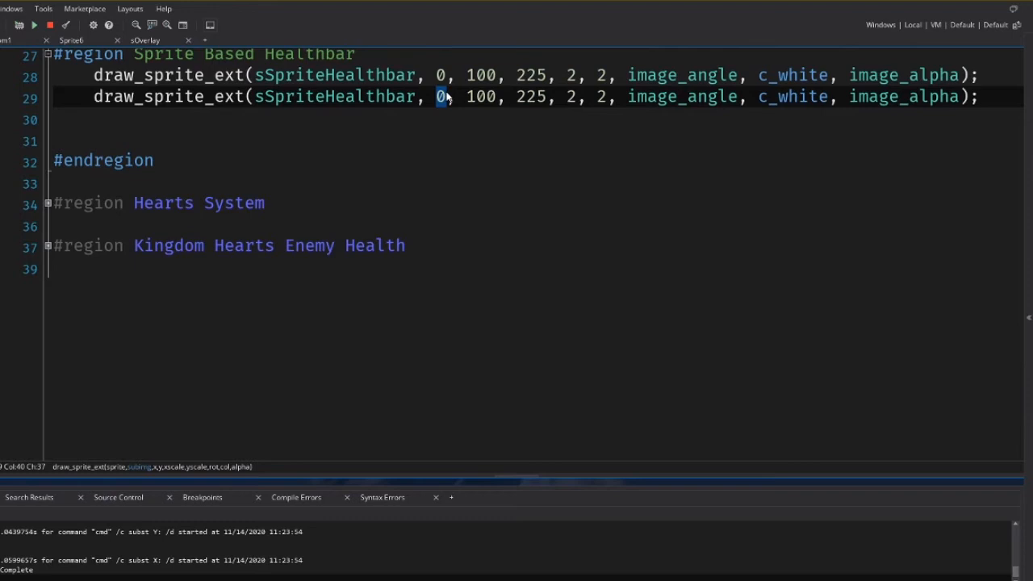
type("1")
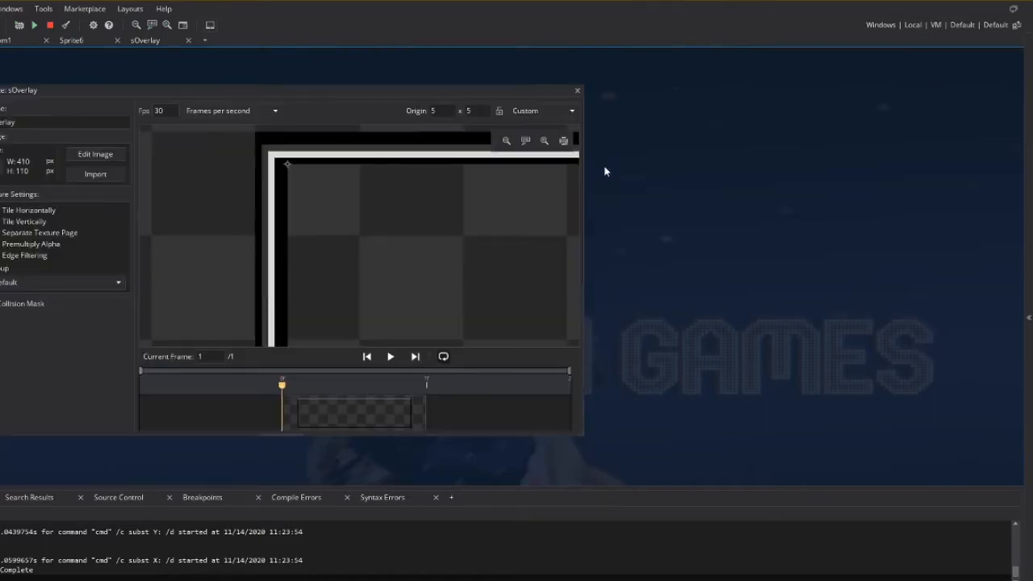
left_click(578, 90)
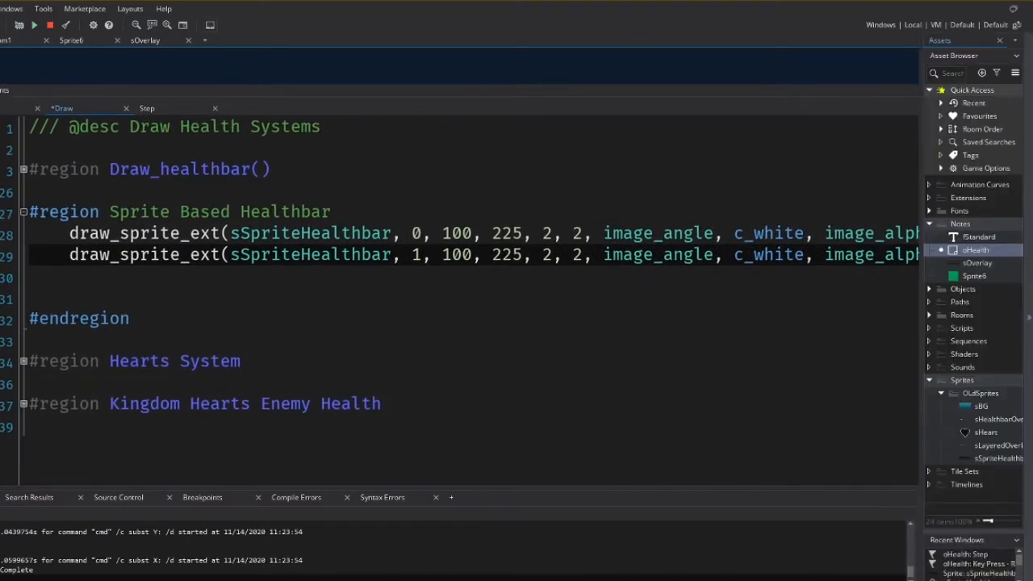
mouse_move(998, 465)
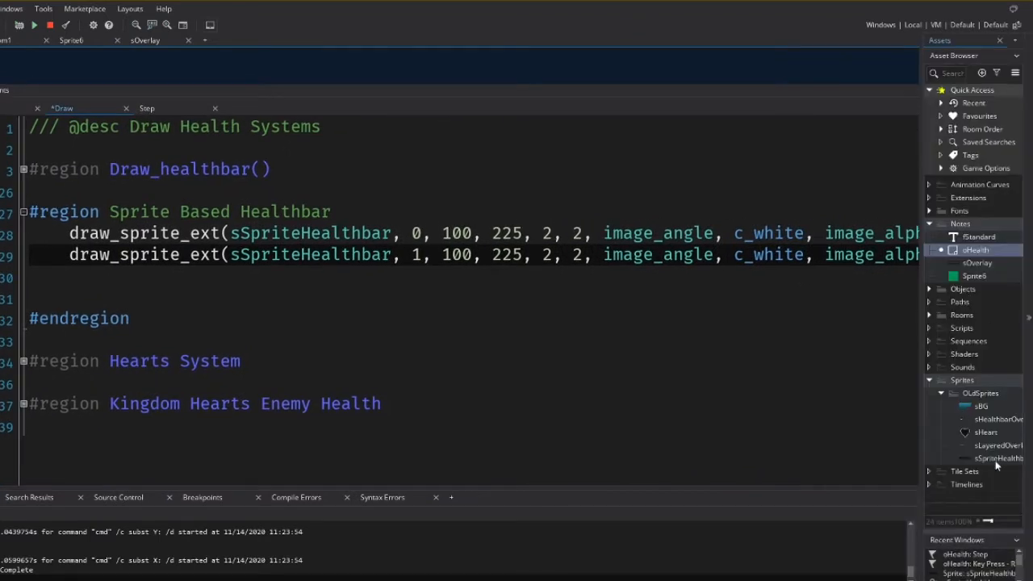
Inspect sSpriteHealthbar's frames to pick sub-image 2 for the second call
double_click(996, 459)
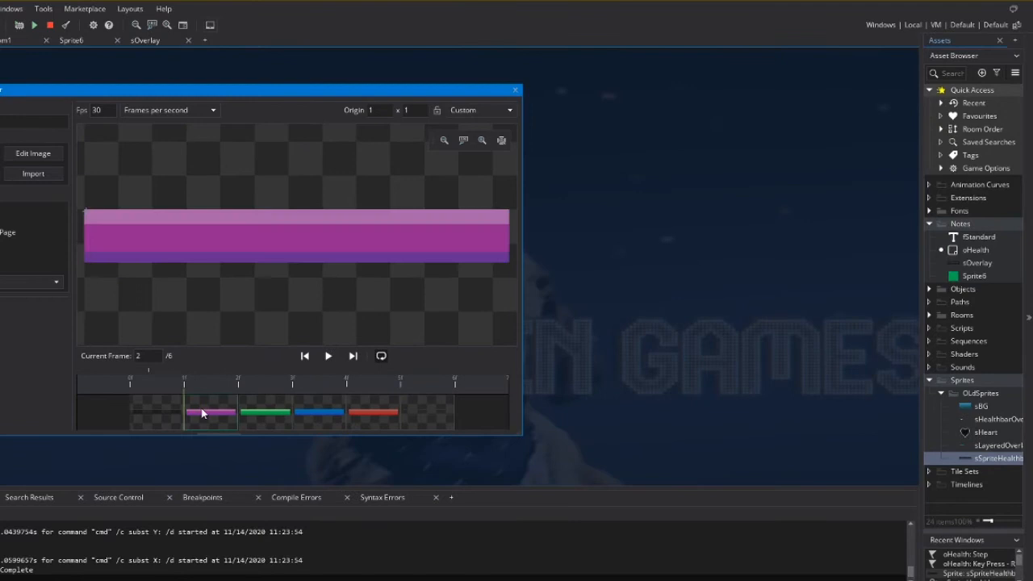
left_click(265, 414)
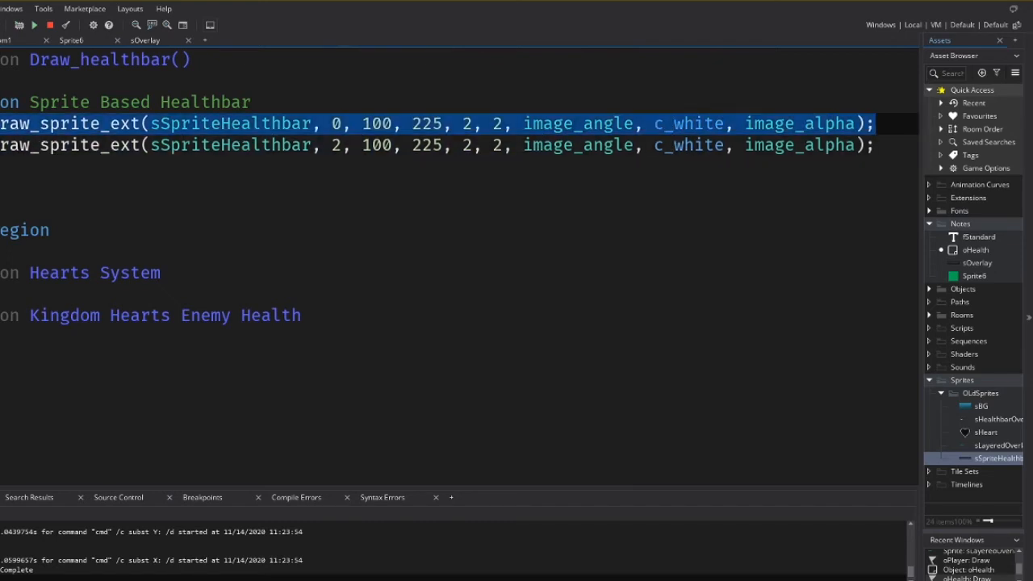
Add a third draw_sprite_ext call using frame 5 and run the game
left_click(880, 145)
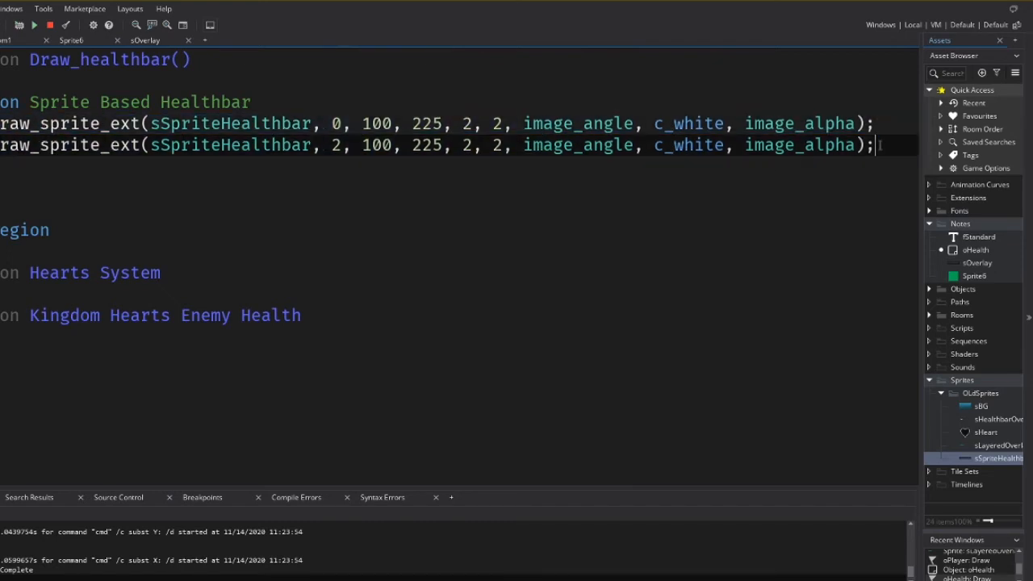
key("Enter")
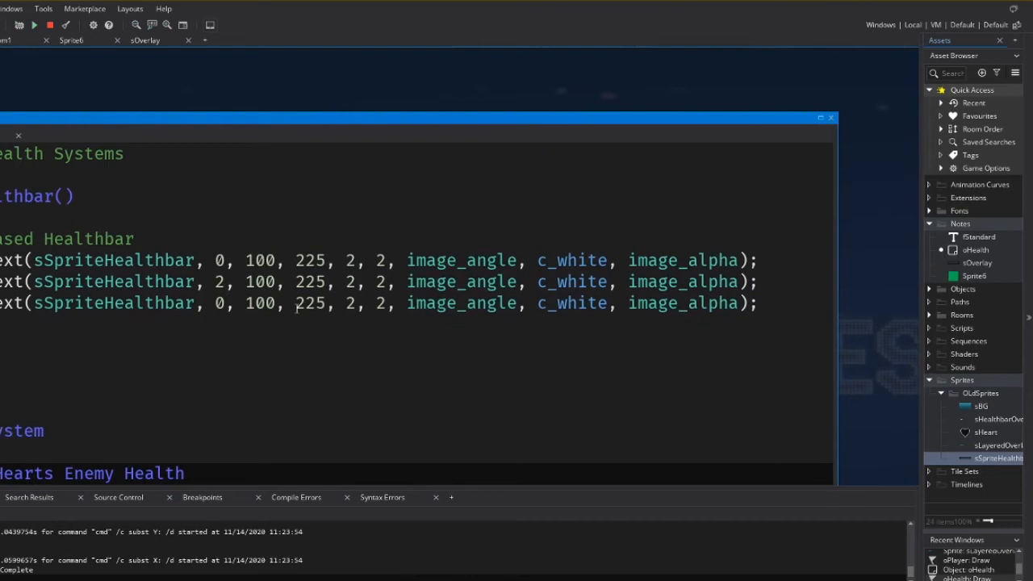
type("5")
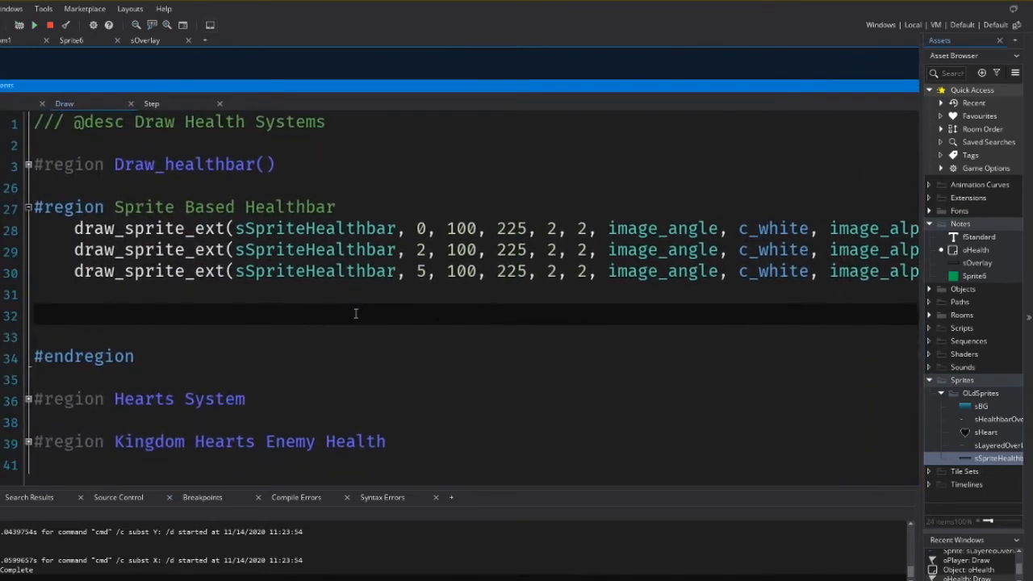
left_click(34, 24)
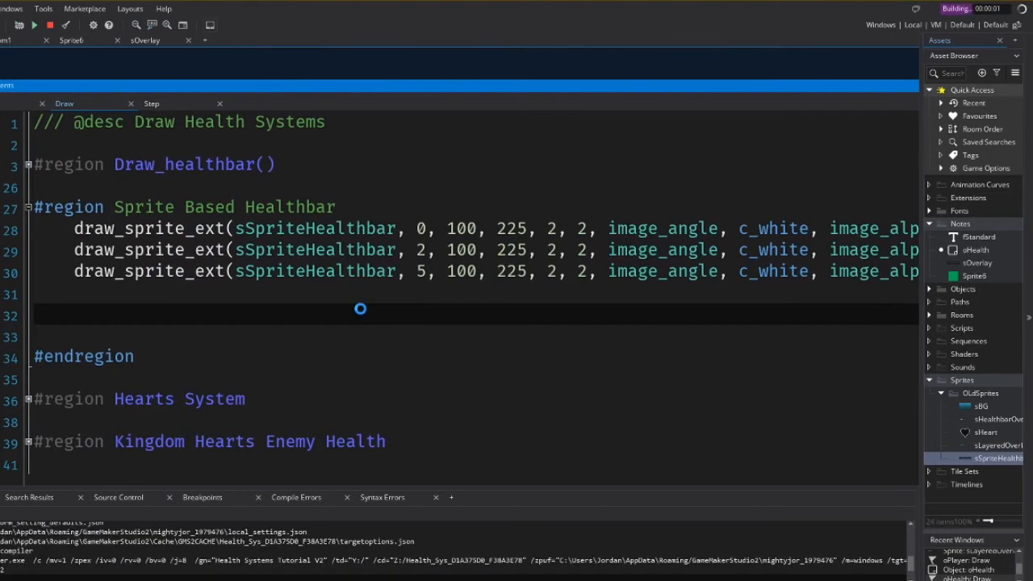
Watch the layered sprite health bar as HP drops, then close the game window
left_click(34, 24)
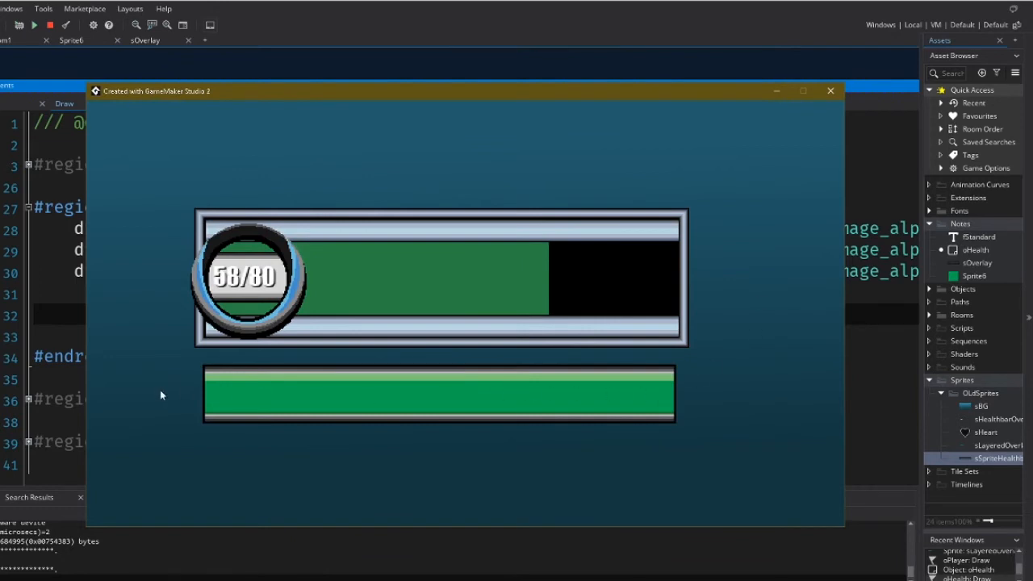
mouse_move(741, 304)
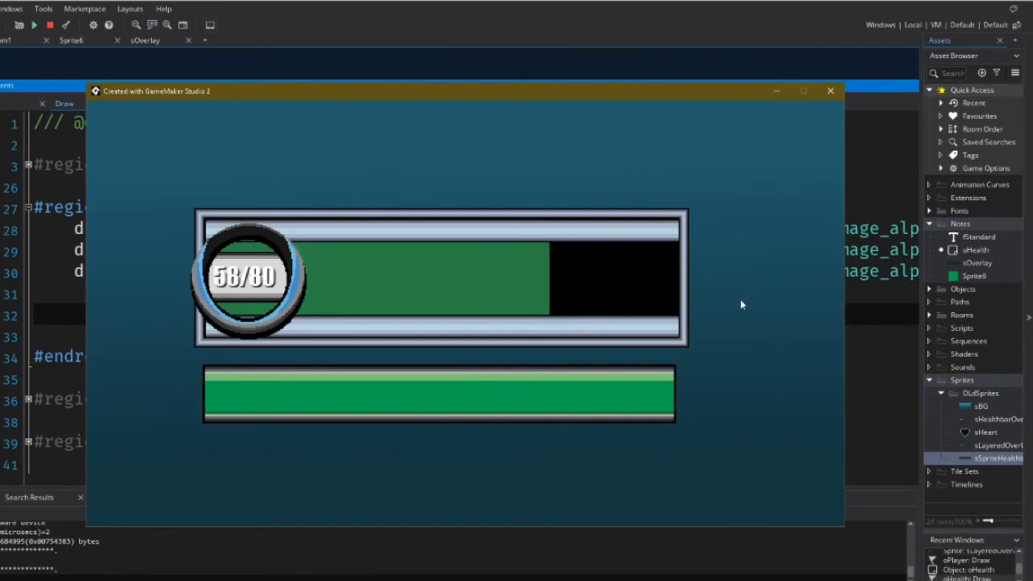
mouse_move(766, 380)
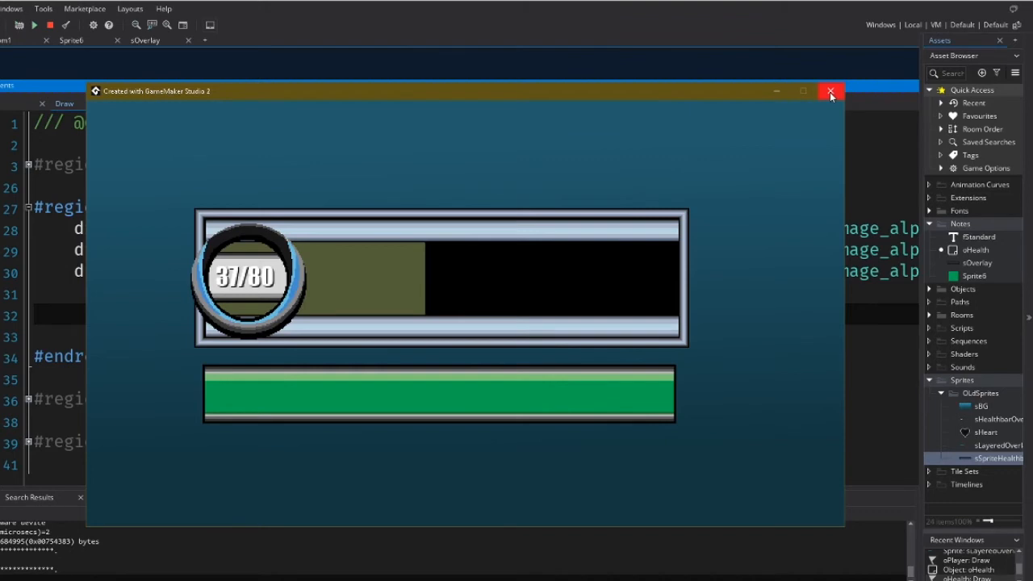
left_click(830, 90)
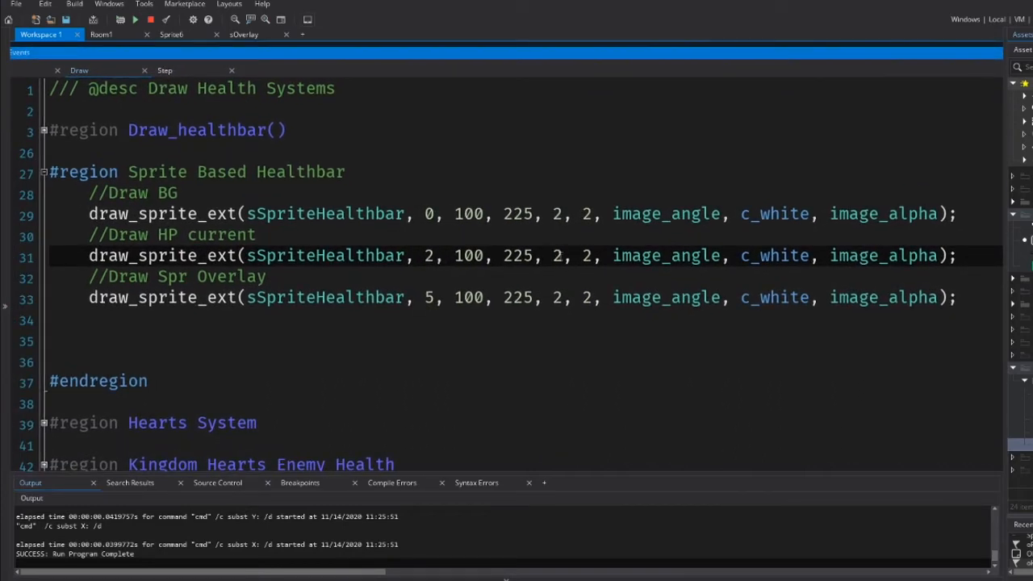
Comment the three draw calls as Draw BG, Draw HP current and Draw Spr Overlay
double_click(555, 255)
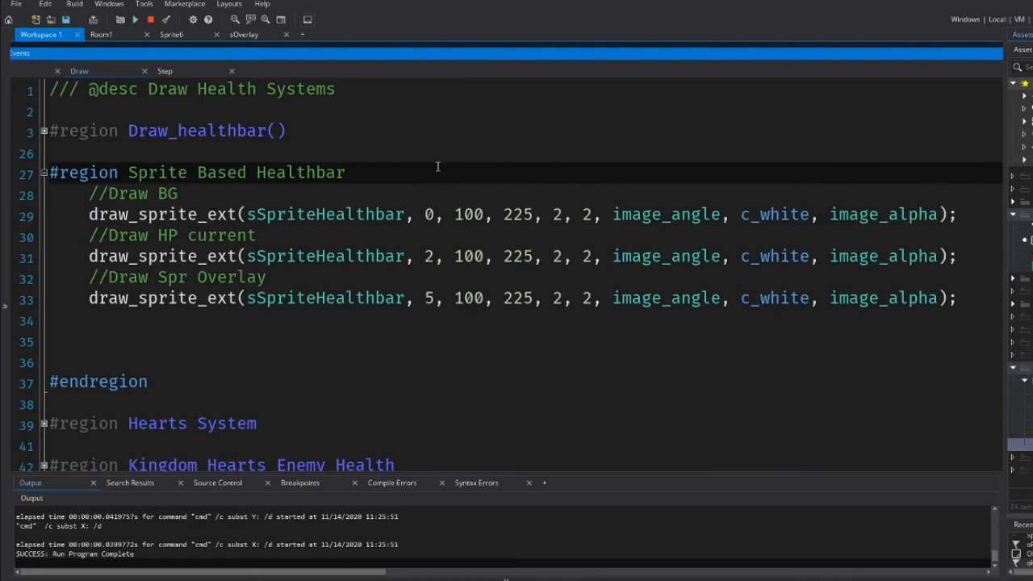
Replace the old _pc percentage line with var _spc = (display_hp / max_hp)
type("_pc = (display_hp / max_hp) * 100;")
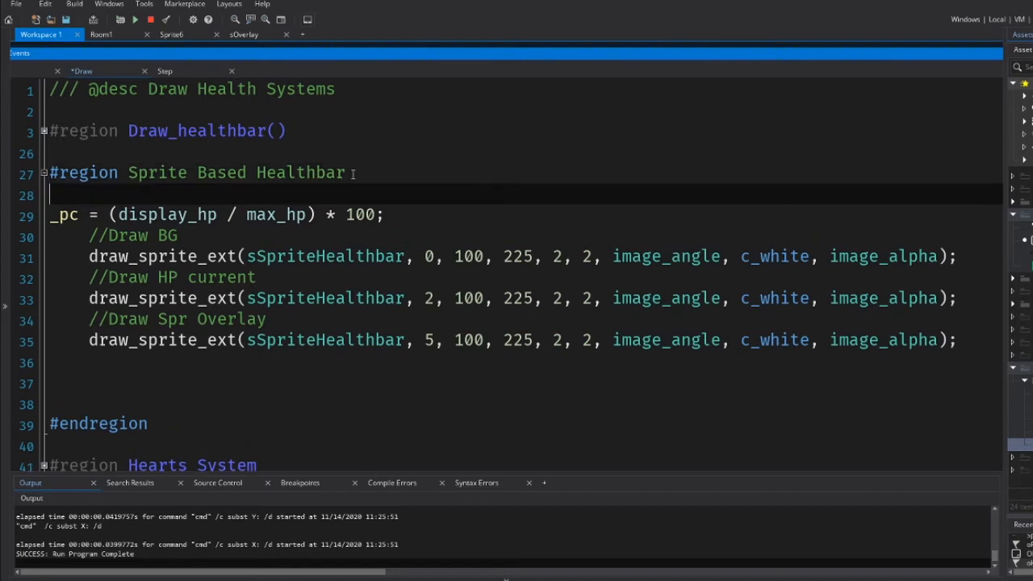
type("var _")
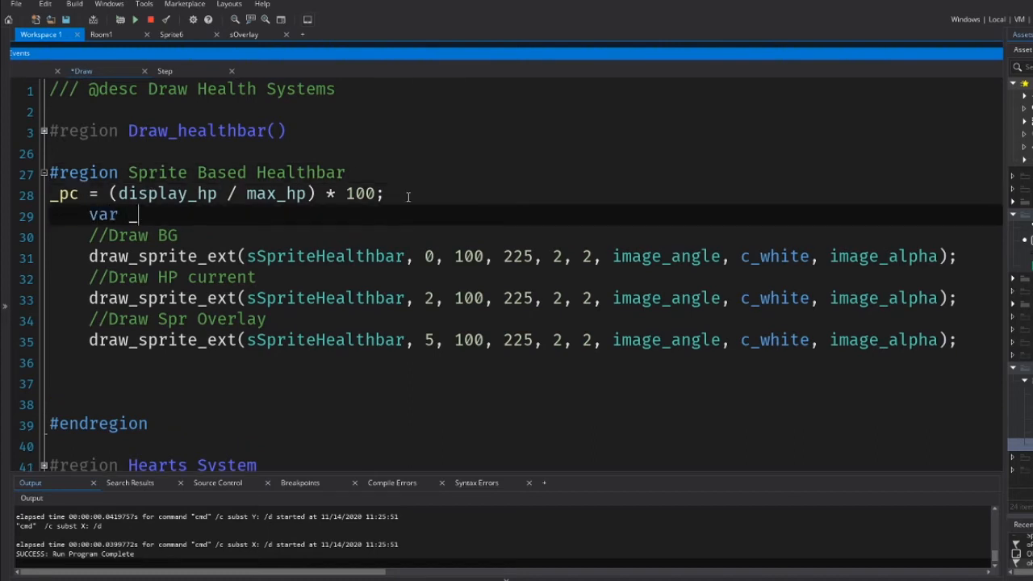
type("sp")
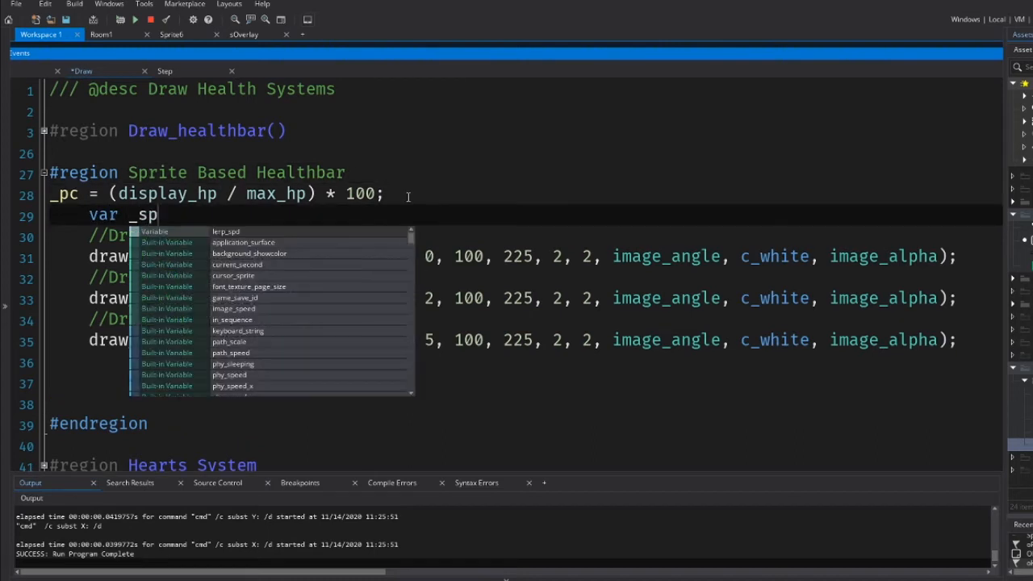
type("c =")
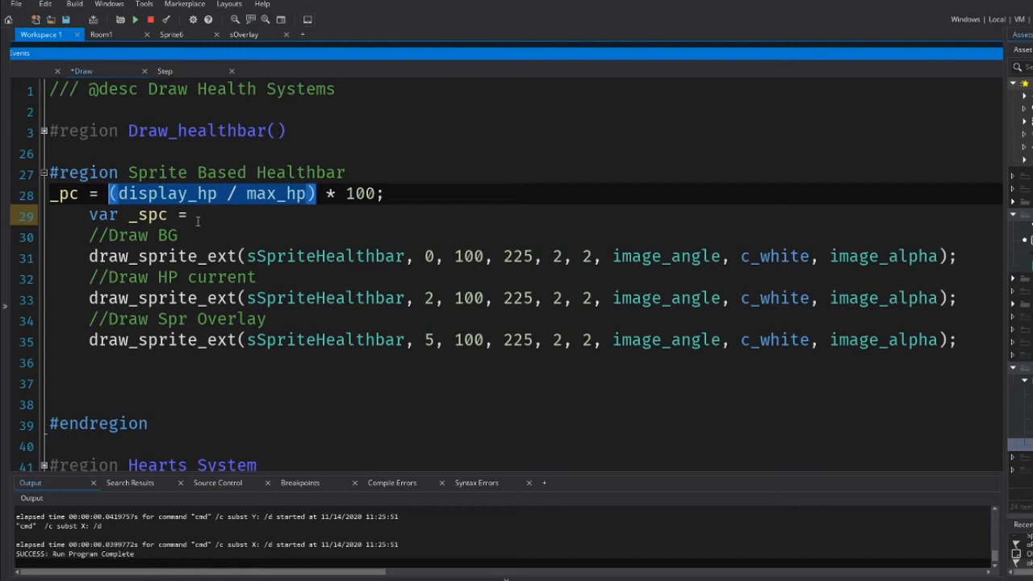
type("(display_hp / max_hp)")
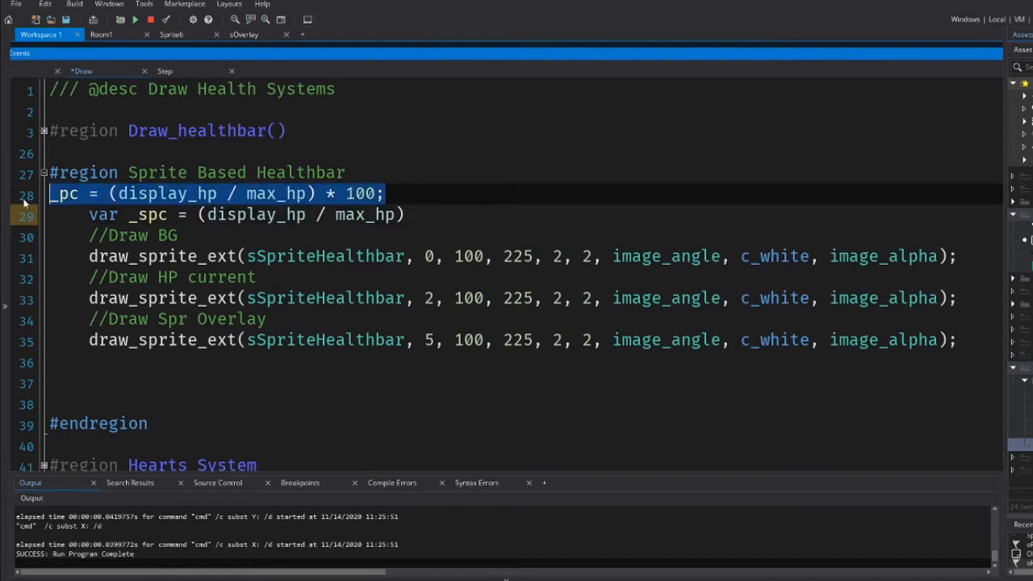
key("Delete")
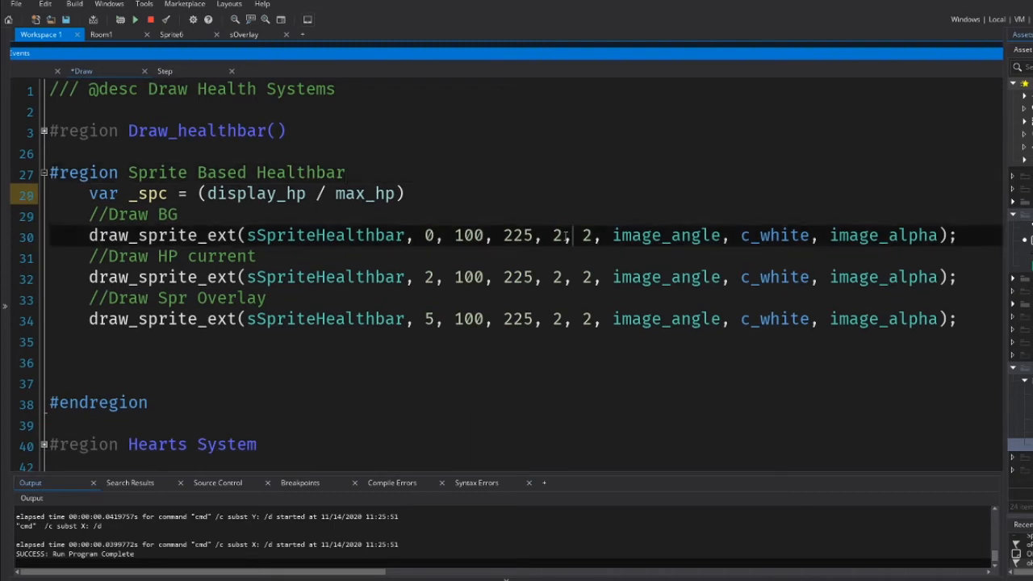
Inspect the background call's xscale value and add a blank line above _spc
double_click(556, 236)
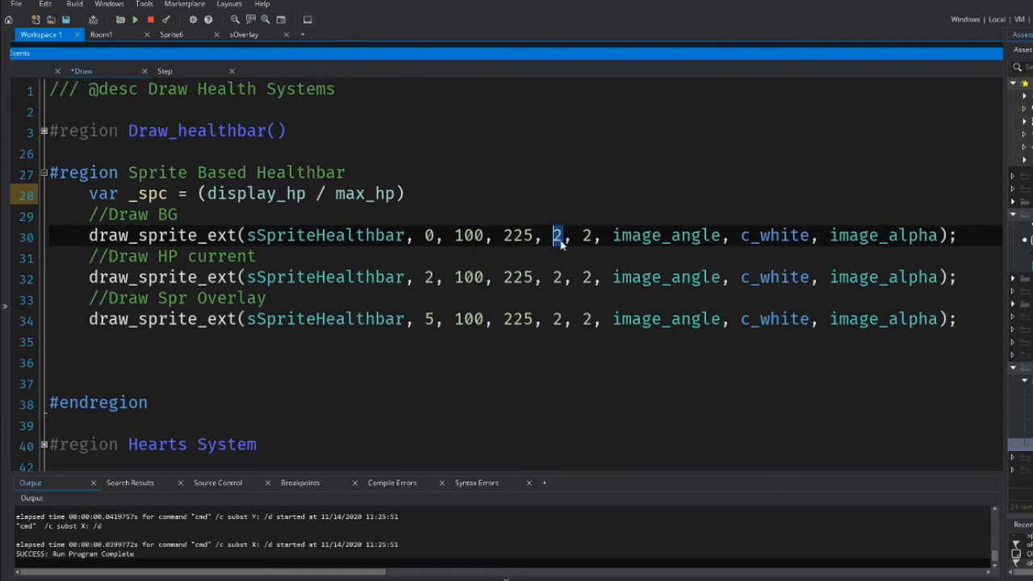
left_click(213, 193)
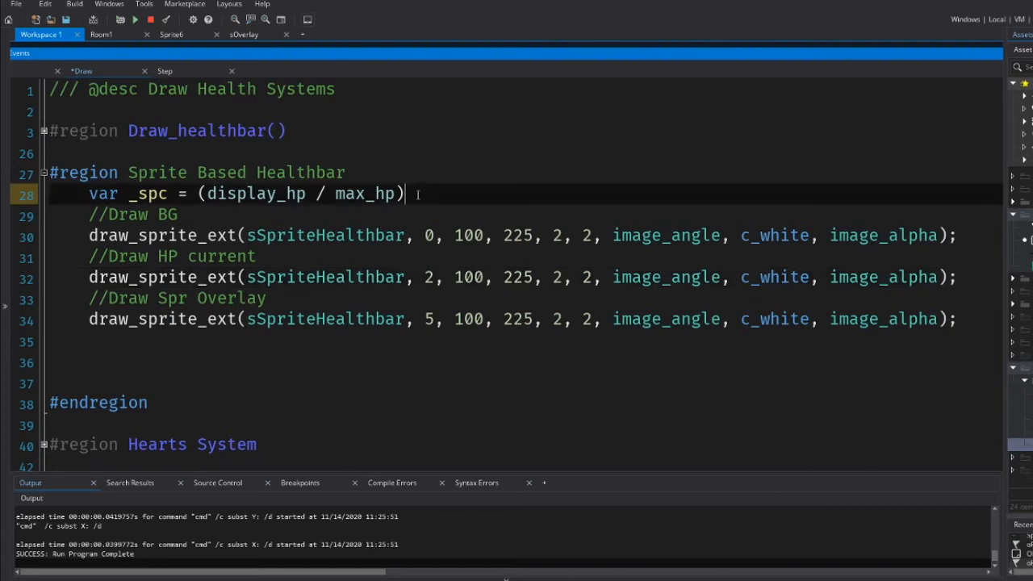
key("Enter")
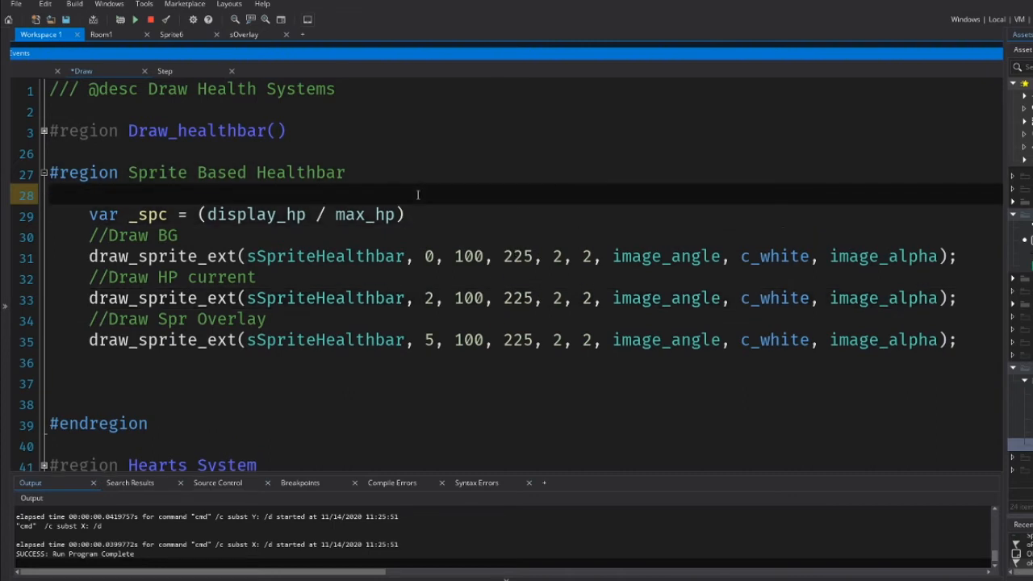
Add var _scale = 2, multiply _spc by _scale, and use them as the draw calls' xscales
type("var _sc")
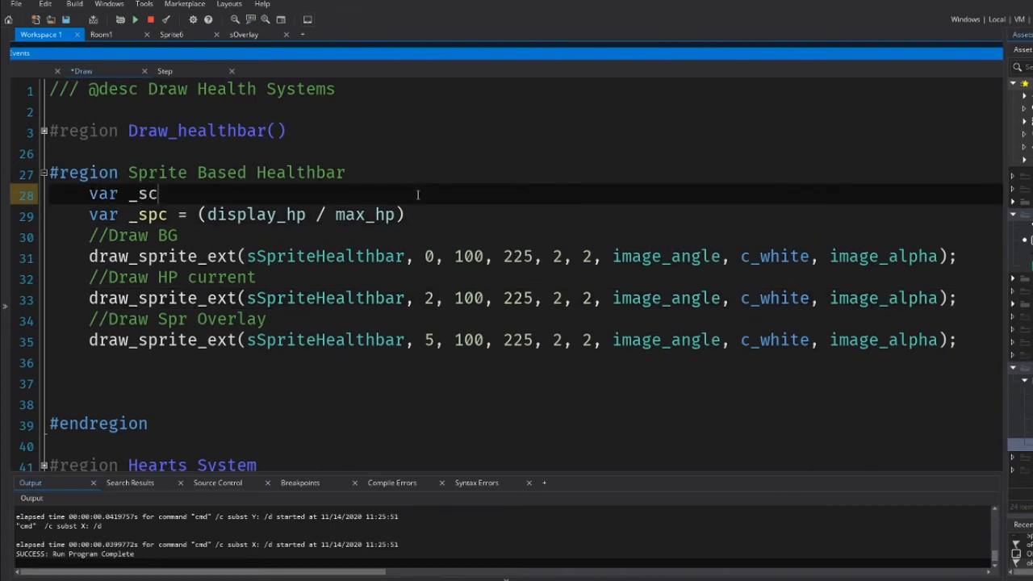
type("ale =")
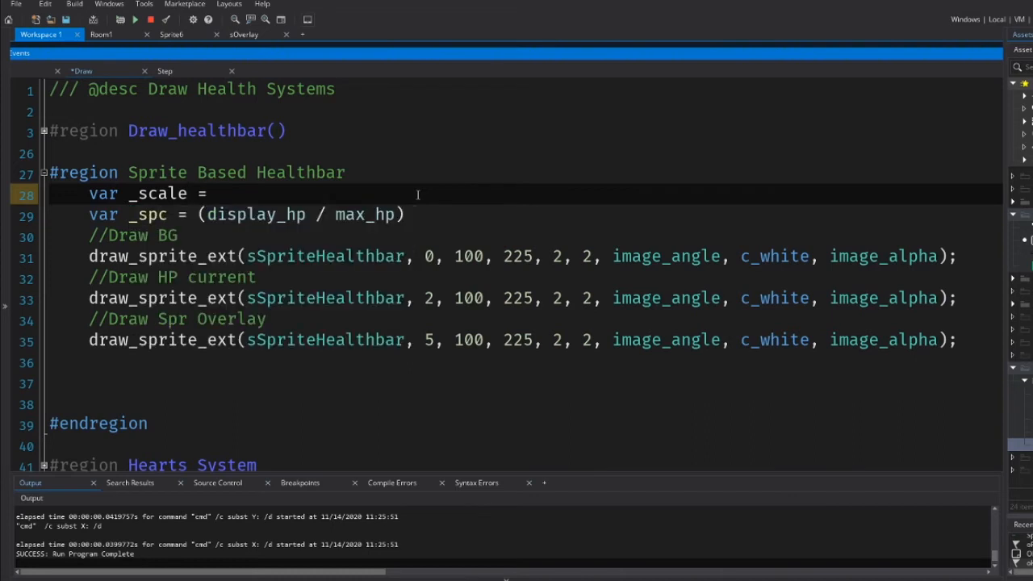
type("2;")
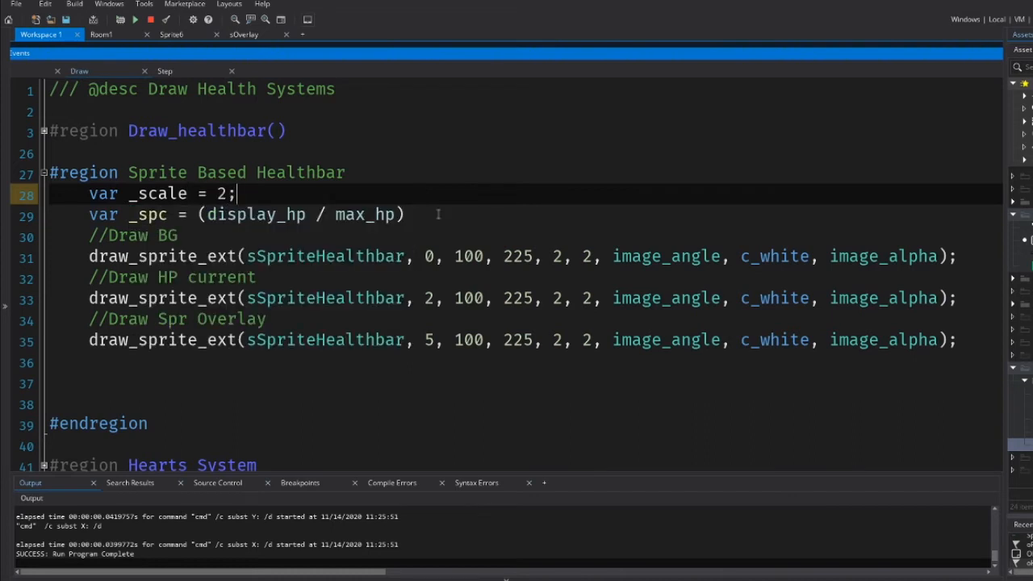
type("_sca;e")
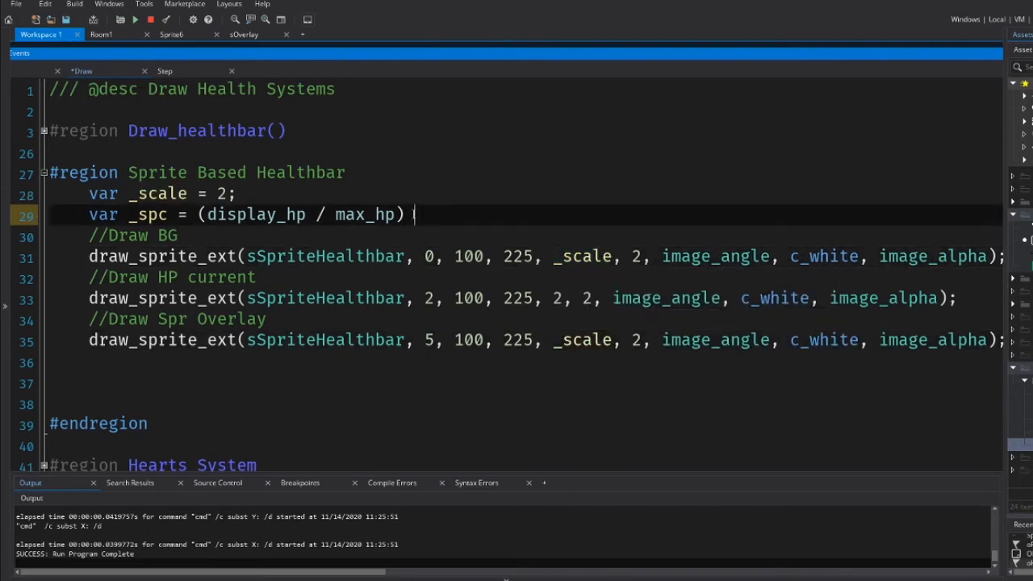
type("* _scale;")
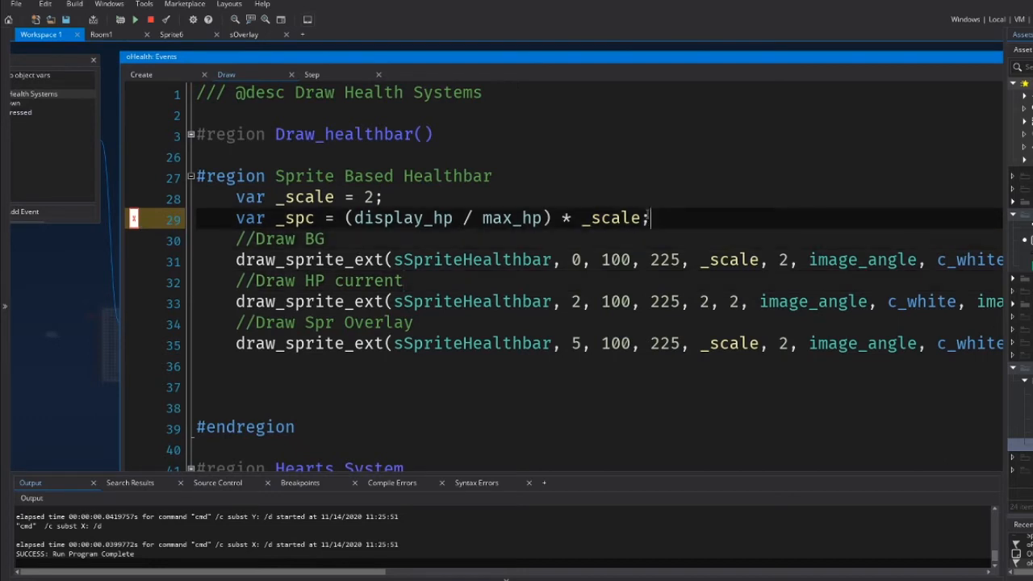
mouse_move(785, 274)
type("_")
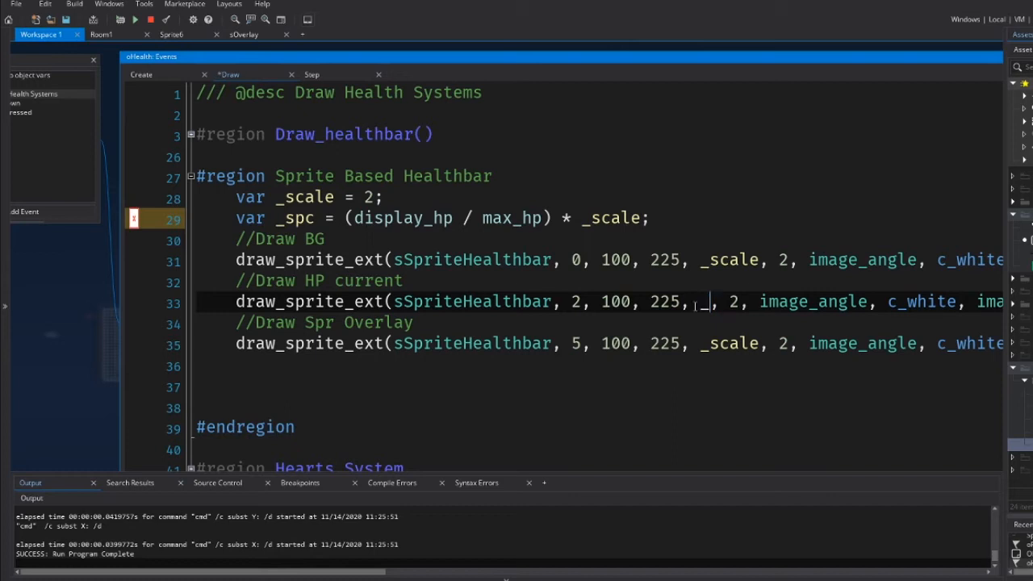
type("spc")
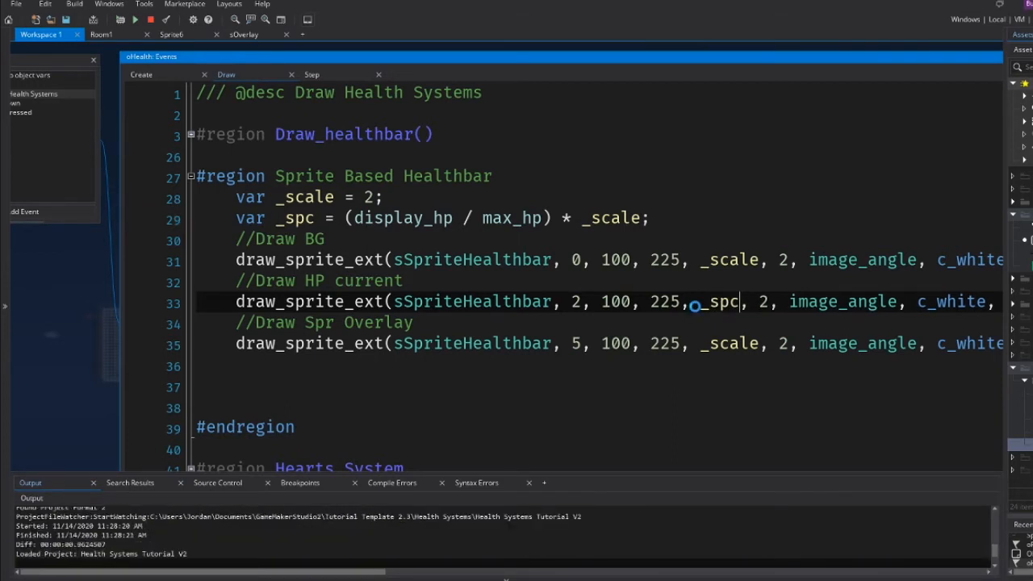
left_click(135, 19)
type("var ")
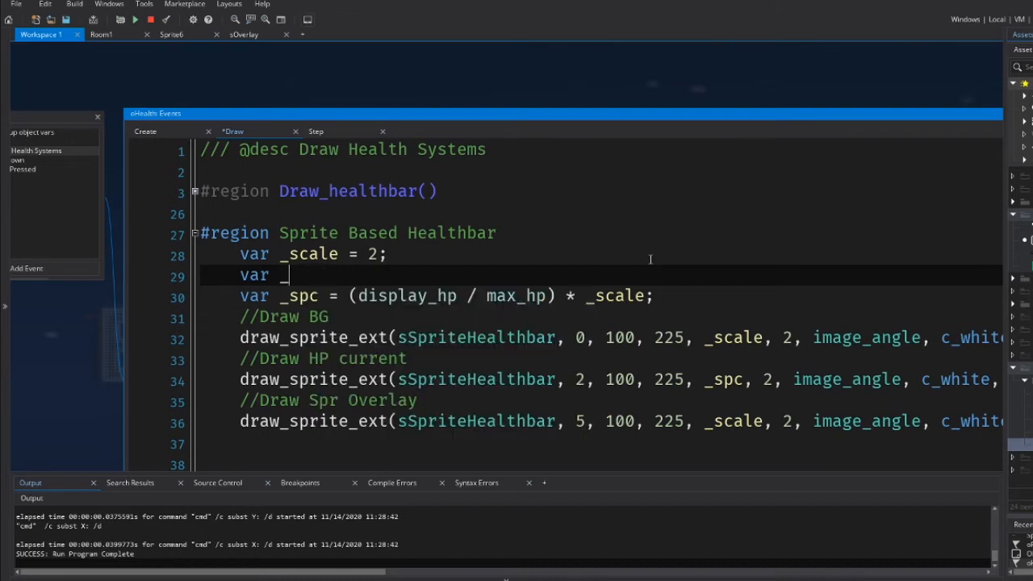
Add var _spr_col = c_white; under _scale and begin renaming it to _spr_ind
type("_sp")
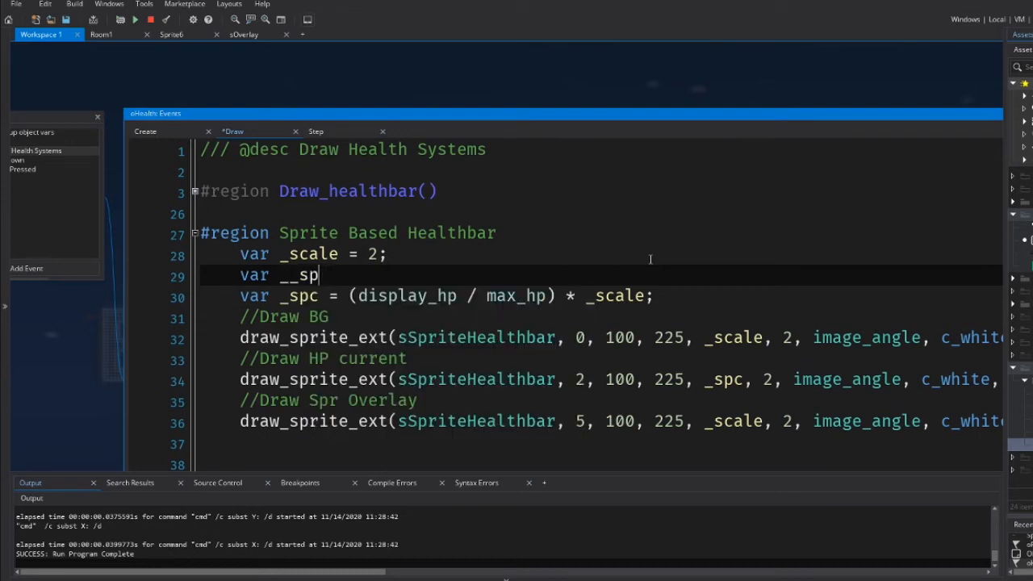
type("spr_col")
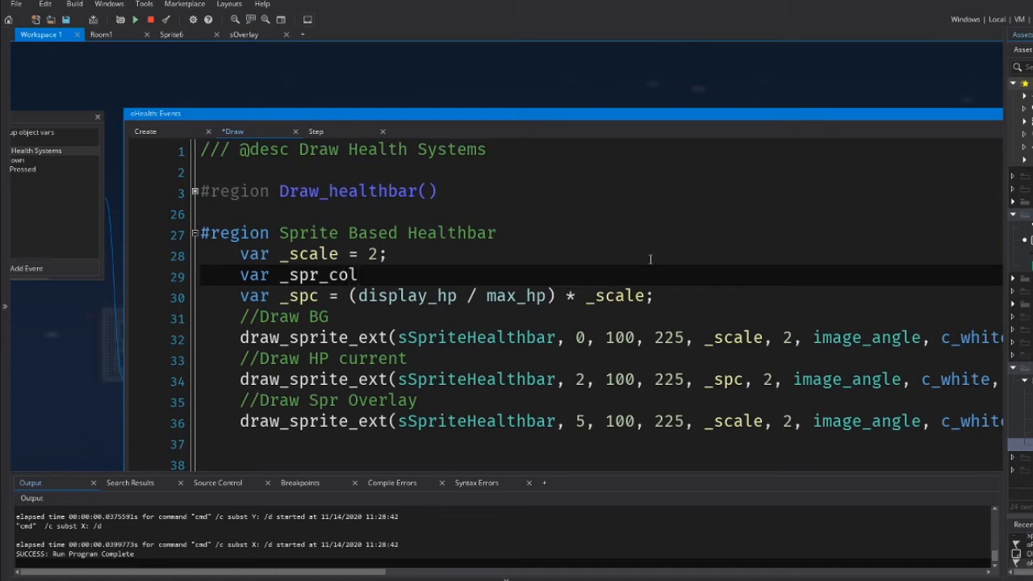
type("= c")
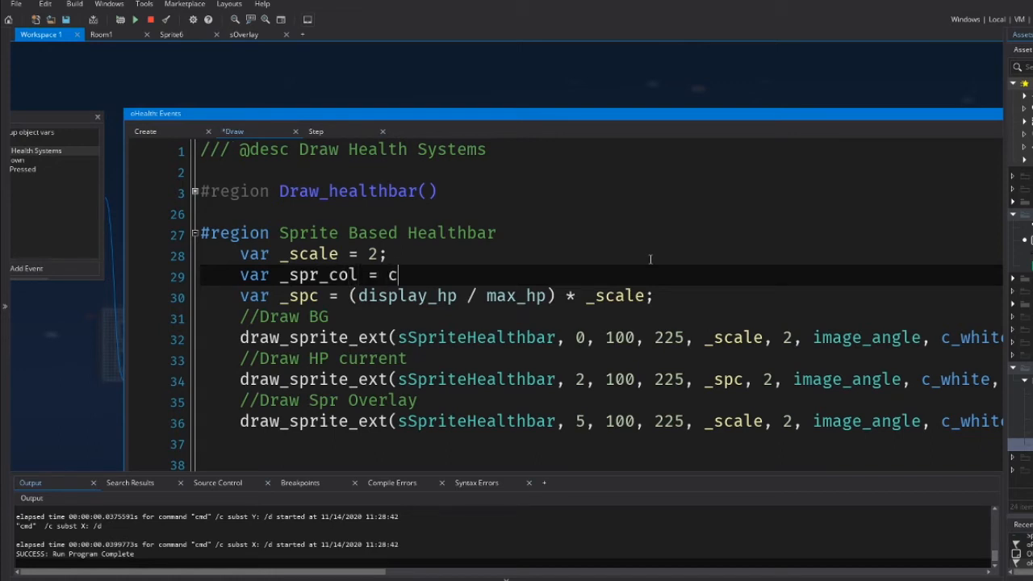
type("_white;")
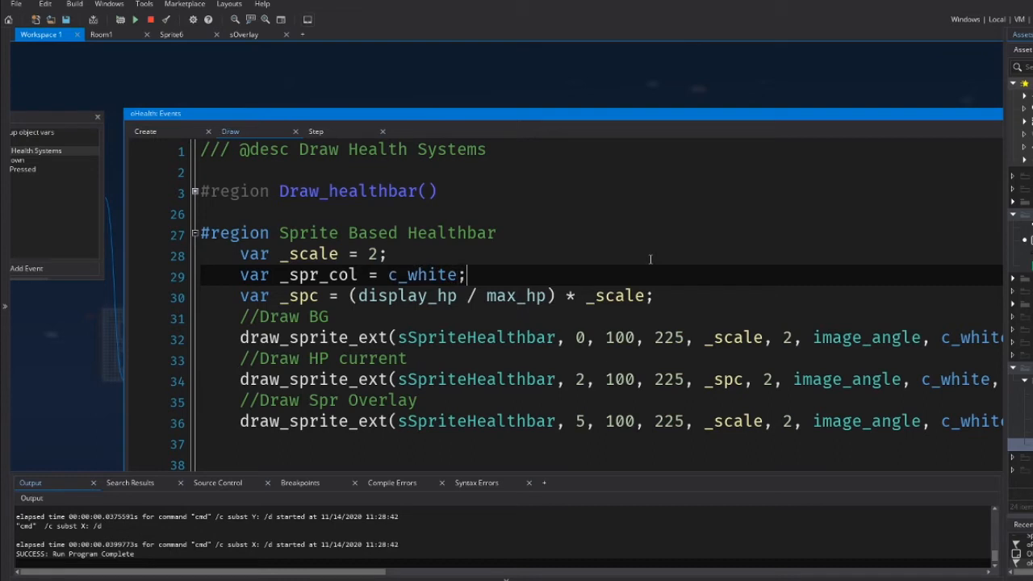
scroll("down", 3)
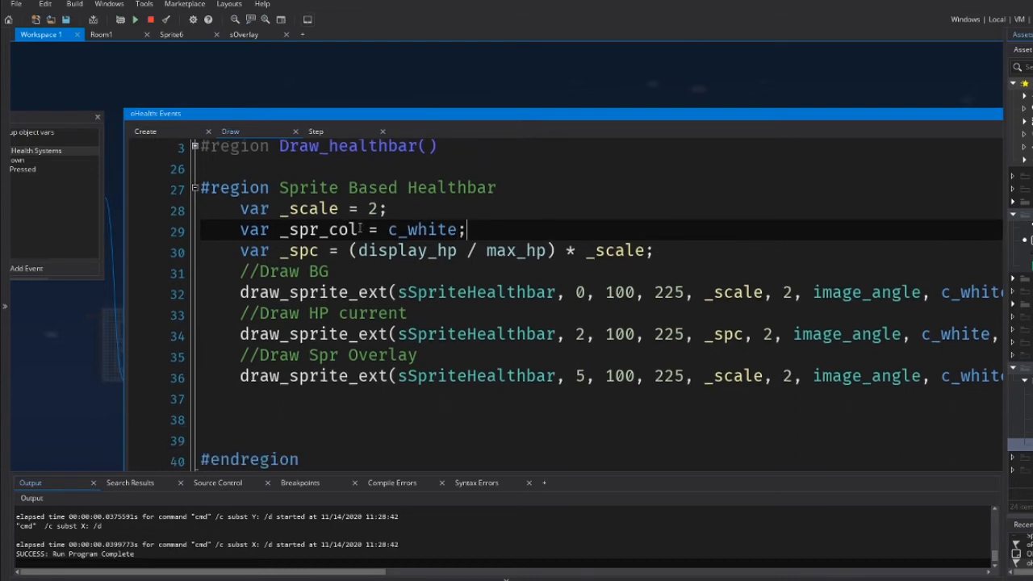
type("_ind")
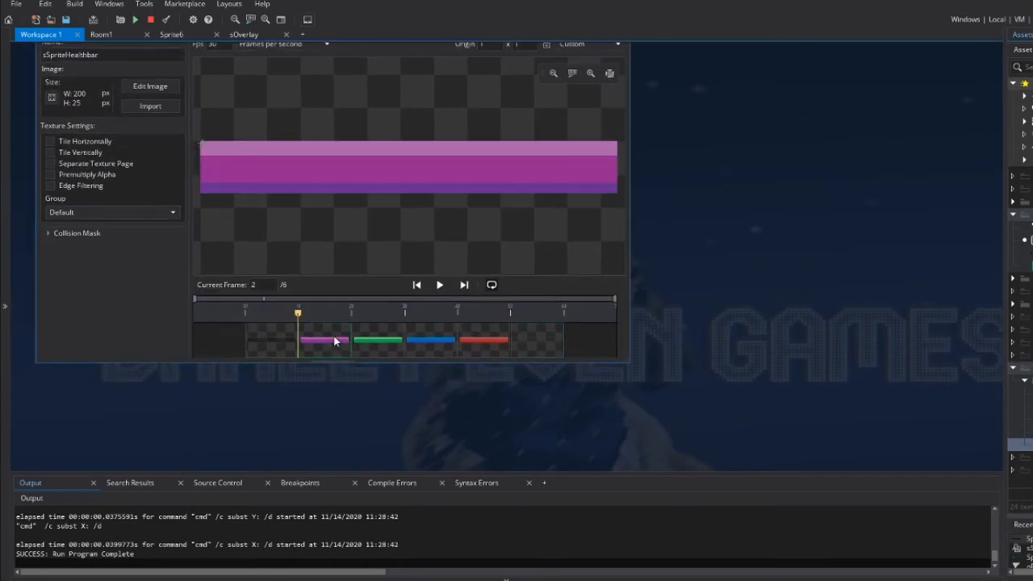
mouse_move(326, 337)
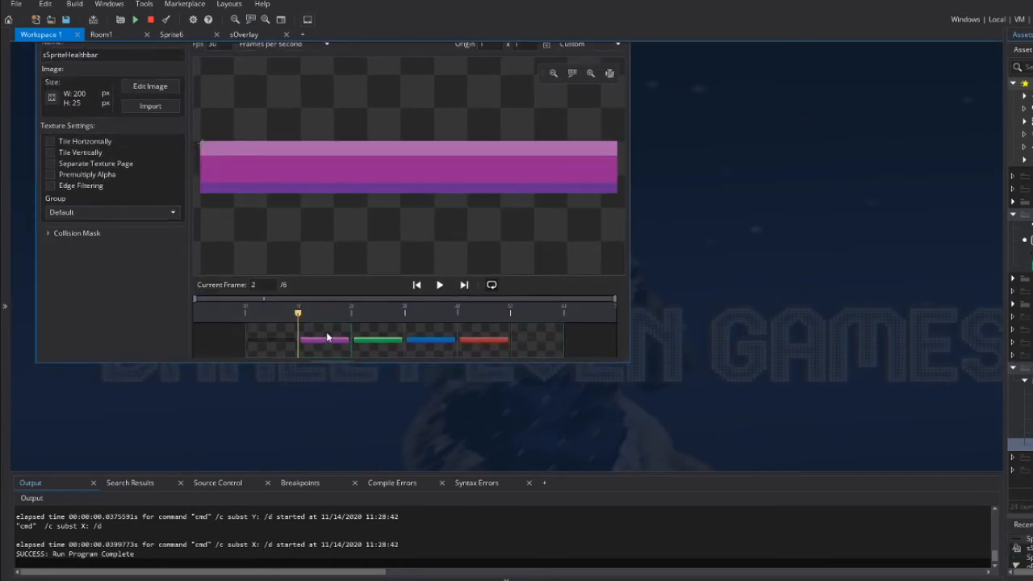
Click through sSpriteHealthbar's frames to note each colour bar's index
left_click(378, 339)
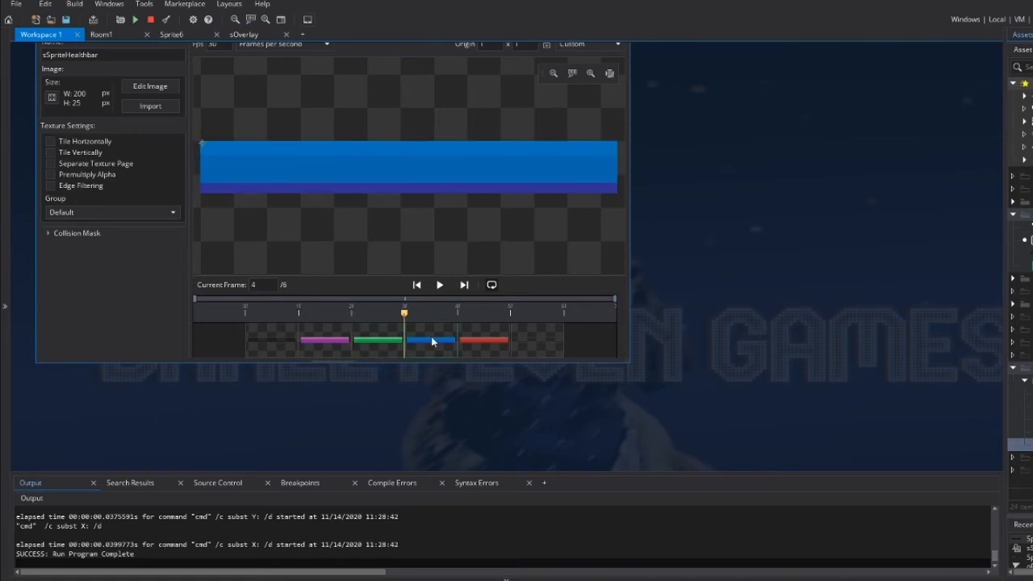
left_click(483, 339)
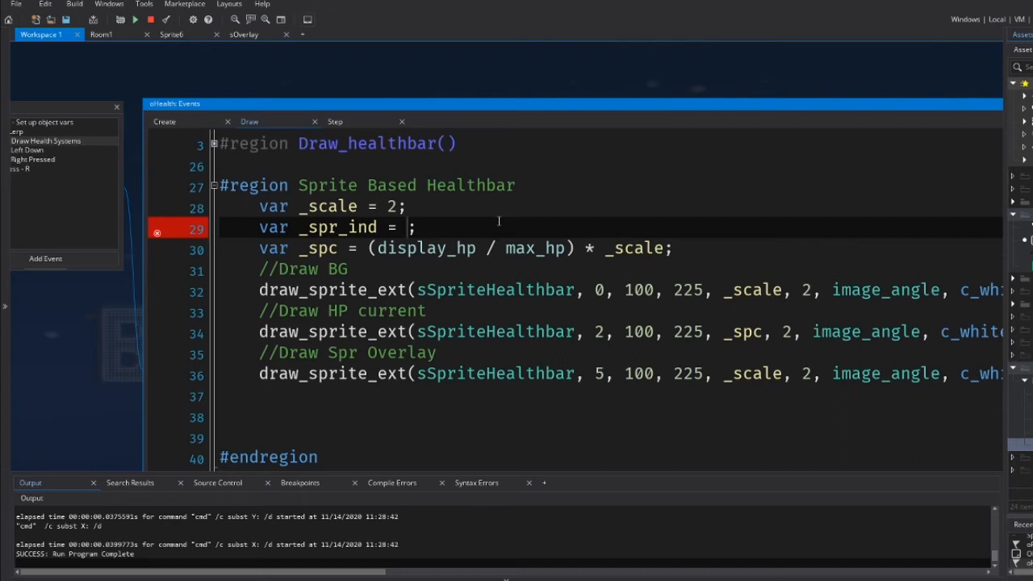
Set var _spr_ind = 1, use frame 1 in the HP current draw call, and run the game
type("2")
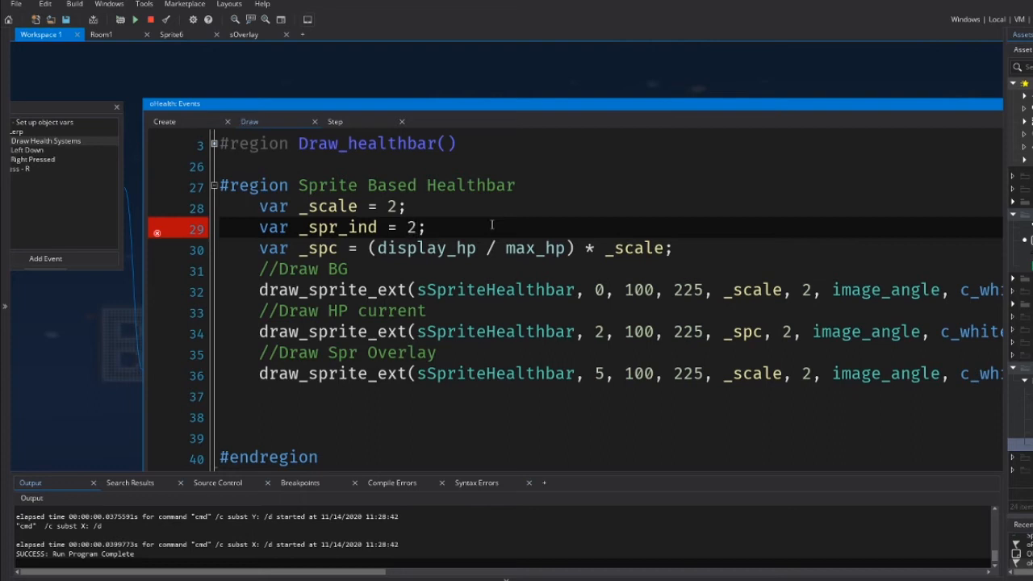
type("1")
left_click(610, 333)
type("1")
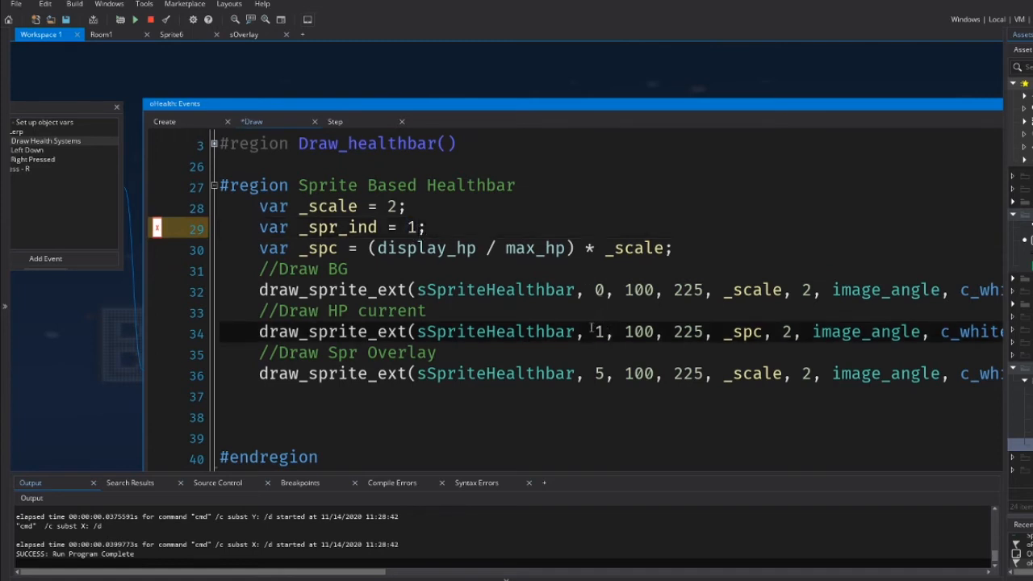
left_click(136, 20)
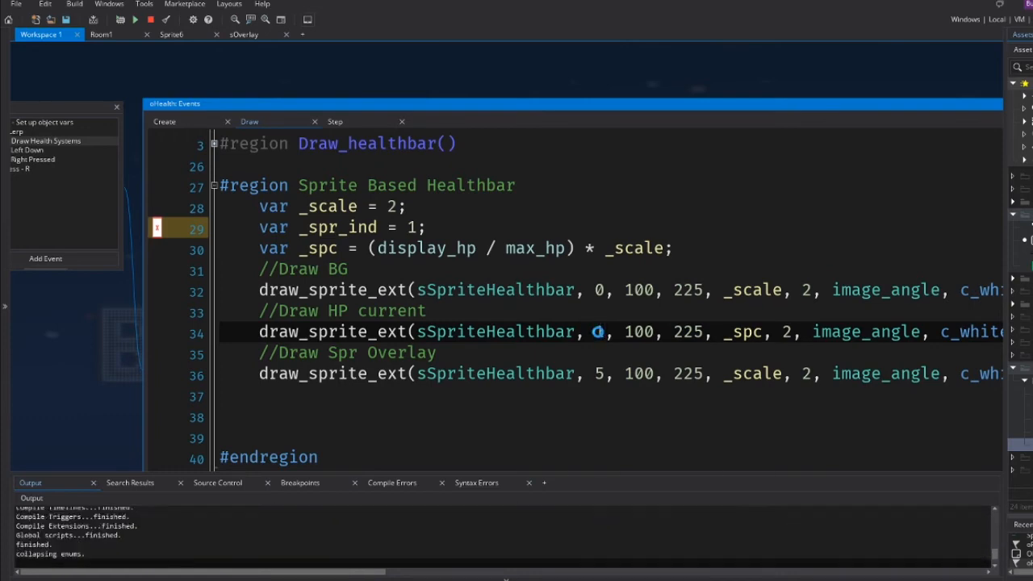
left_click(135, 19)
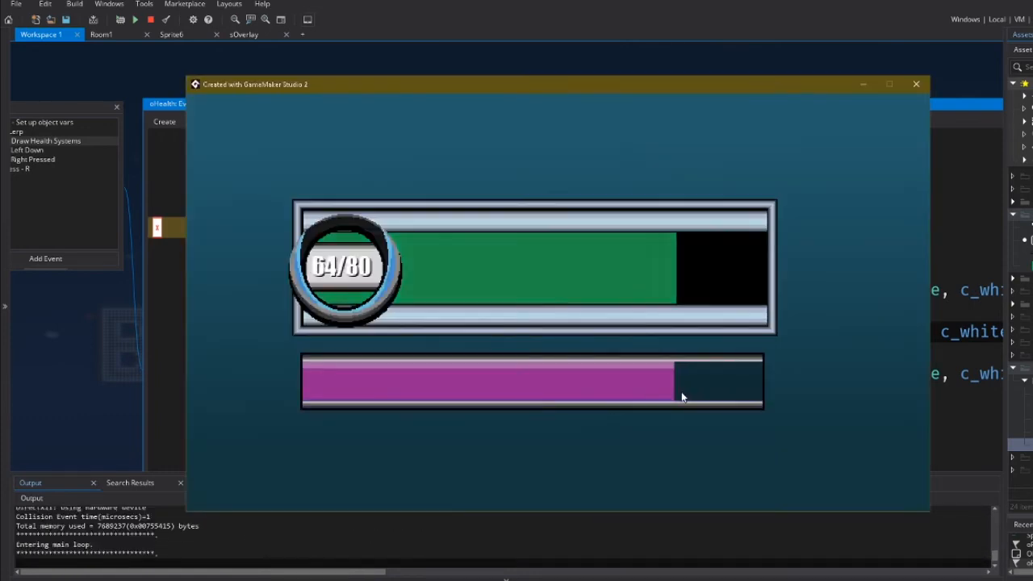
Replace the HP draw call's hard-coded frame with _spr_ind and rerun the game to check
left_click(918, 84)
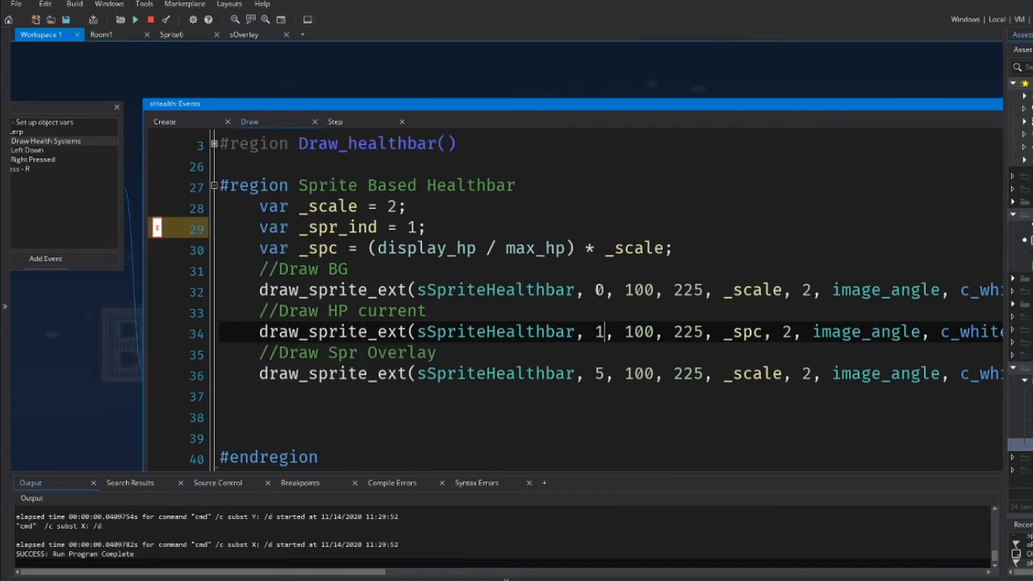
right_click(339, 226)
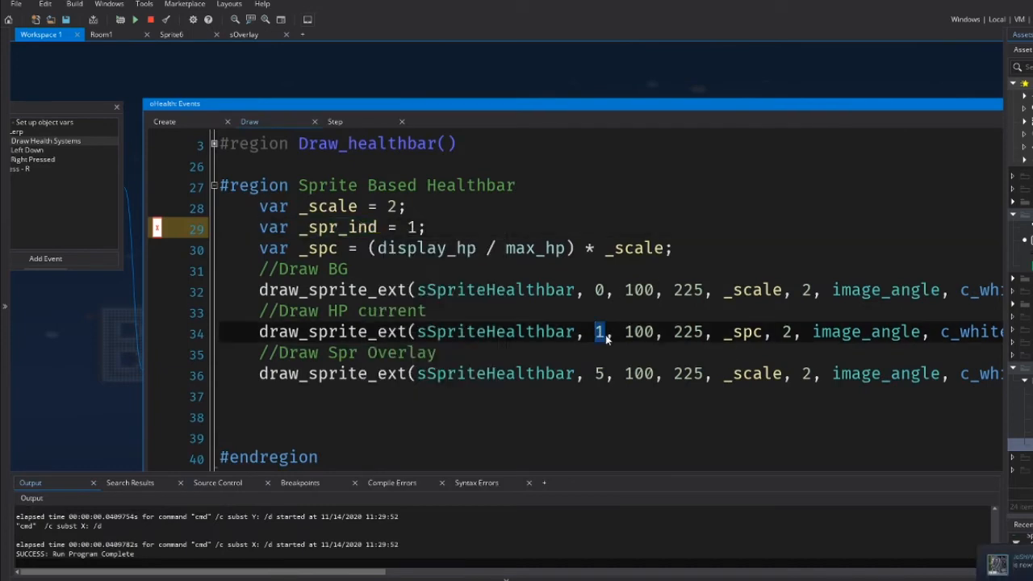
type("_spr_ind")
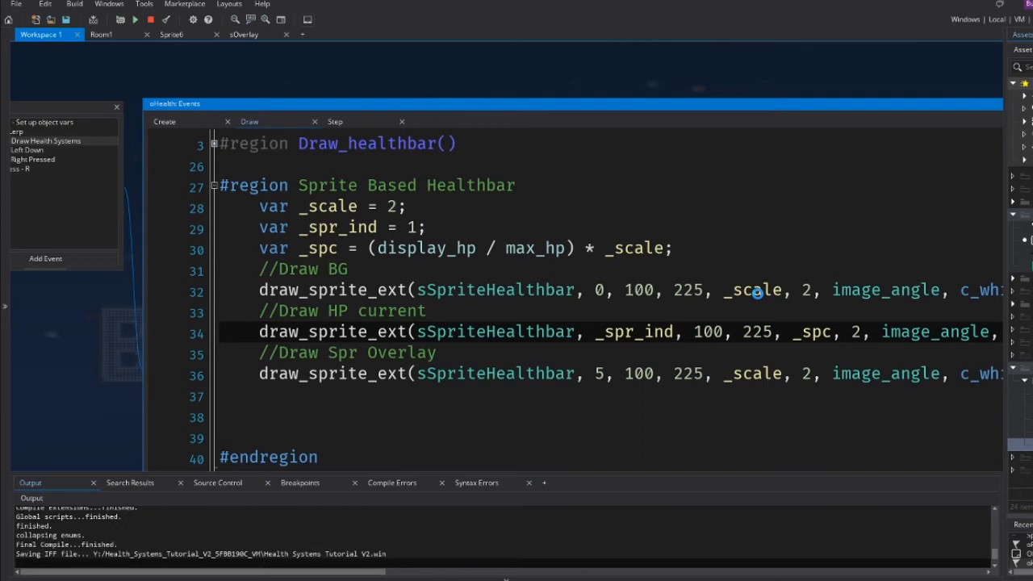
left_click(136, 19)
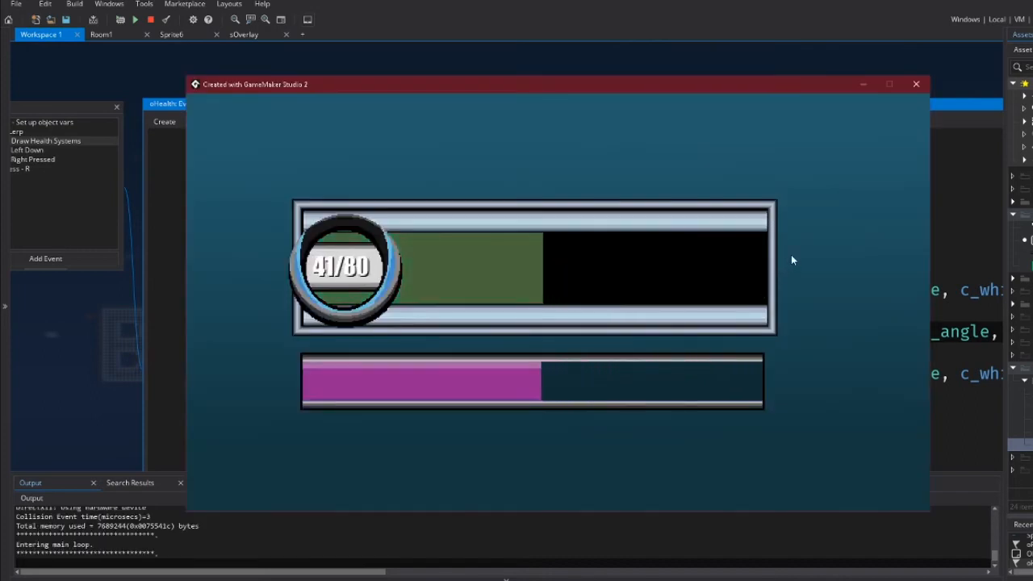
left_click(917, 84)
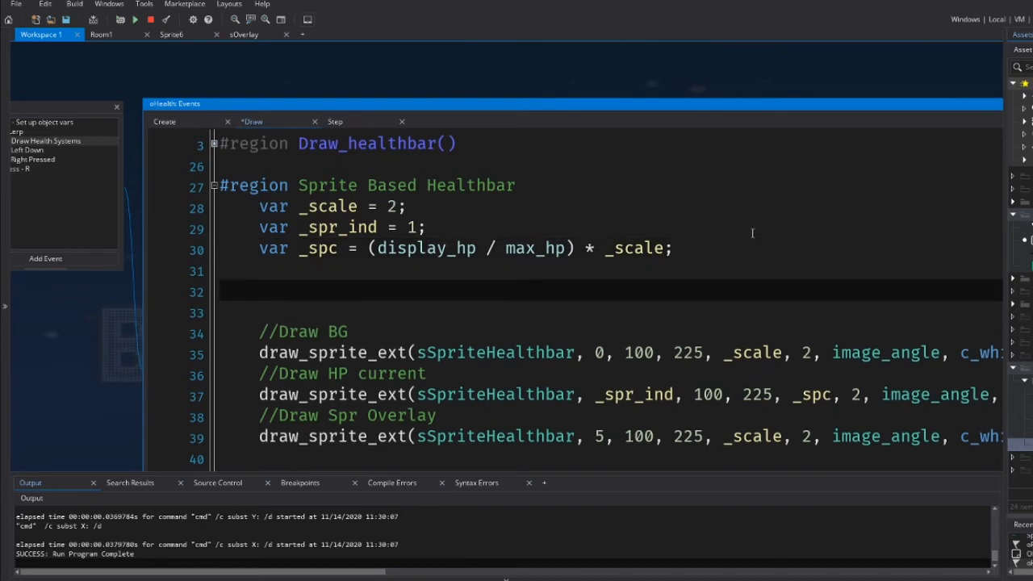
Write if hp > max_hp*.75 { _spr_ind = 1; } after the _spc line
type("if")
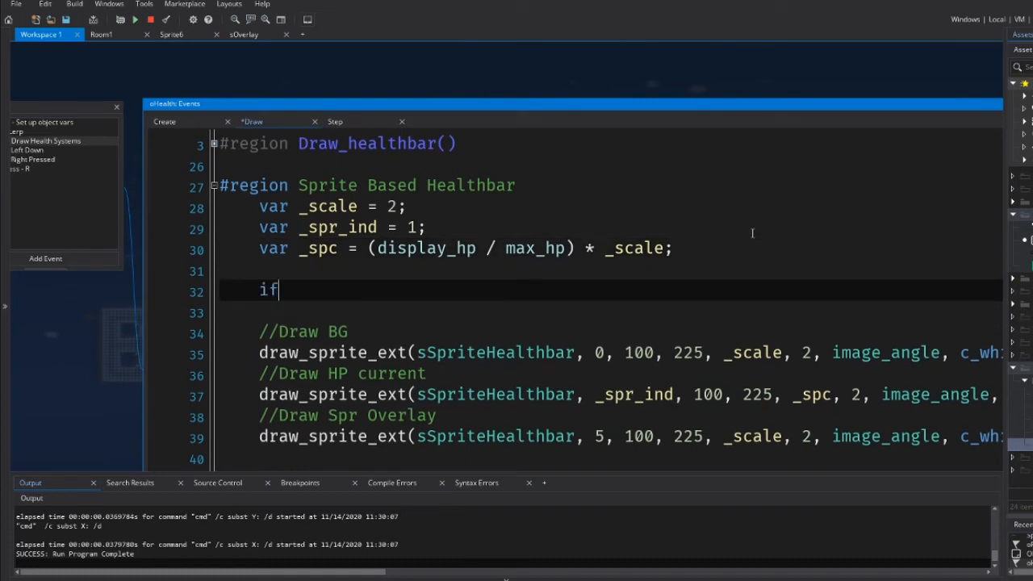
key("Backspace")
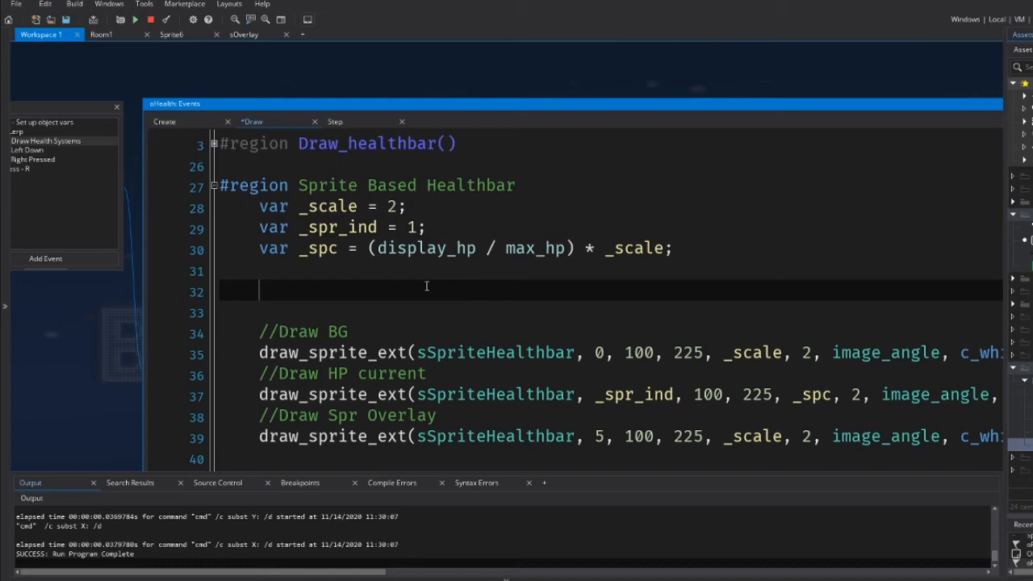
type("if")
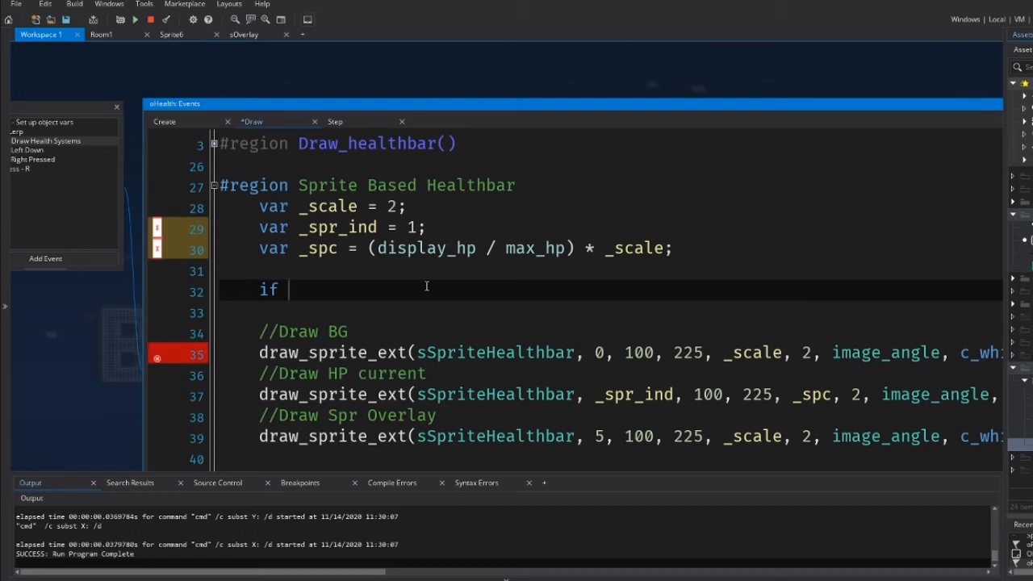
type("hp >")
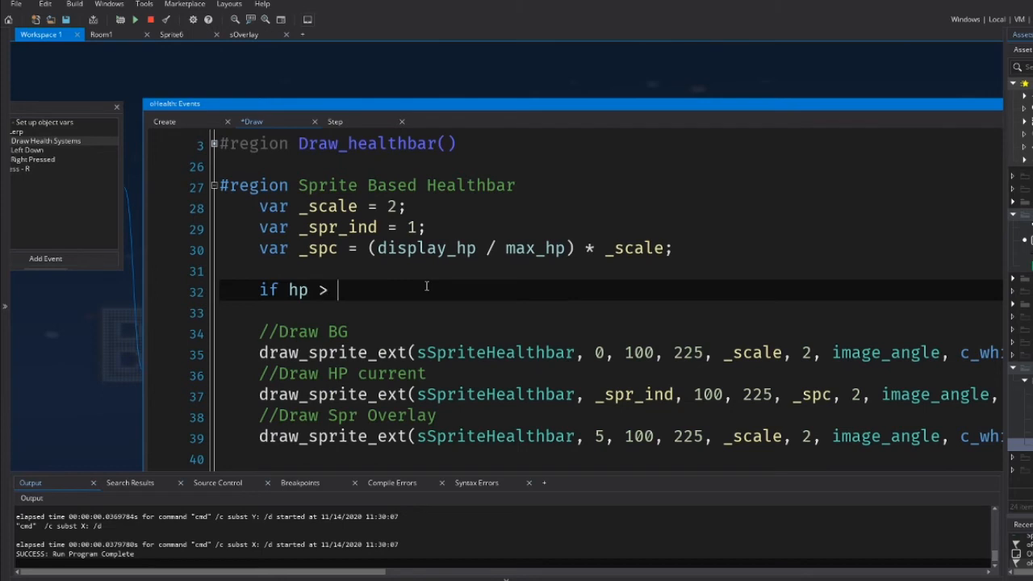
type("max_hp*")
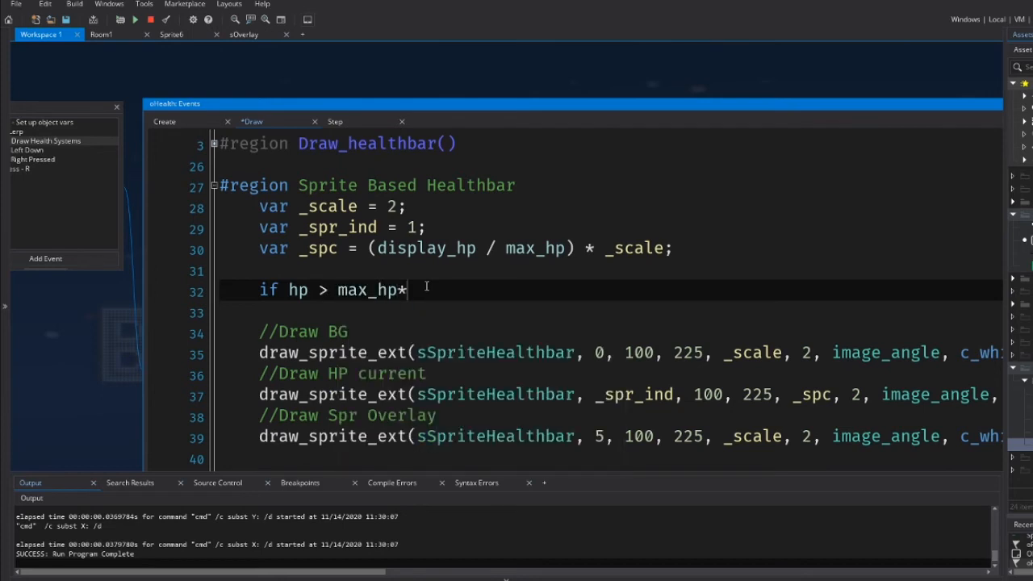
type(".75")
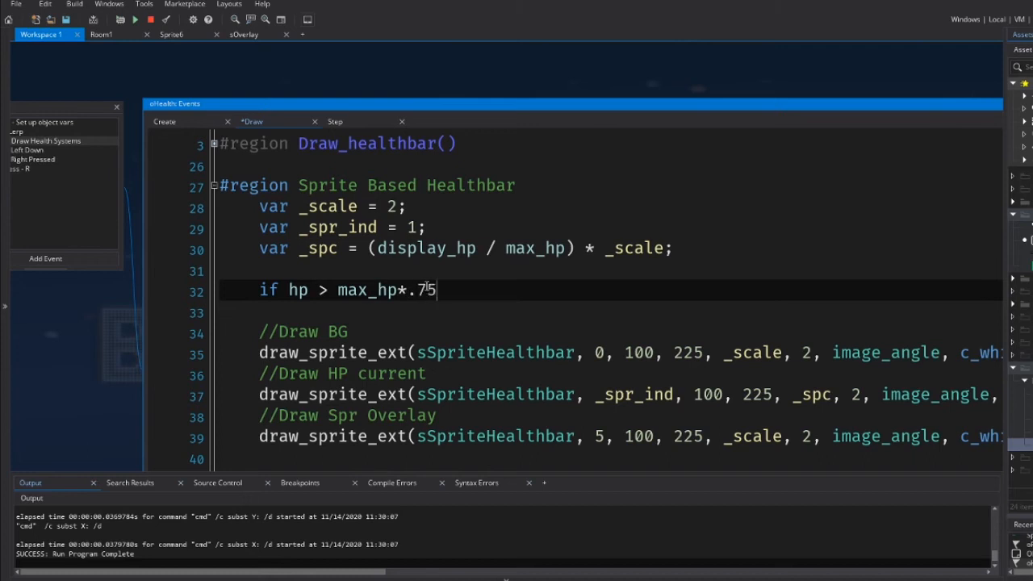
type("{")
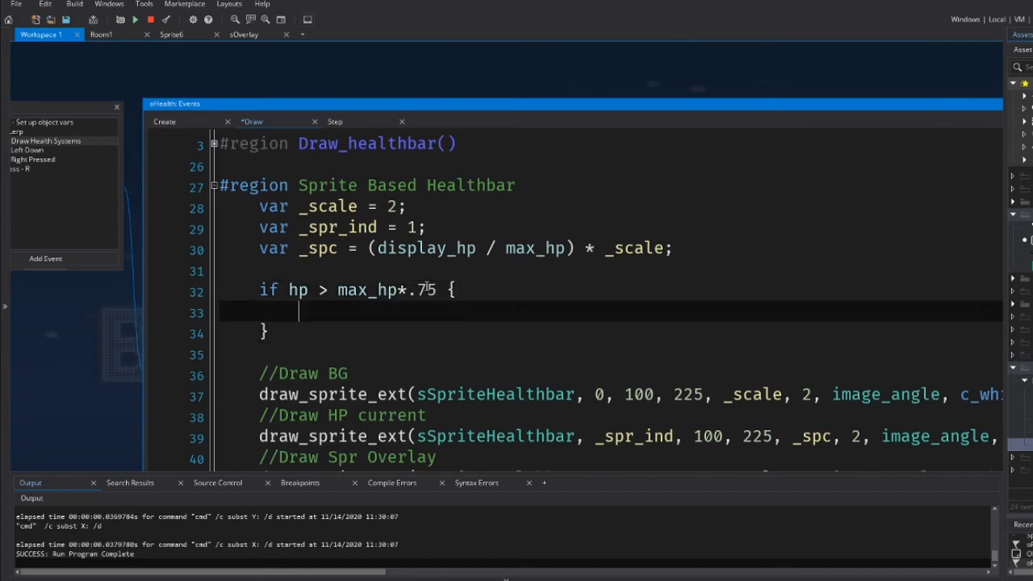
type("_spri")
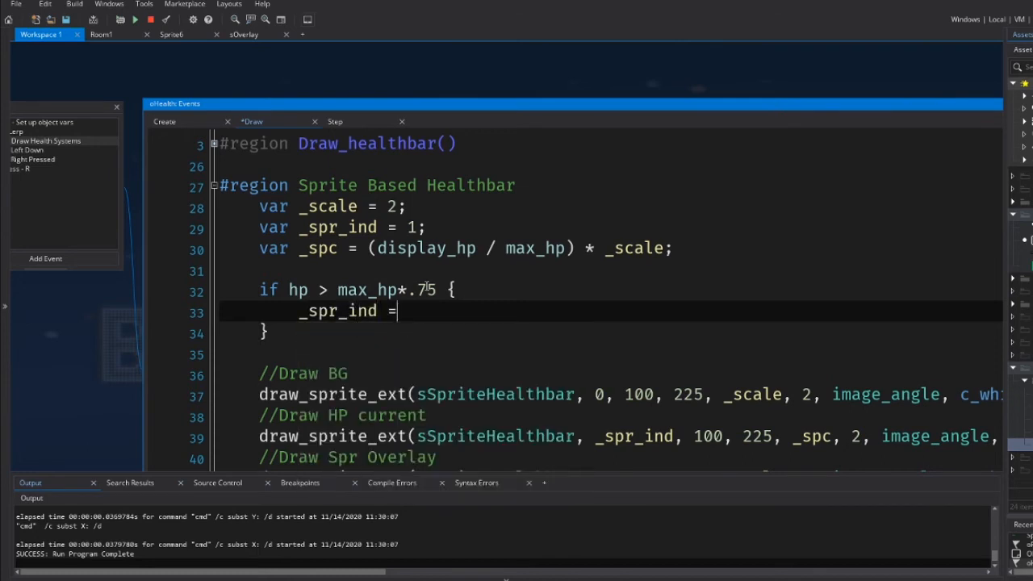
type("1")
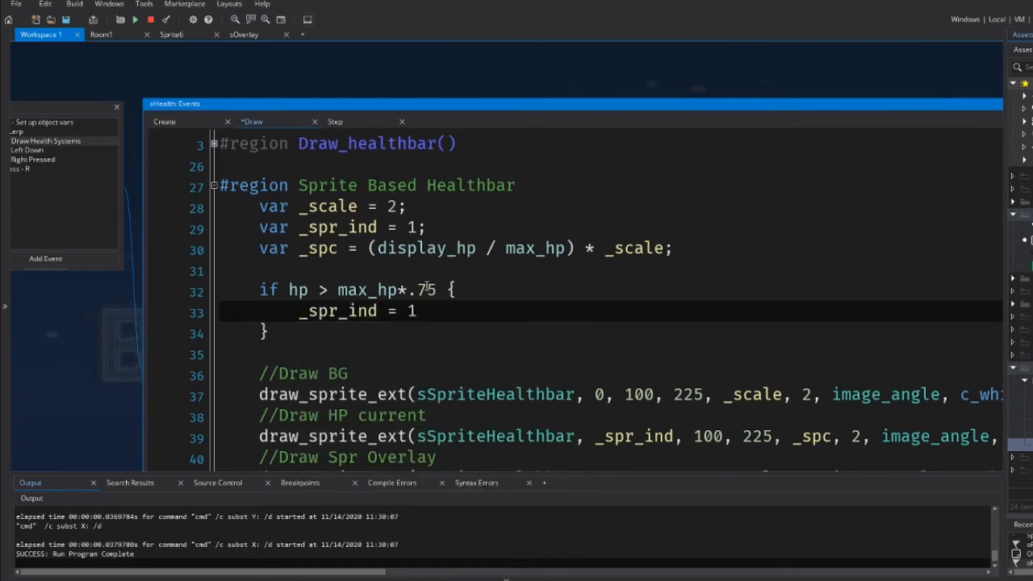
type(";")
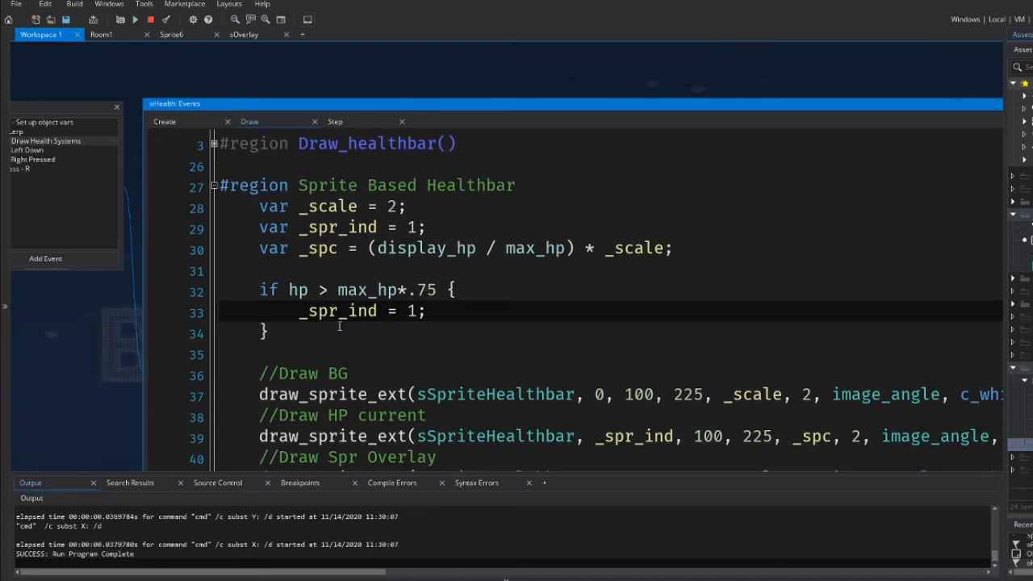
Add else if (hp <= max_hp*.75 and hp > max_hp * .5) with _spr_ind = 1; inside
type("else if {")
type("} else")
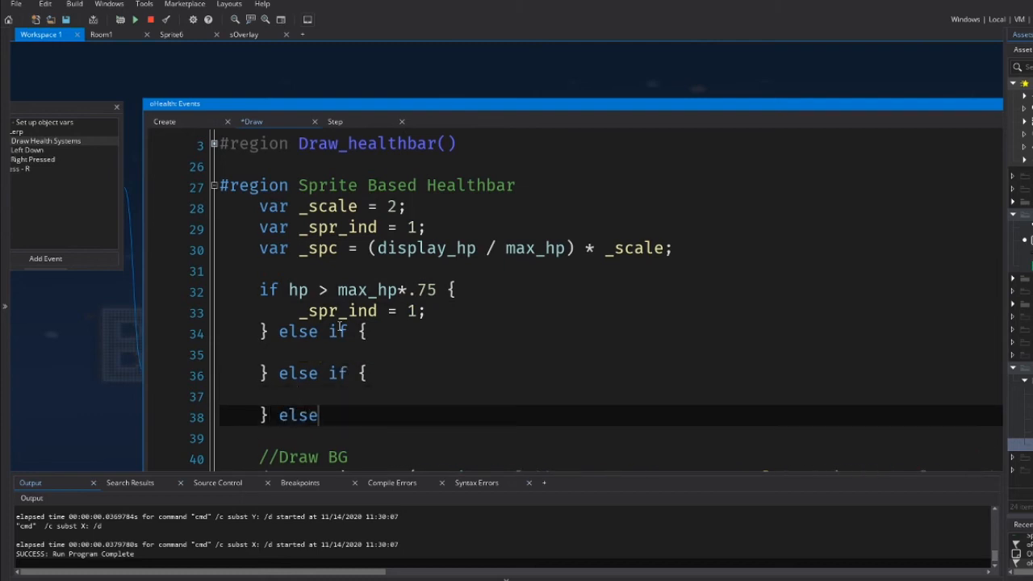
type("if {")
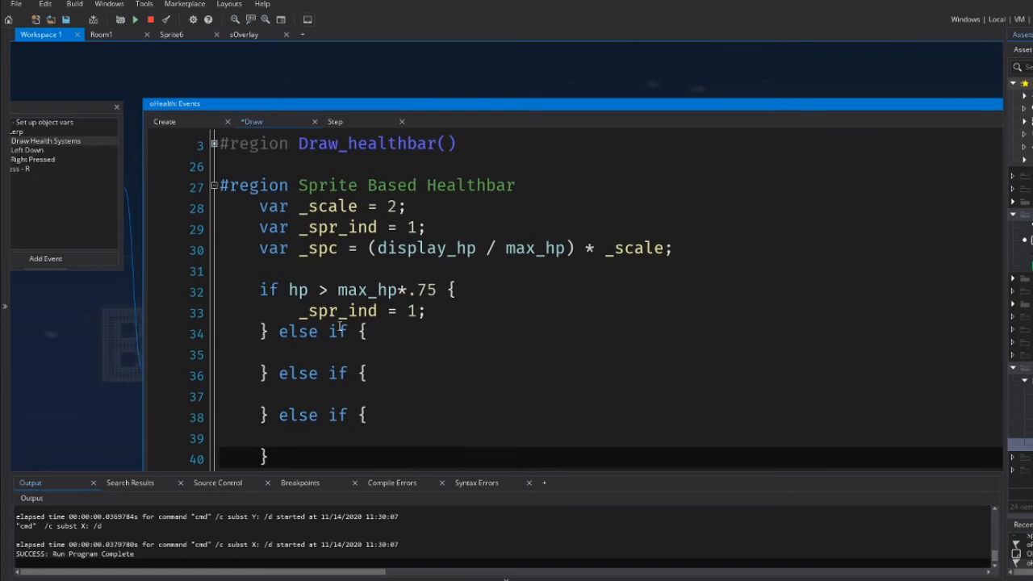
type(";")
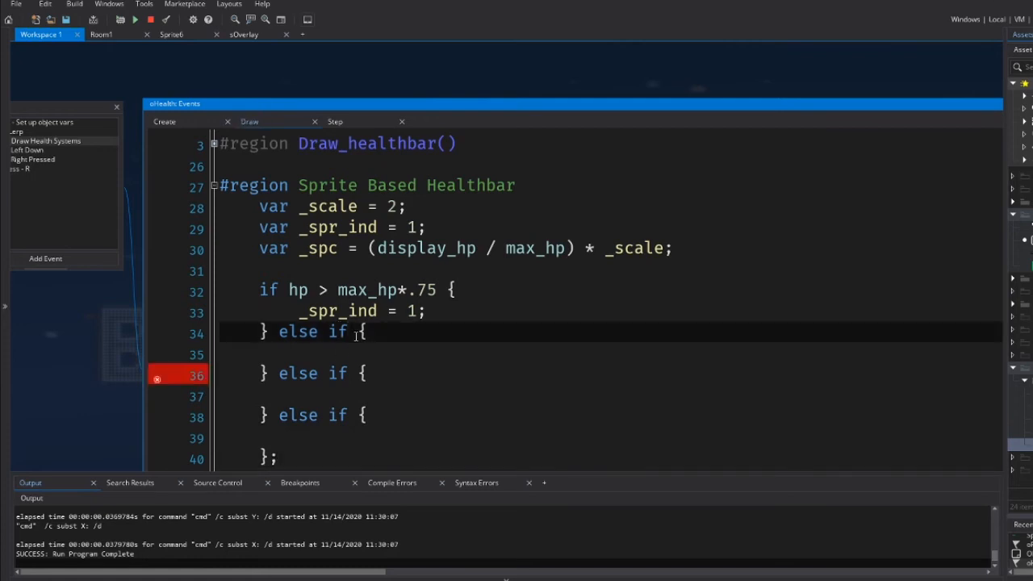
type("(")
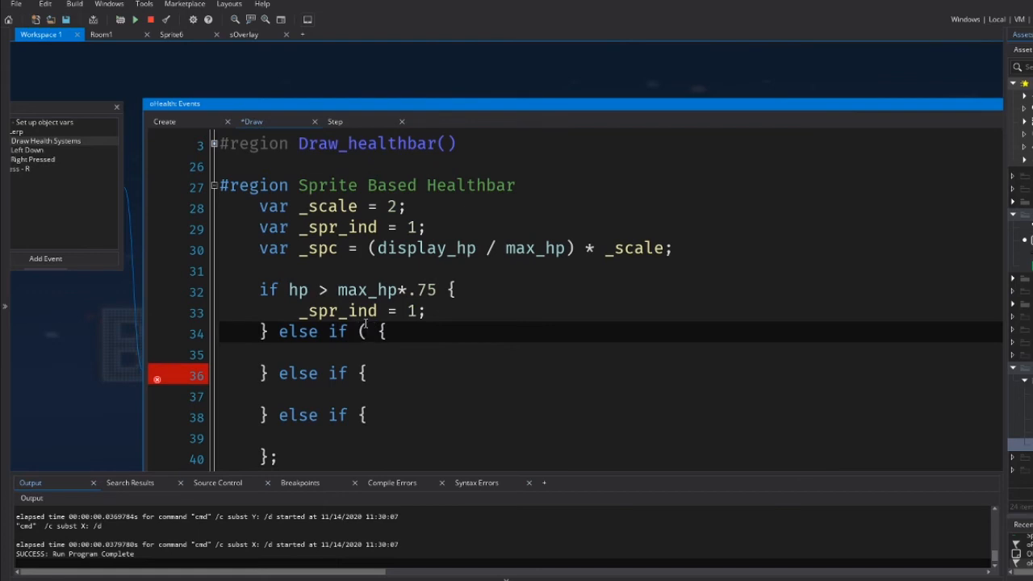
type("hp <= max")
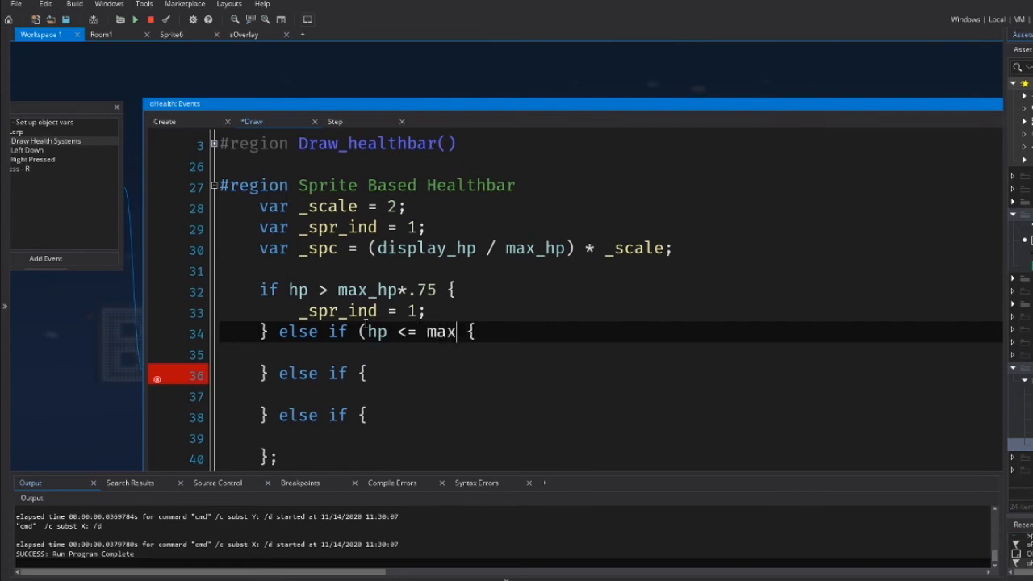
type("_hp")
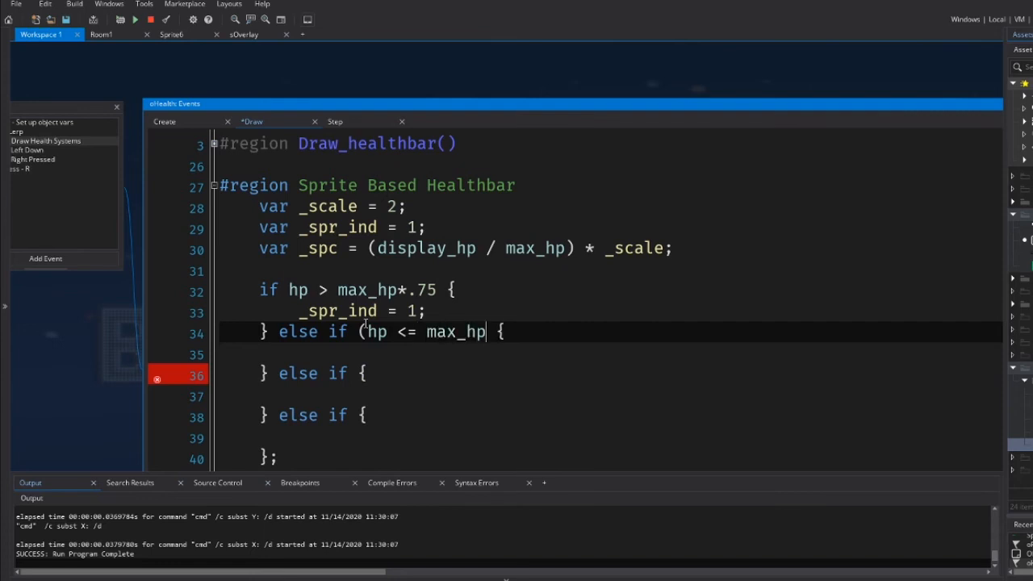
type("*.75")
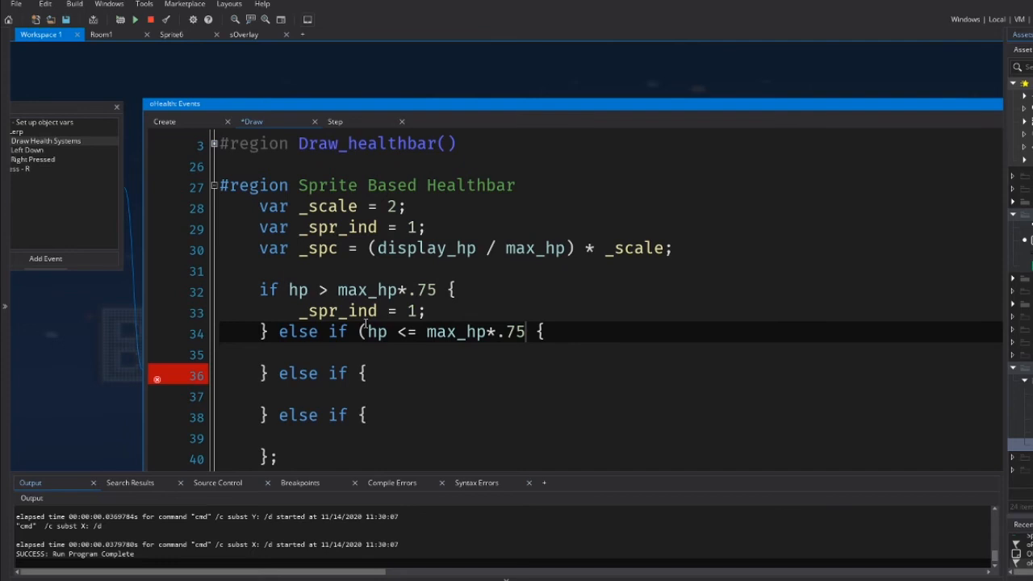
type("and")
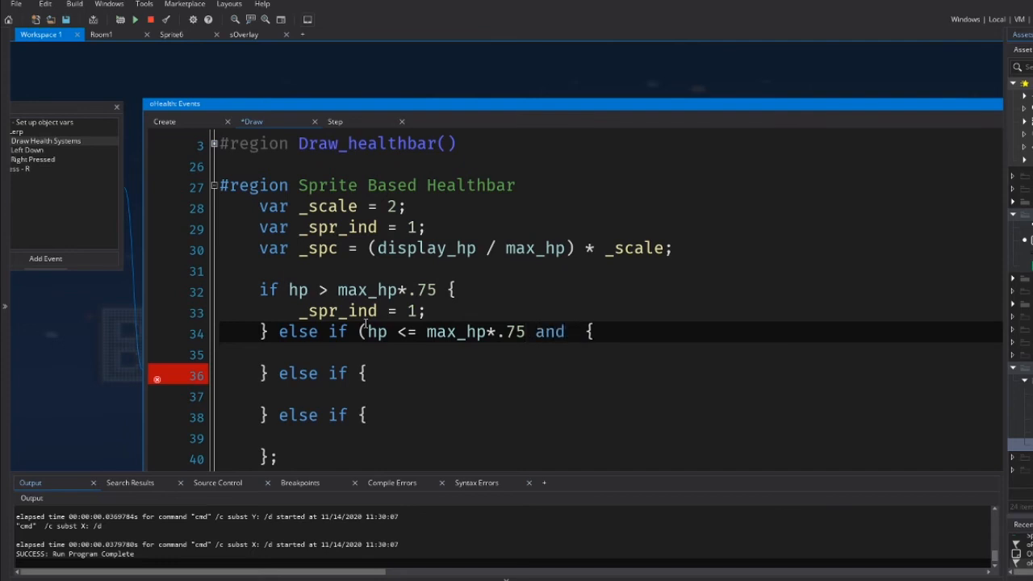
type("hp > max_hp *")
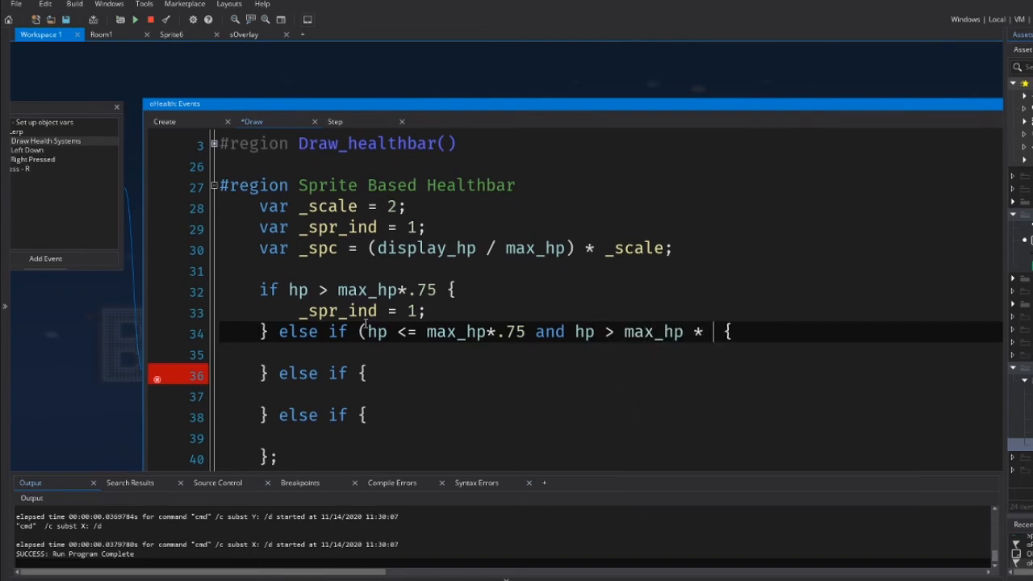
type(".5")
left_click(610, 355)
type("_spr_ind = 1;")
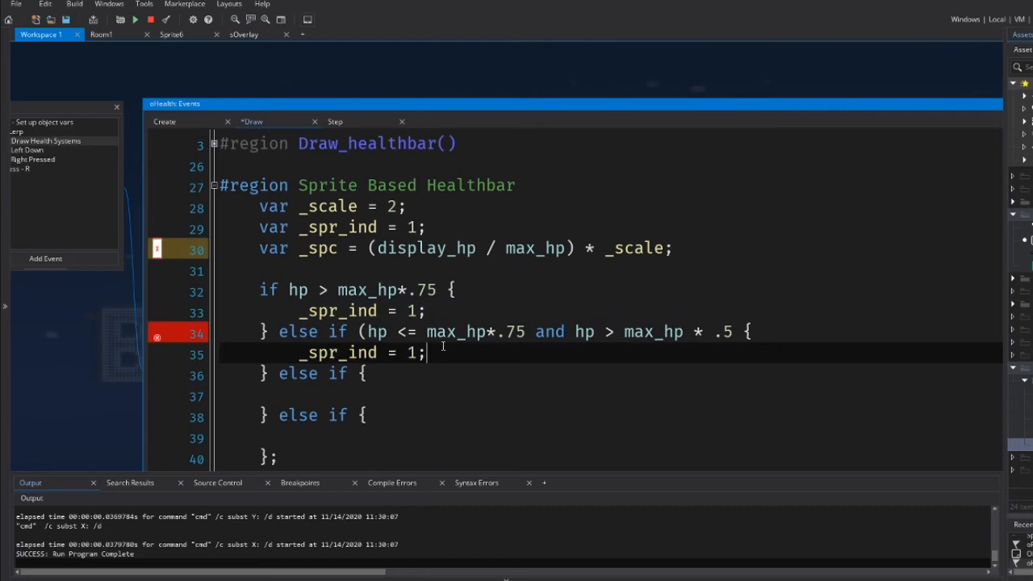
Set the second branch to _spr_ind = 2, complete the lower-hp branches, and run the game
type("2")
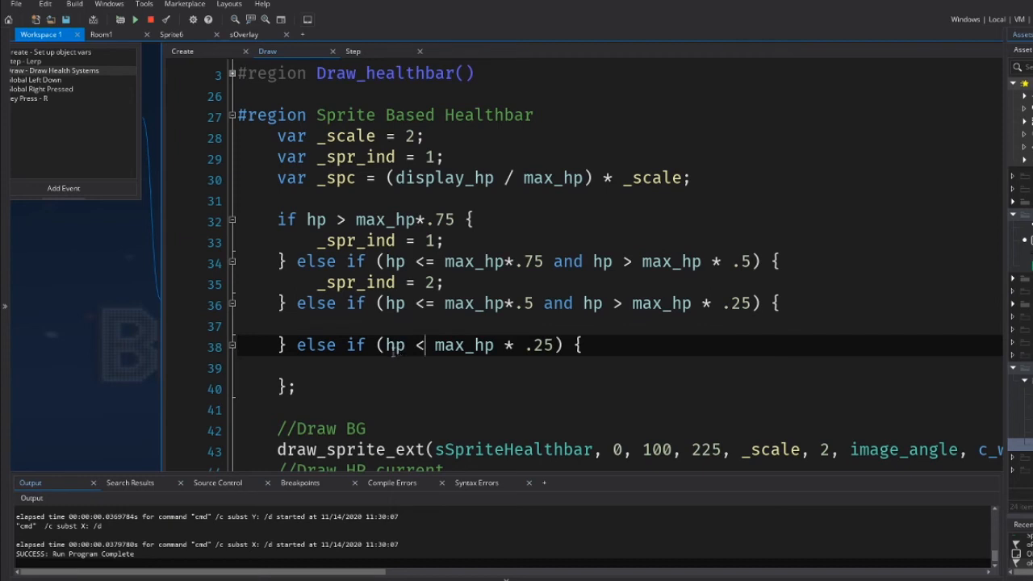
scroll("down", 3)
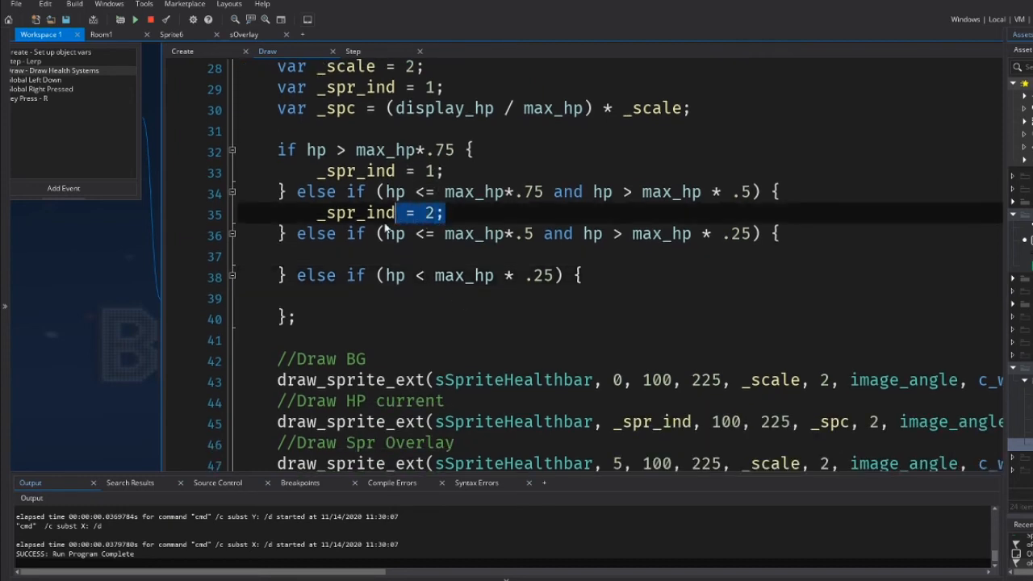
type("_spr_ind = 2")
left_click(621, 297)
type("_spr_ind = 4;")
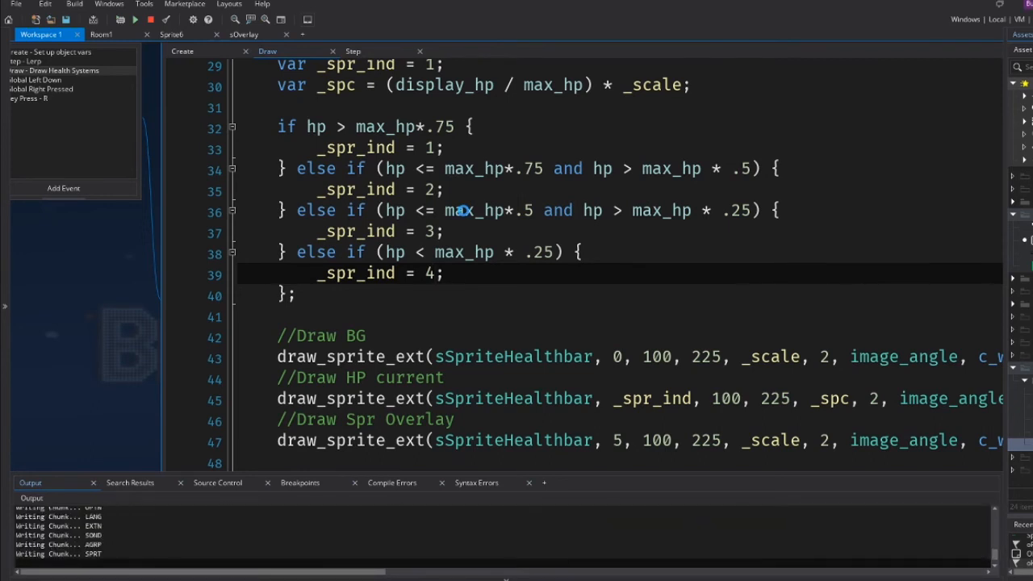
left_click(135, 19)
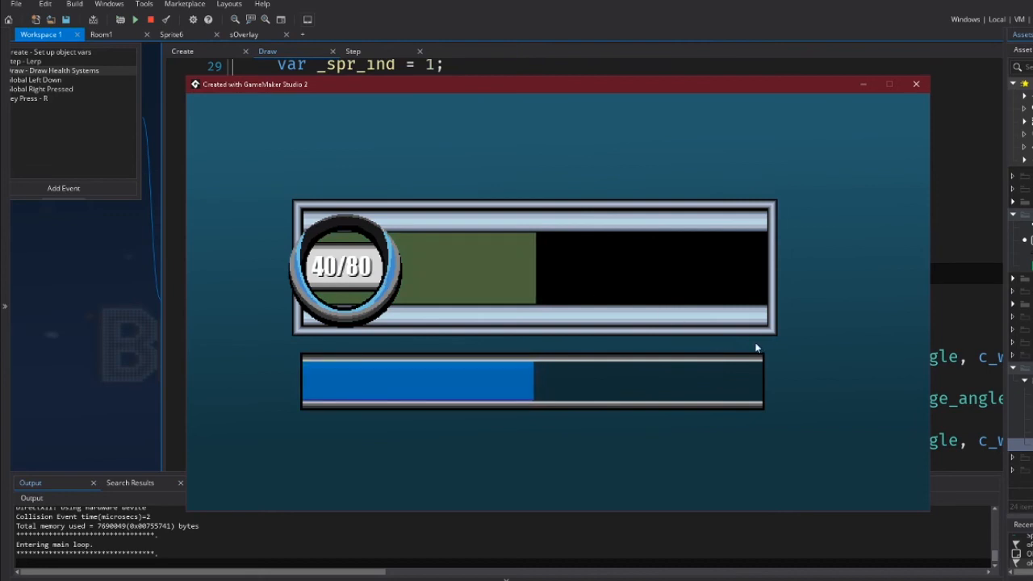
left_click(917, 84)
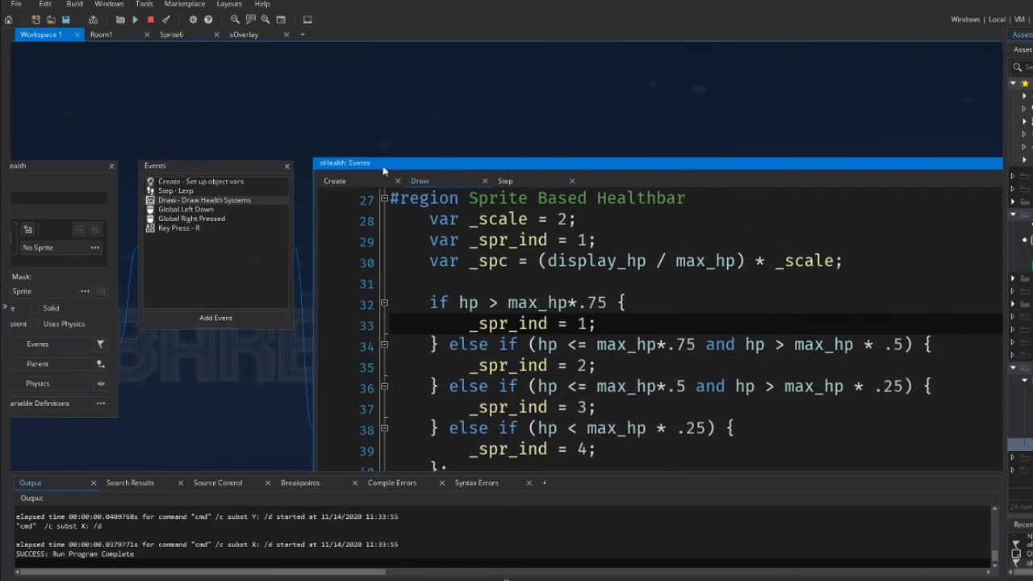
Add hp -= 70; to the Global Right Pressed event and run the game to test the bar colours
left_click(334, 181)
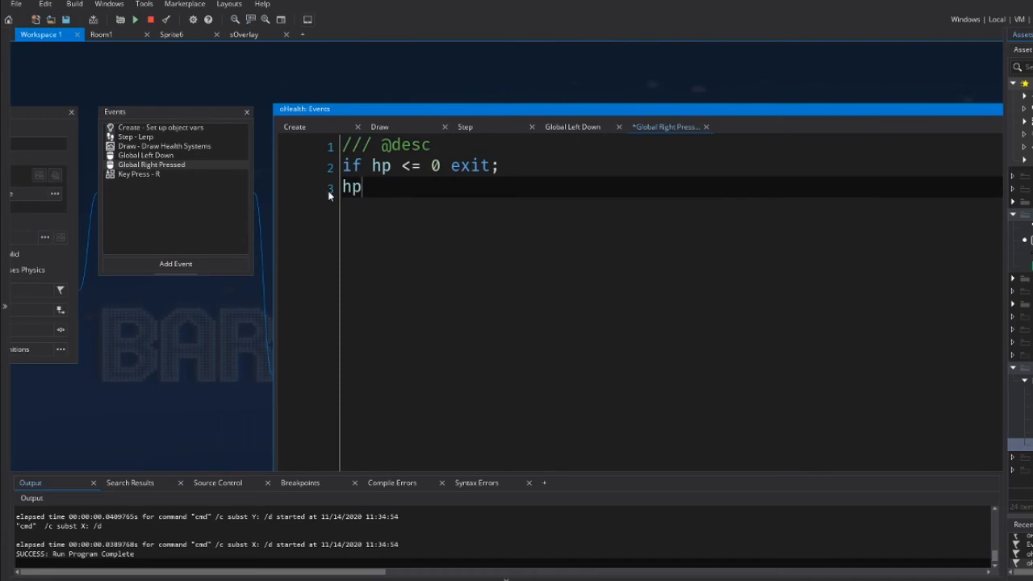
type("-=")
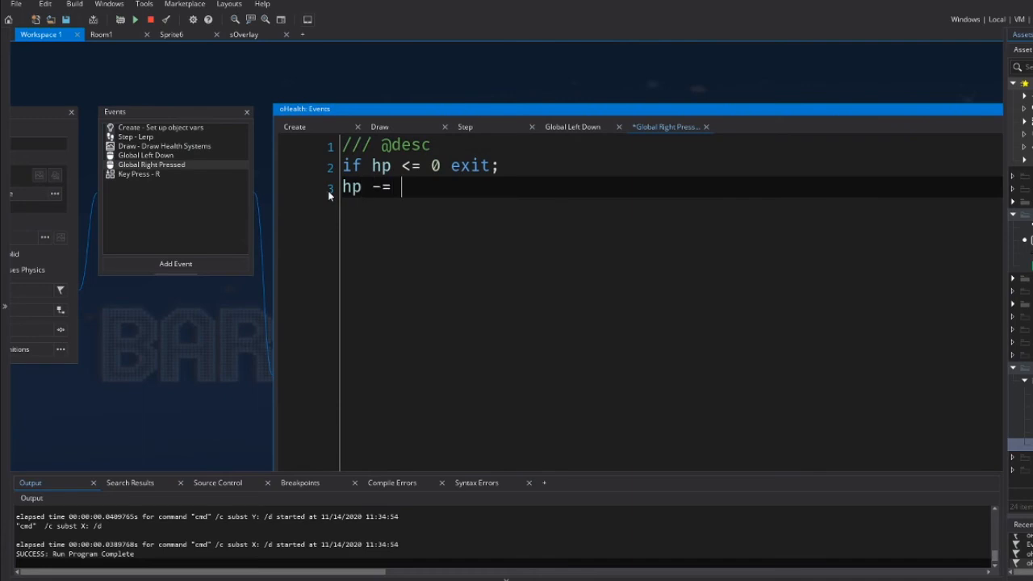
type("70;")
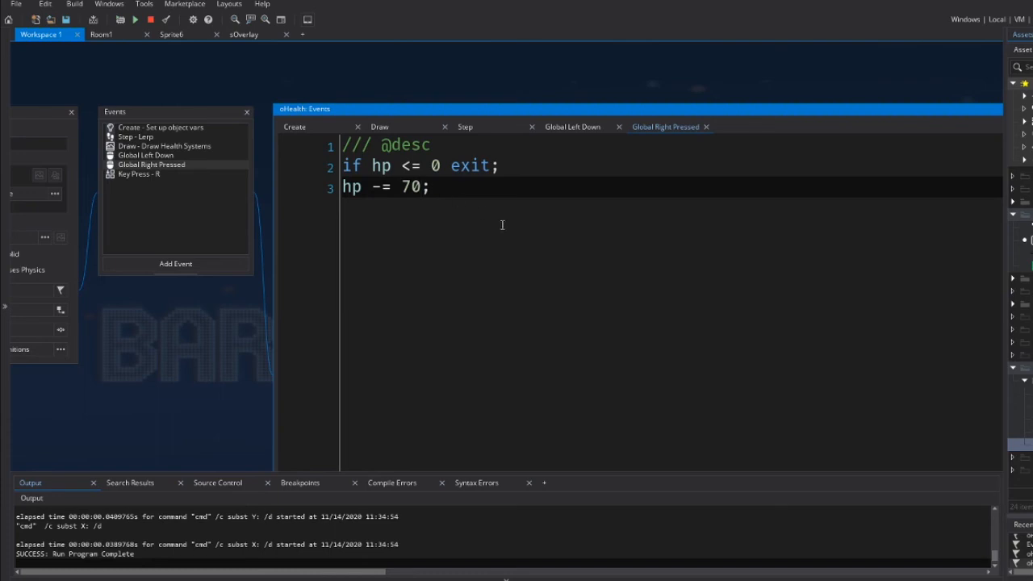
left_click(136, 19)
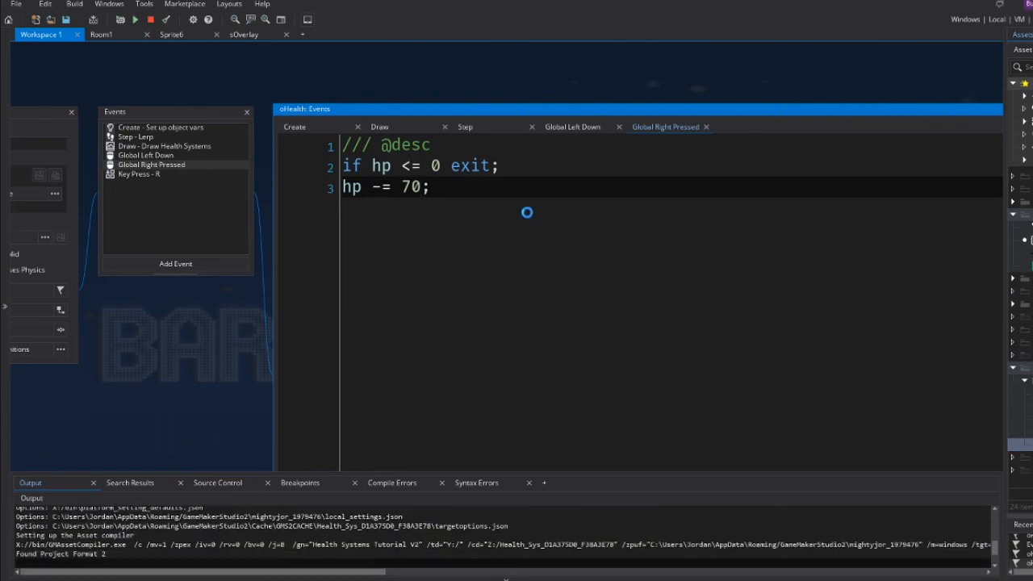
left_click(136, 20)
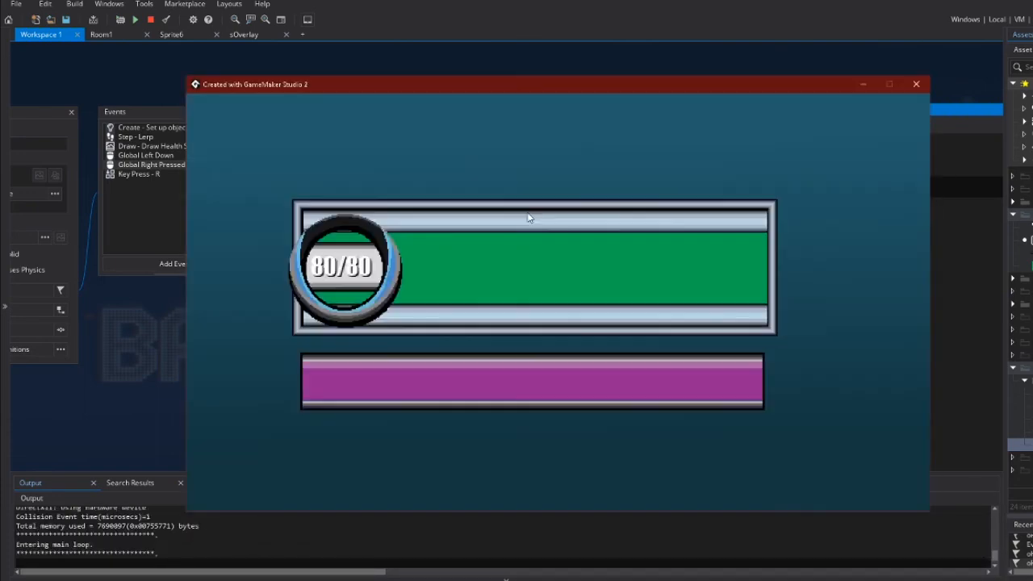
mouse_move(816, 223)
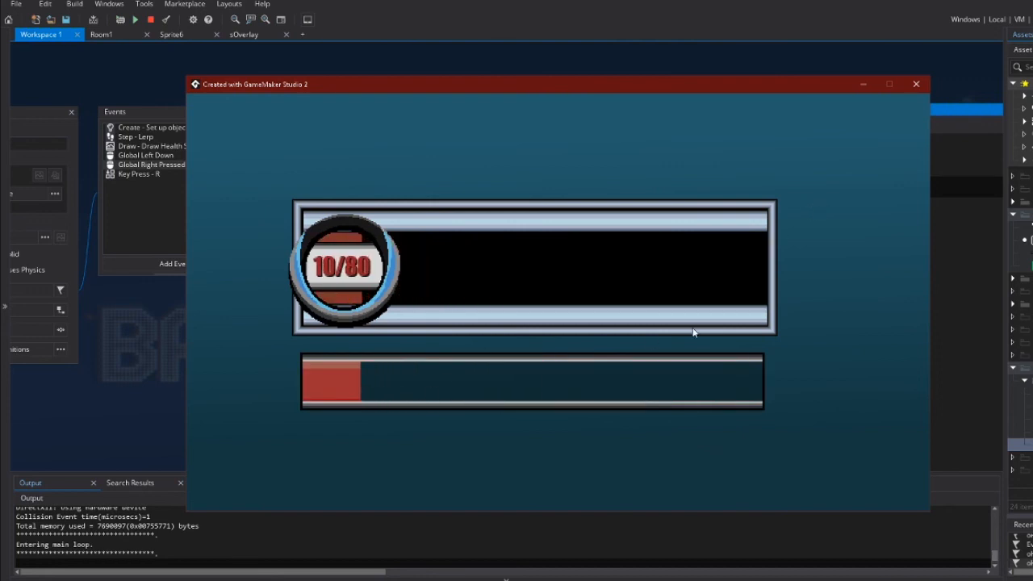
mouse_move(804, 303)
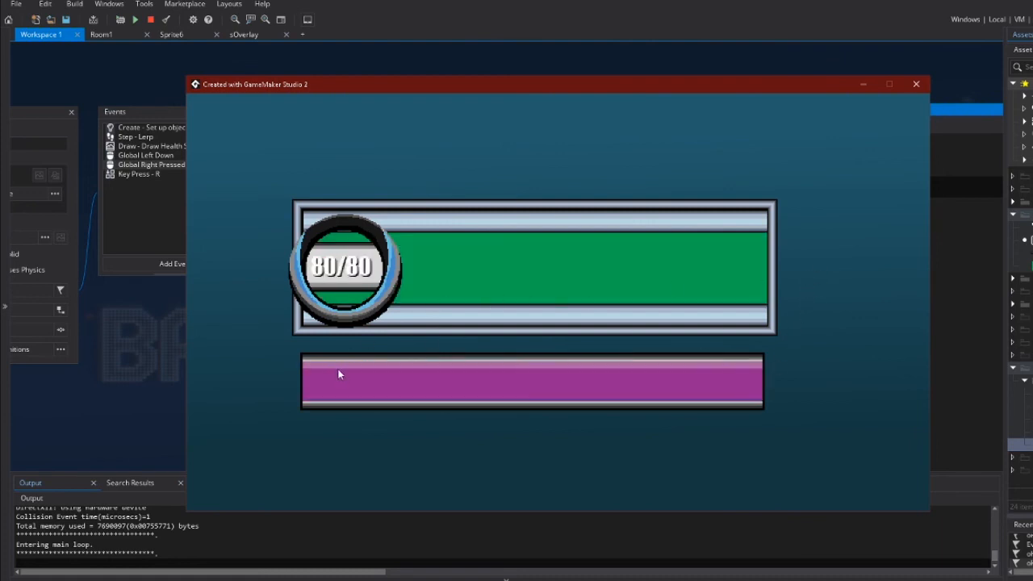
mouse_move(814, 214)
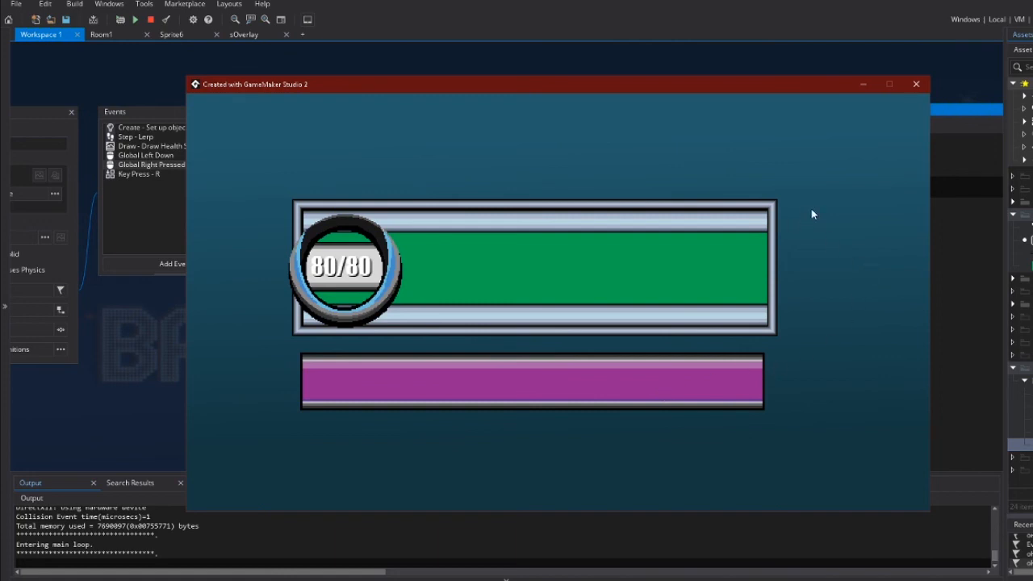
mouse_move(743, 392)
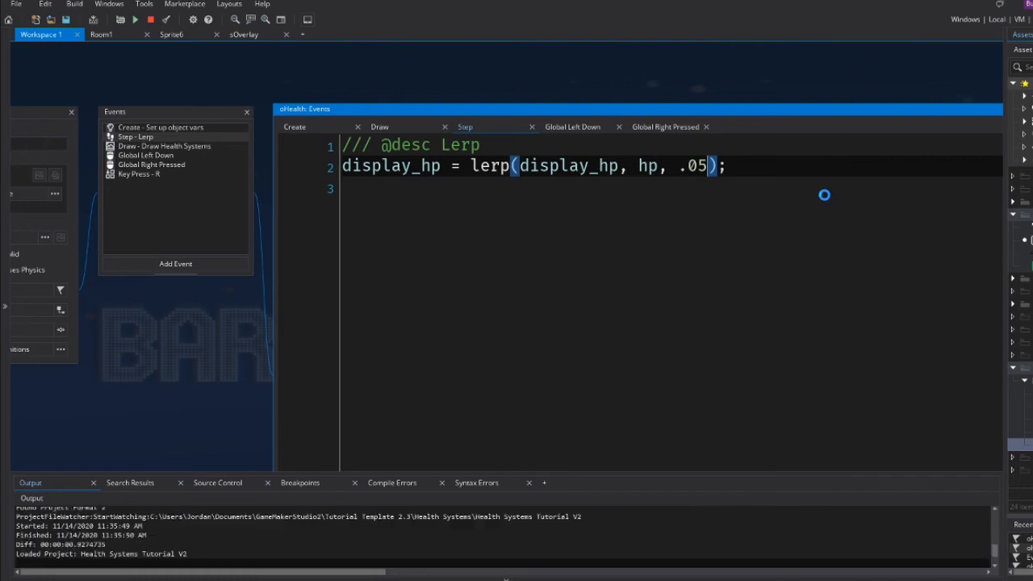
Set var _scale = 3 in the Draw event and run the game to test the bar
left_click(136, 19)
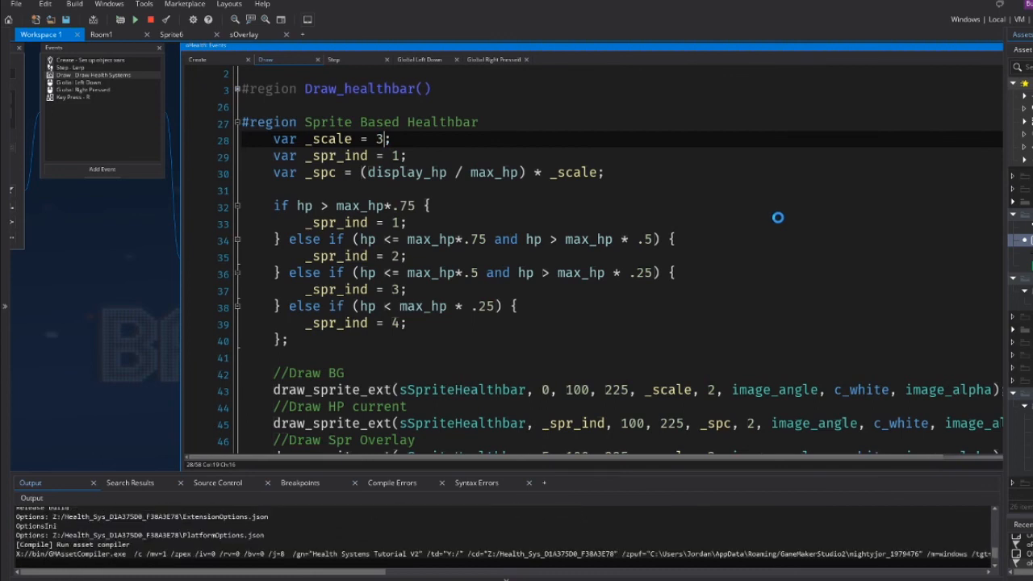
Close the running game and view the Create event where max_hp = 120
left_click(136, 20)
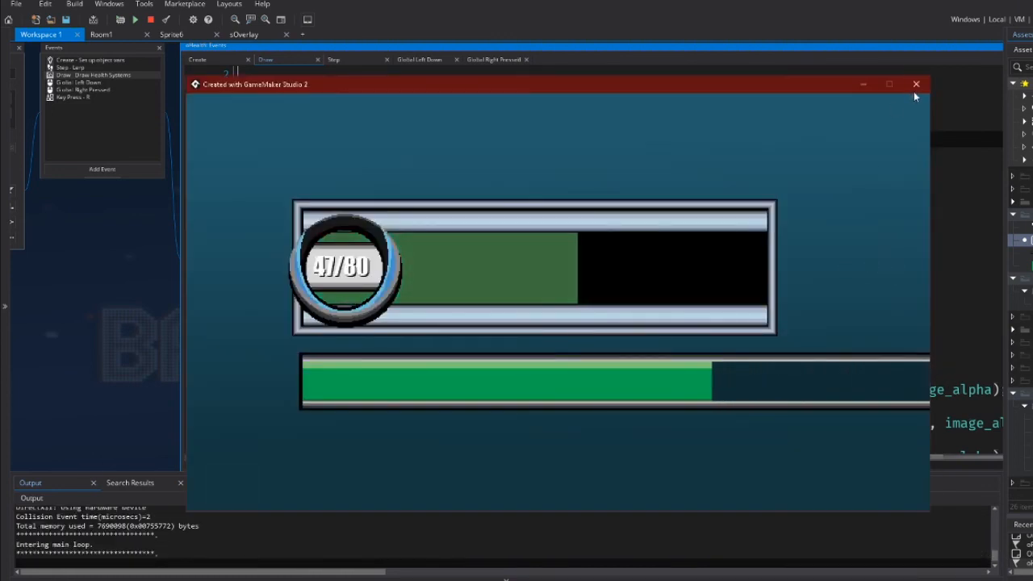
left_click(917, 84)
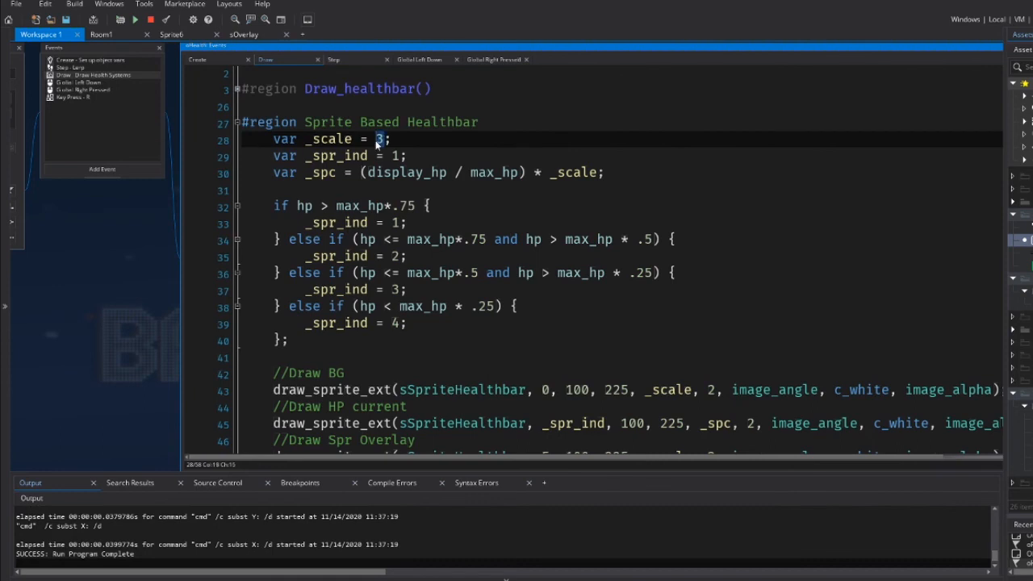
left_click(197, 58)
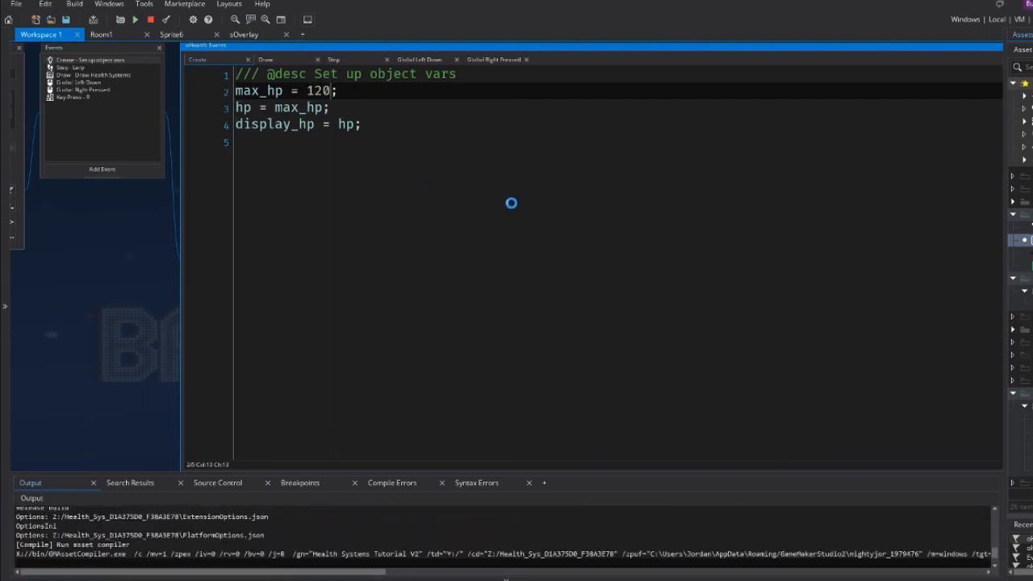
left_click(136, 20)
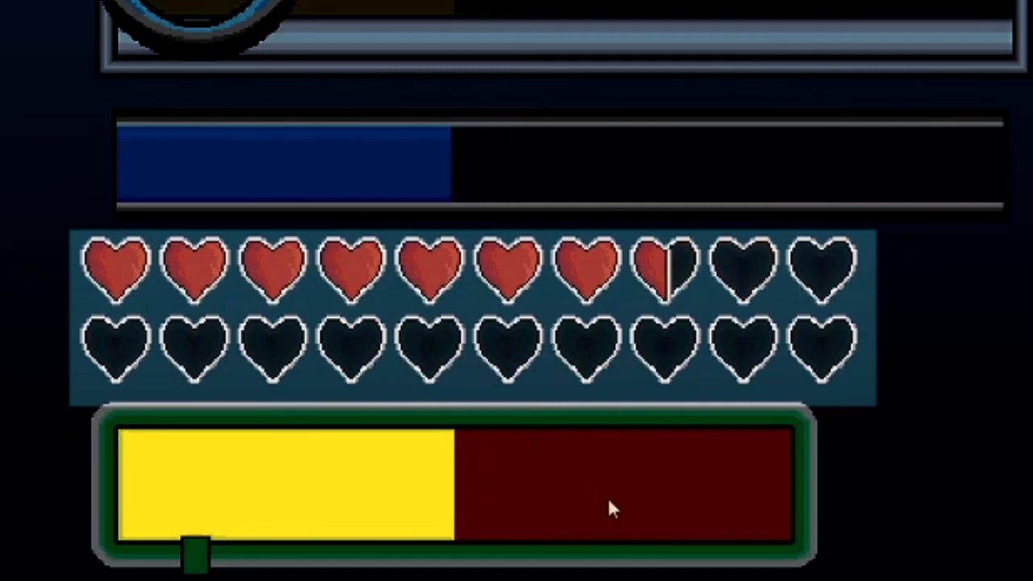
mouse_move(523, 531)
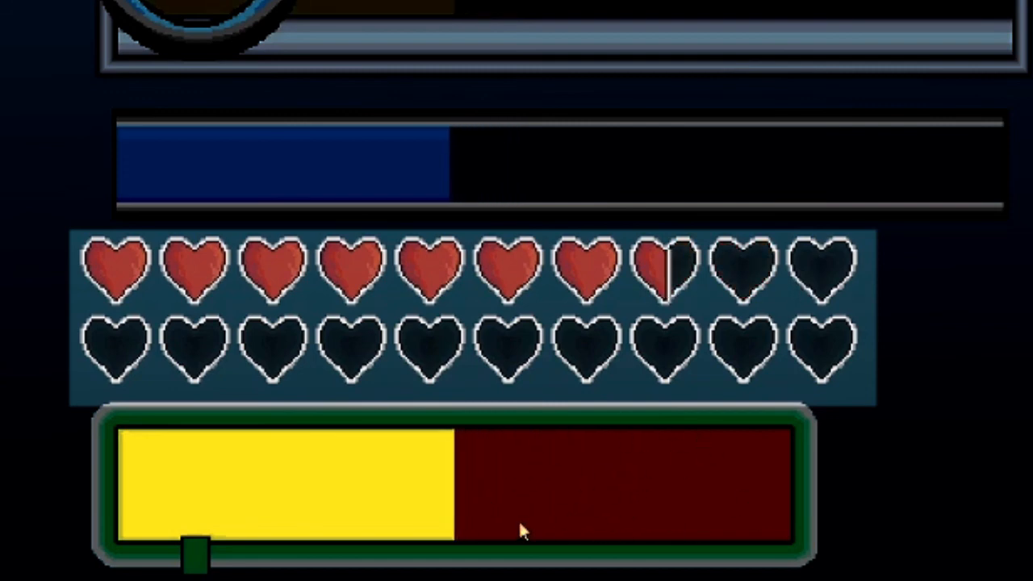